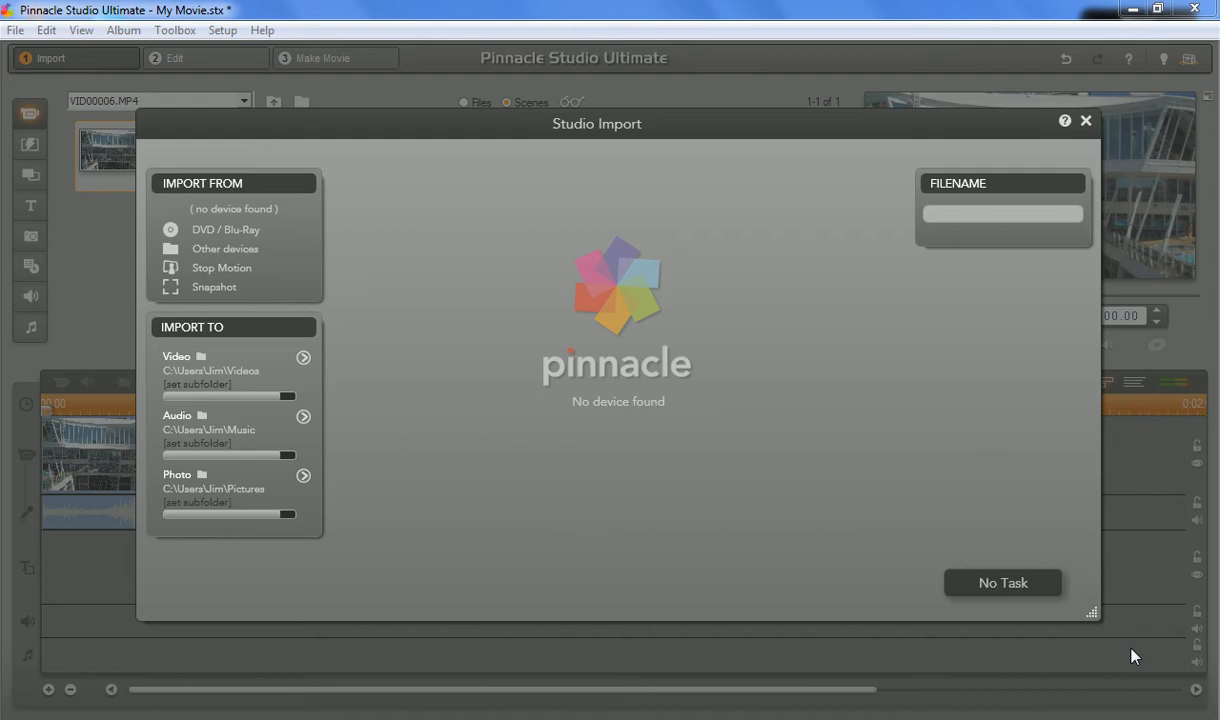
{"action": "mouse_move", "coordinate": [885, 224]}
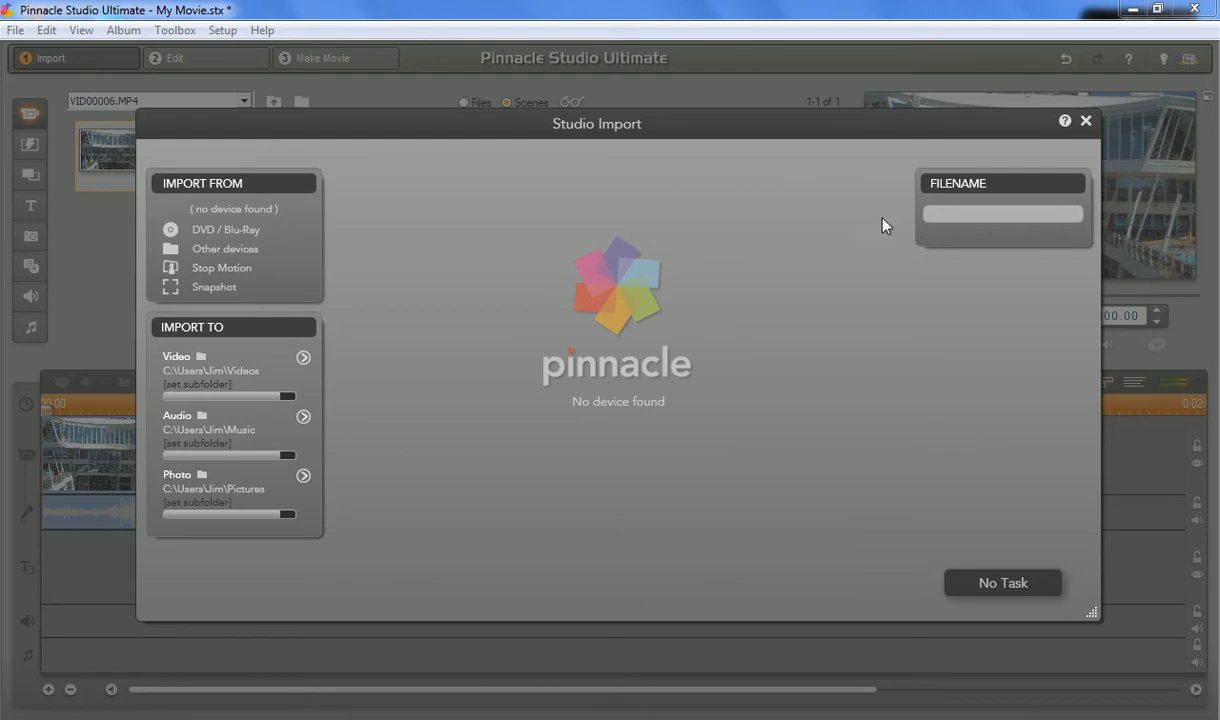
{"action": "mouse_move", "coordinate": [568, 78]}
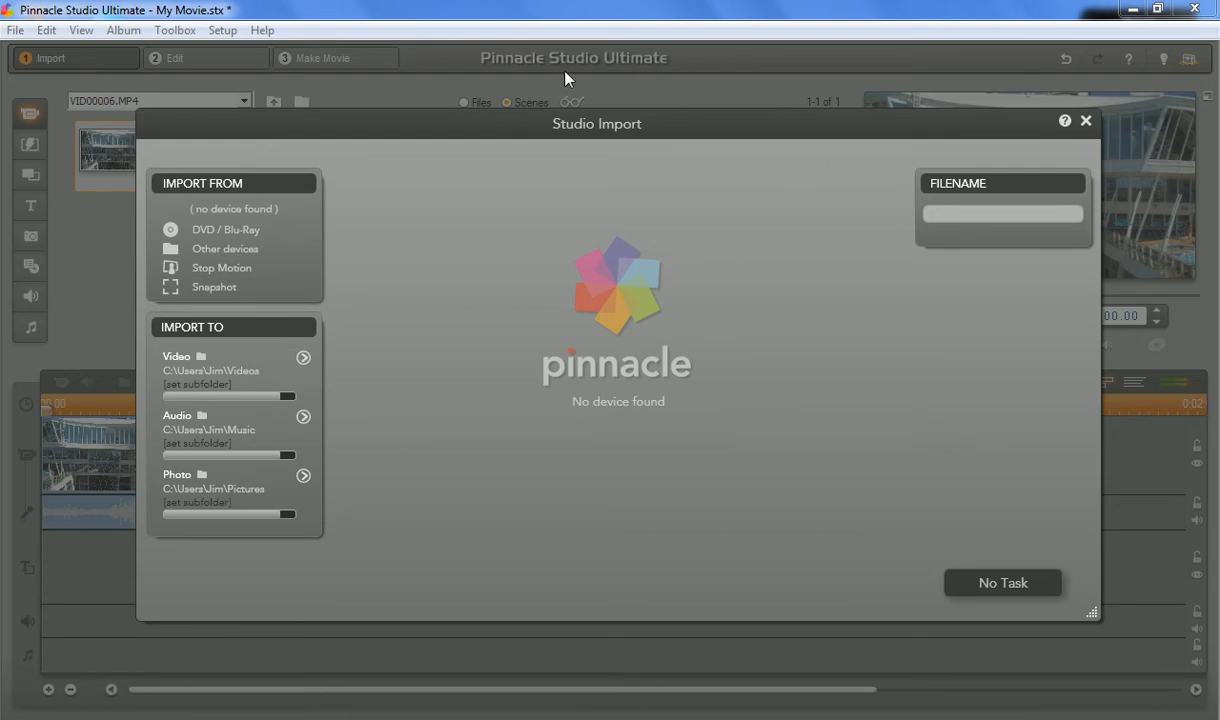
{"action": "mouse_move", "coordinate": [620, 70]}
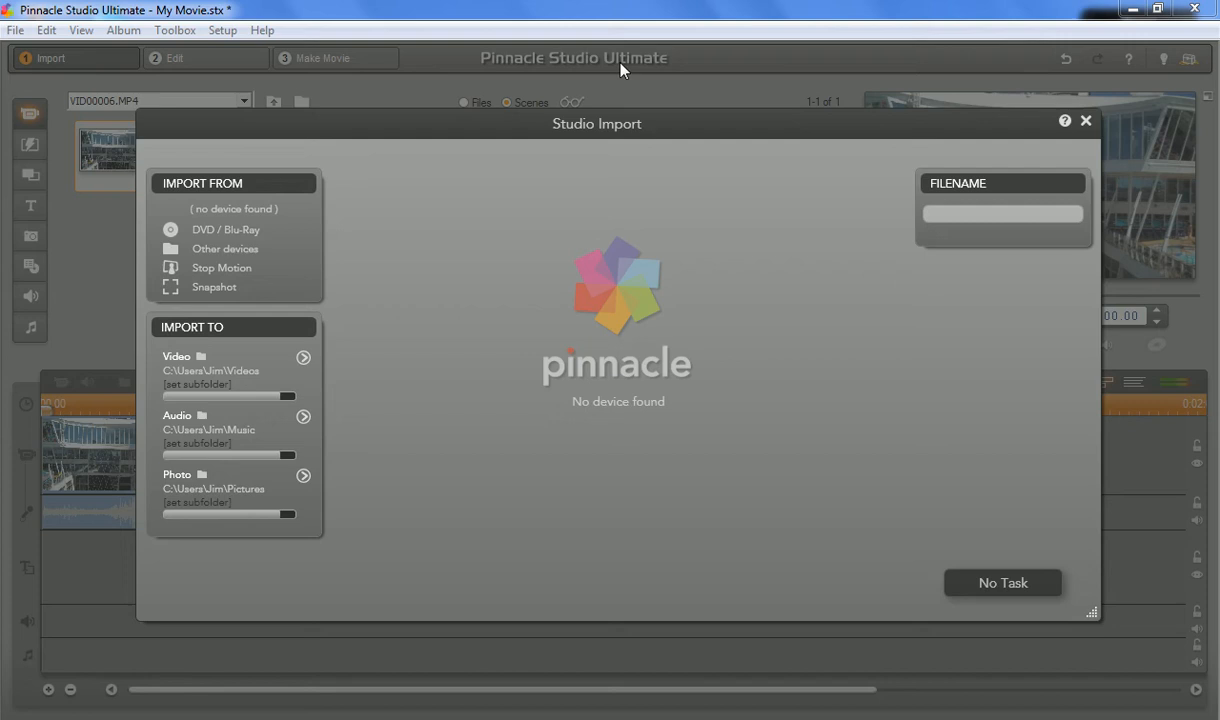
{"action": "mouse_move", "coordinate": [639, 94]}
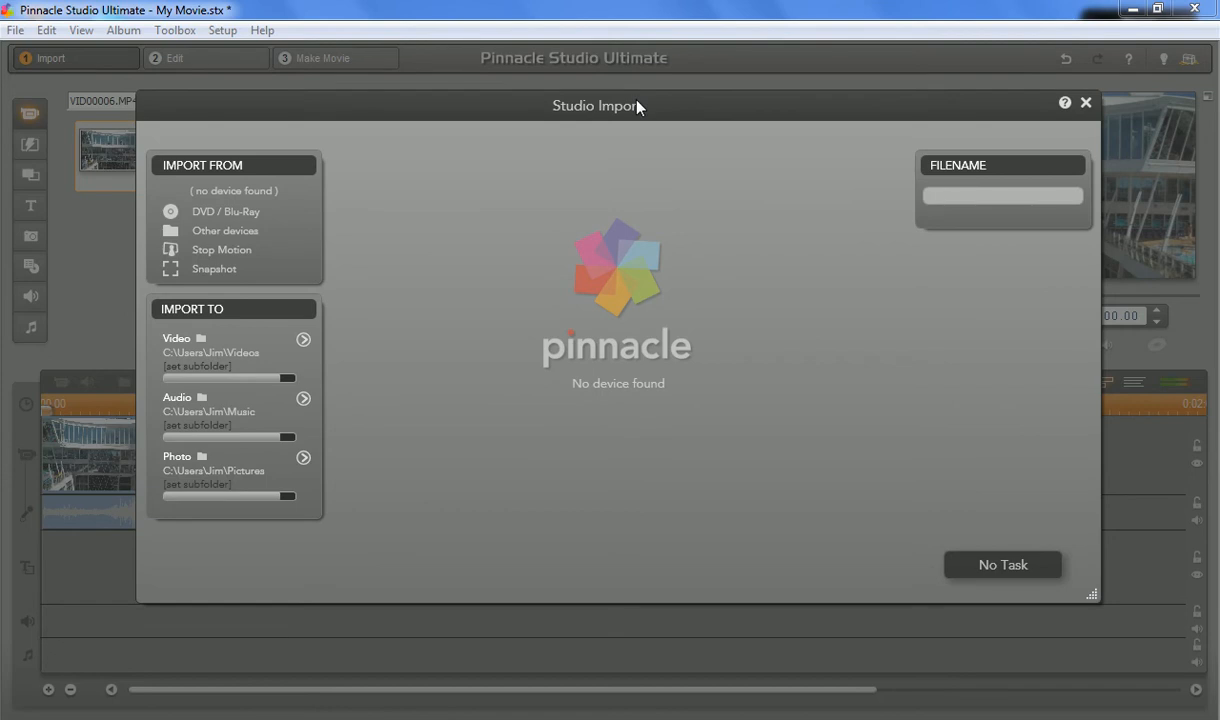
{"action": "mouse_move", "coordinate": [683, 182]}
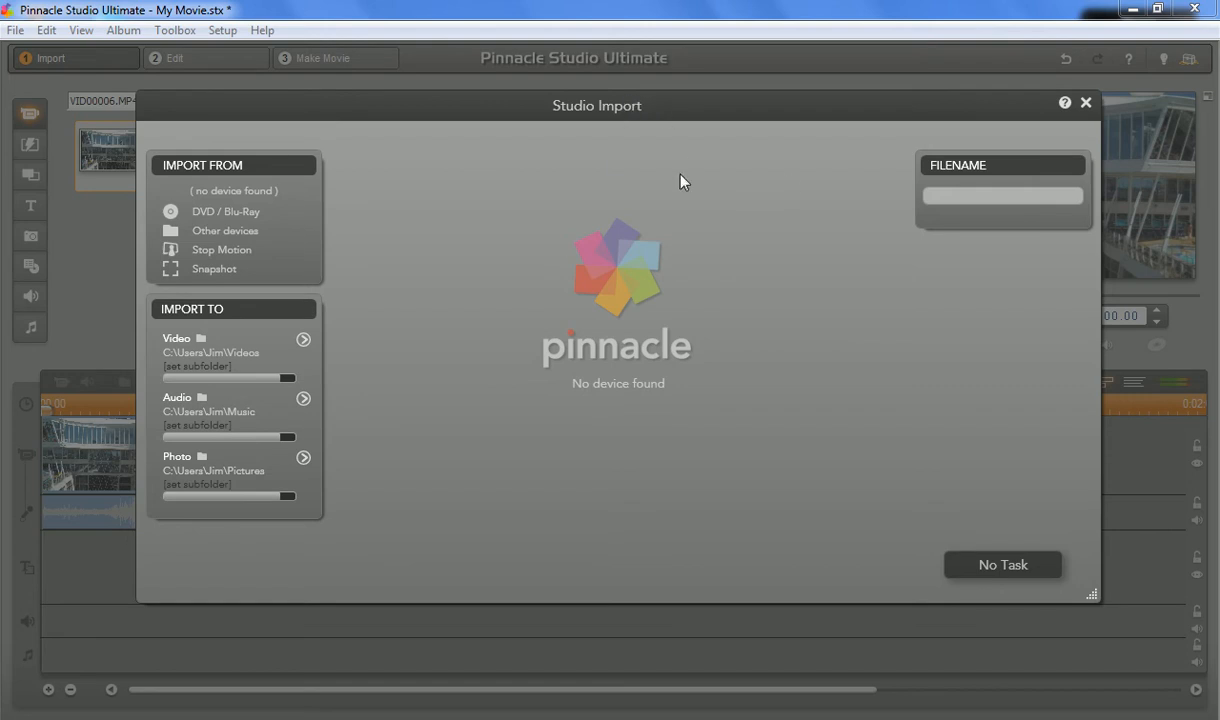
- Close the Studio Import window to return to the Edit workspace with the VID00006 clip
{"action": "left_click", "coordinate": [1086, 102]}
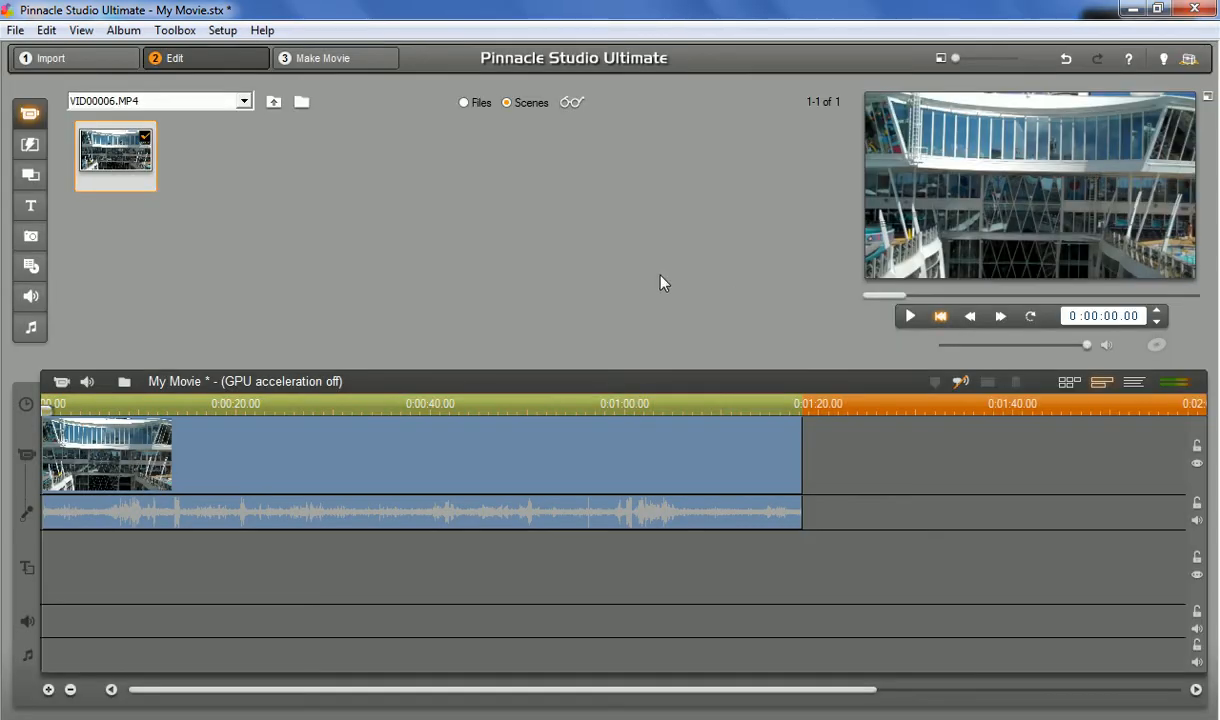
{"action": "mouse_move", "coordinate": [624, 246]}
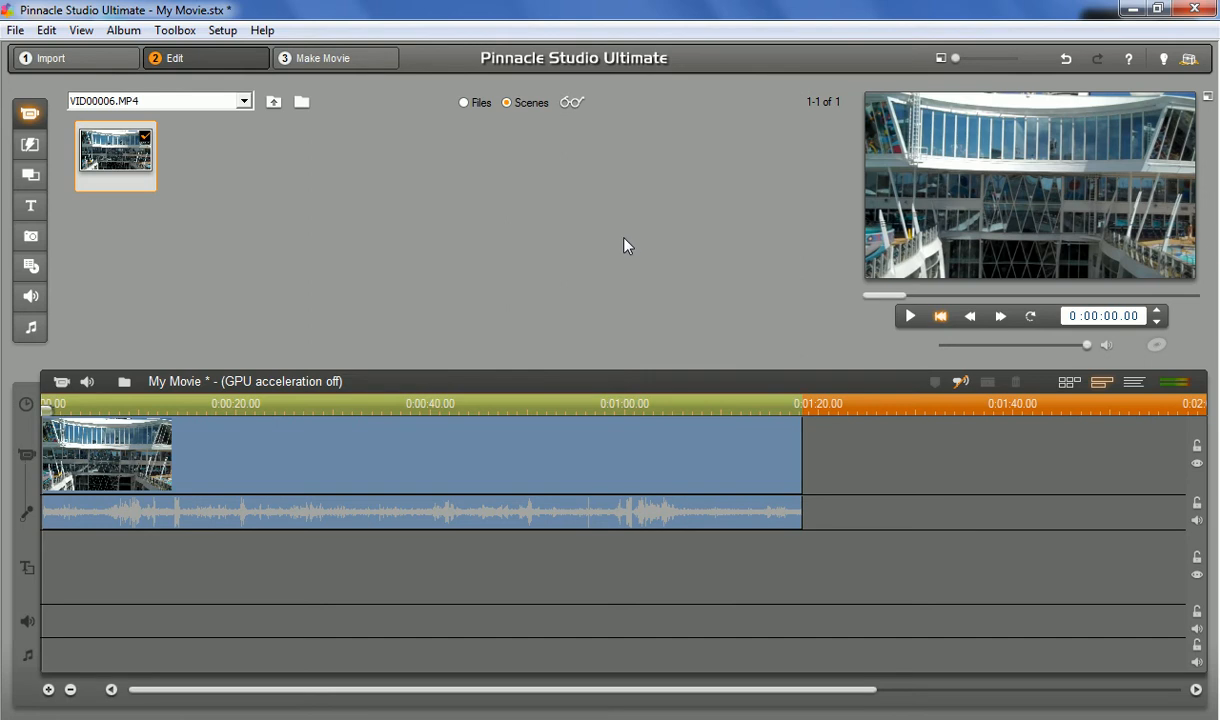
{"action": "mouse_move", "coordinate": [826, 321]}
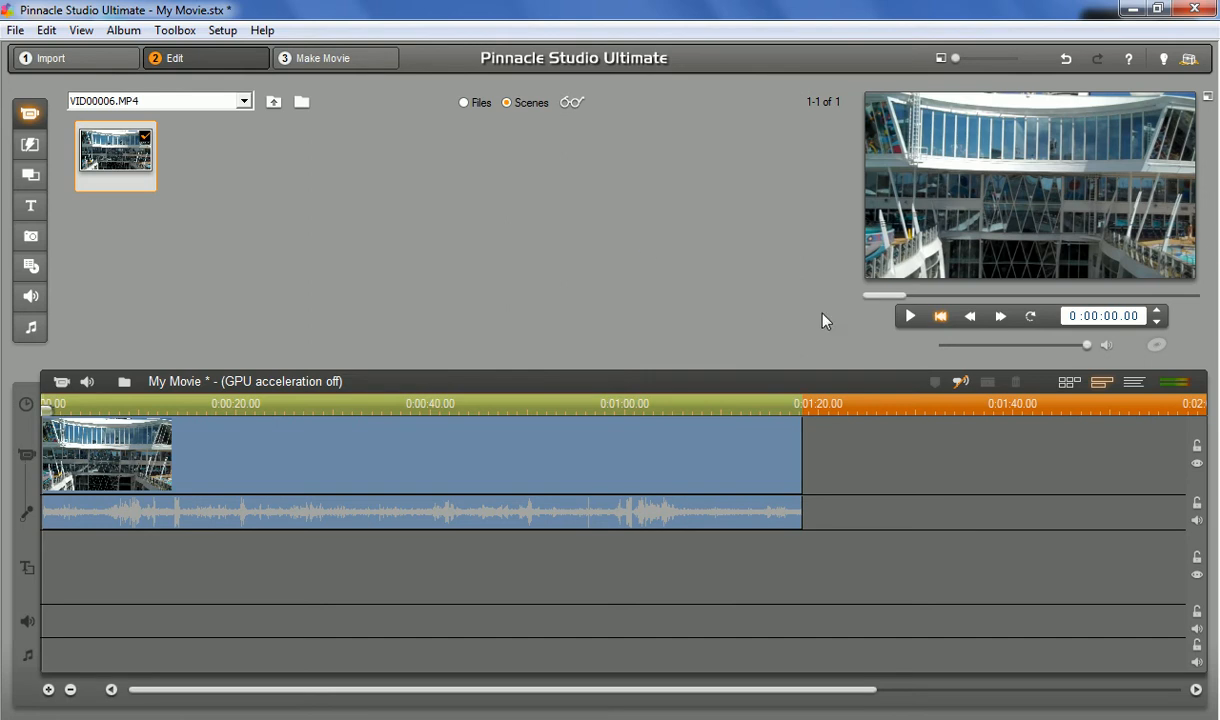
{"action": "mouse_move", "coordinate": [573, 213]}
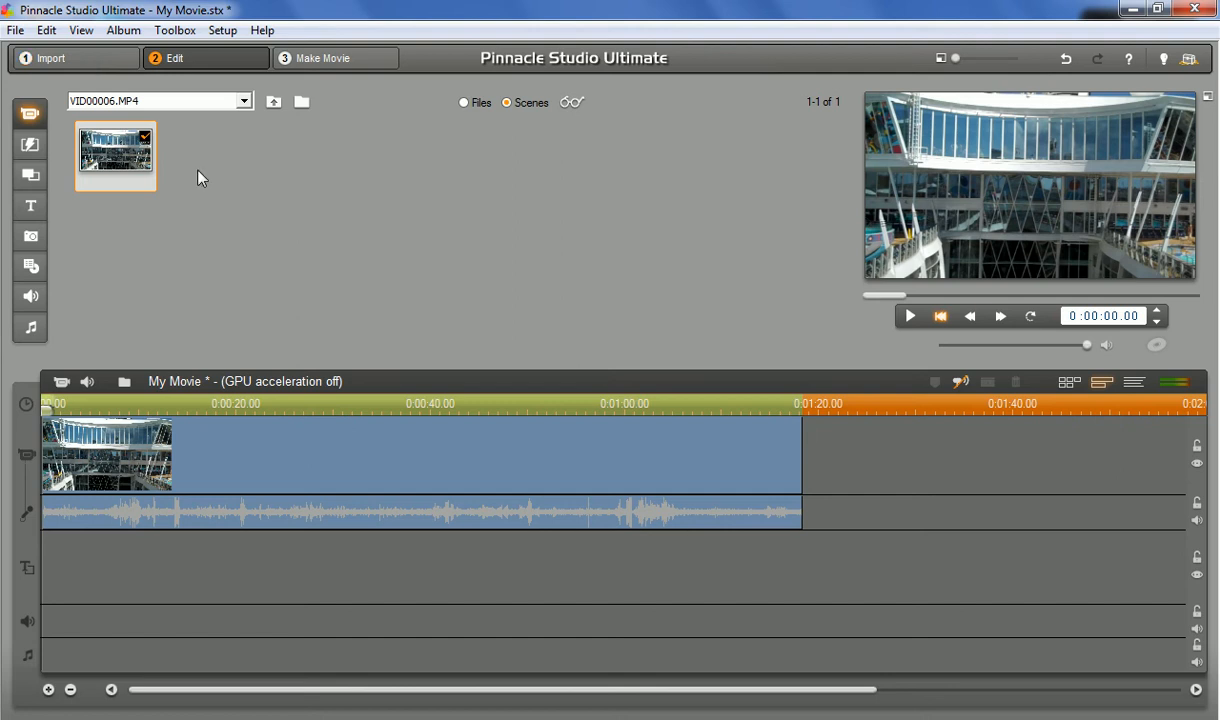
{"action": "mouse_move", "coordinate": [206, 152]}
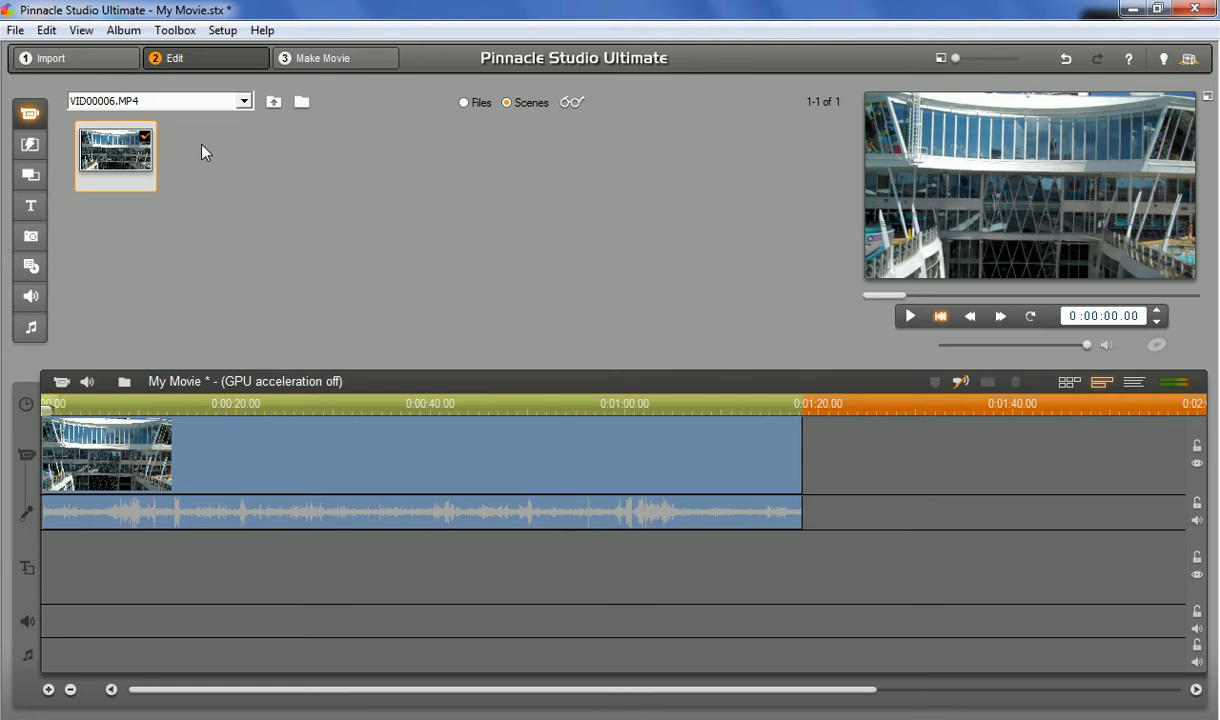
{"action": "mouse_move", "coordinate": [93, 58]}
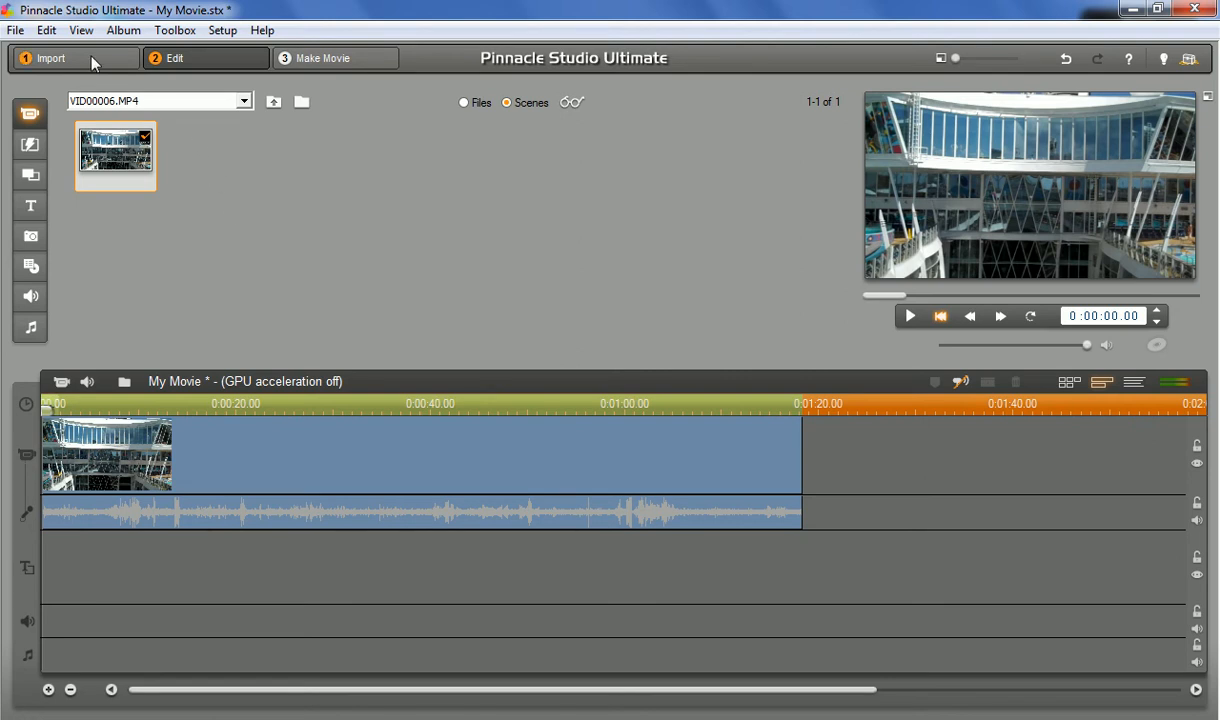
- Reopen the Studio Import window from the Import tab
{"action": "left_click", "coordinate": [50, 58]}
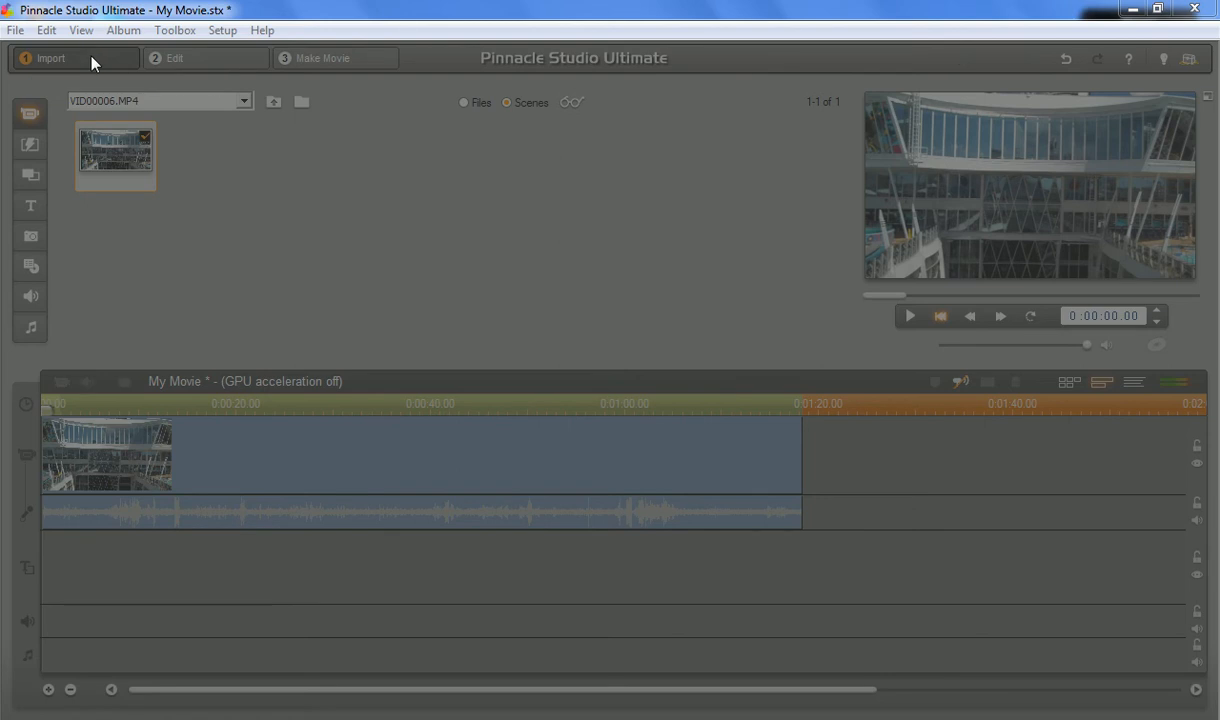
{"action": "left_click", "coordinate": [49, 58]}
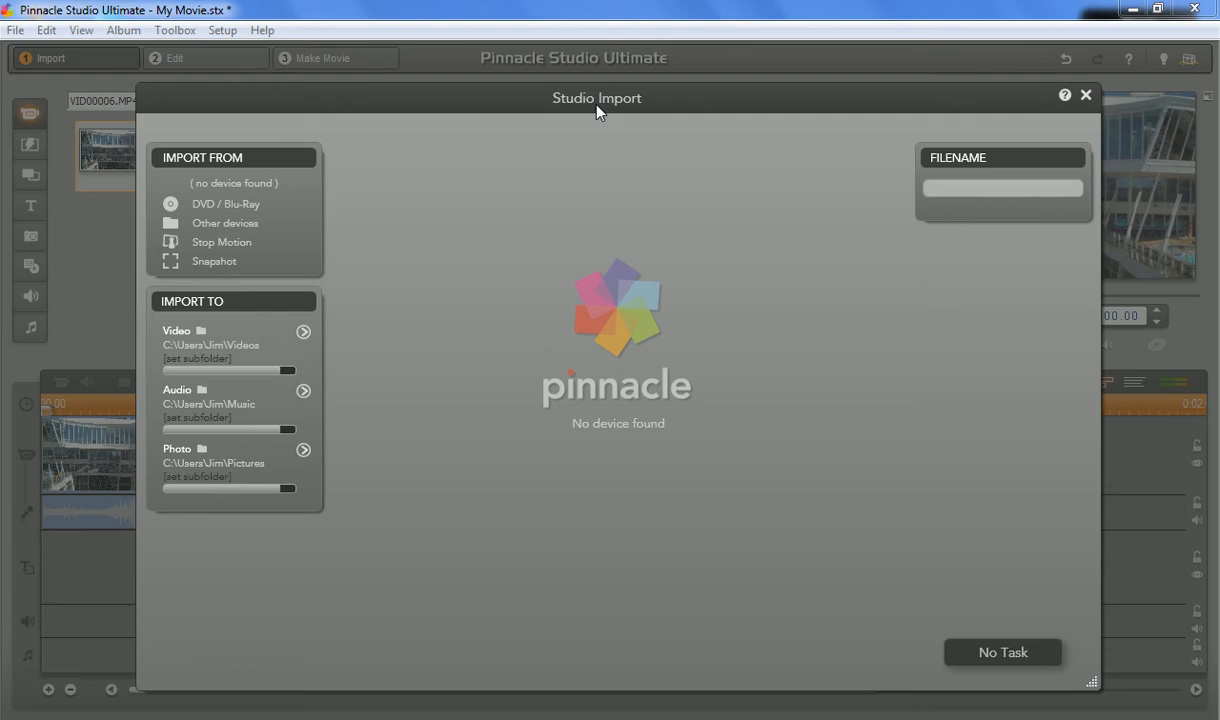
{"action": "mouse_move", "coordinate": [589, 249]}
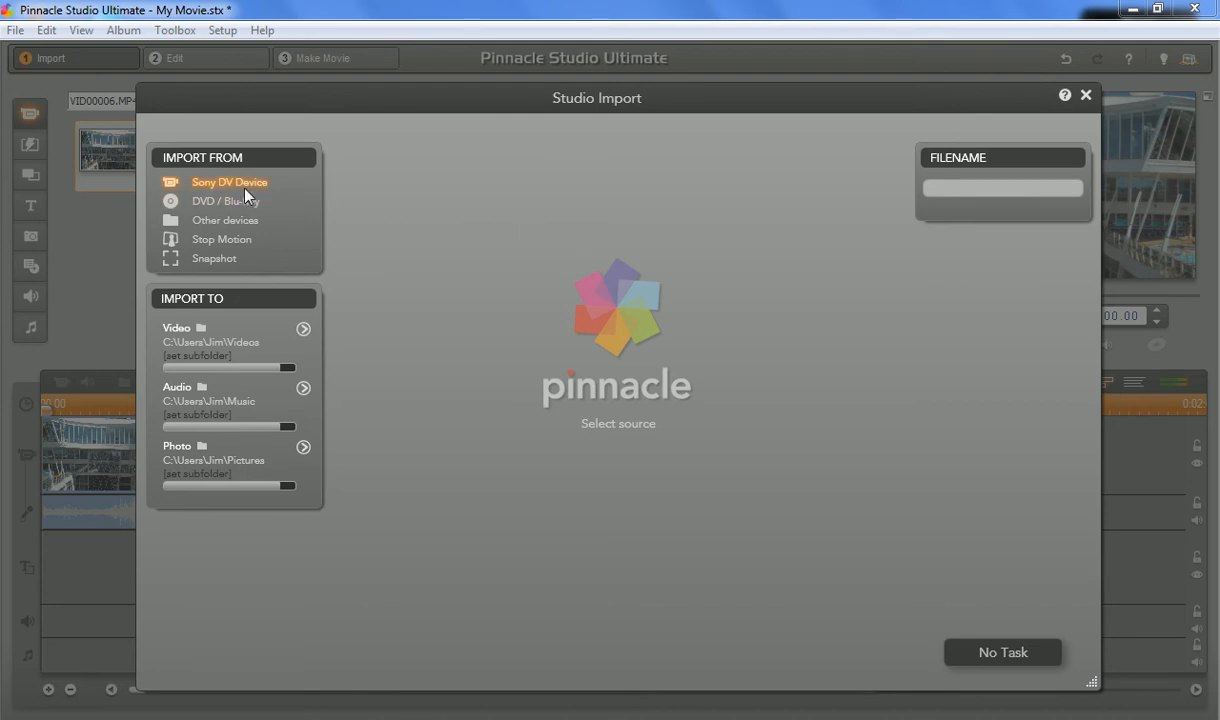
{"action": "mouse_move", "coordinate": [275, 188]}
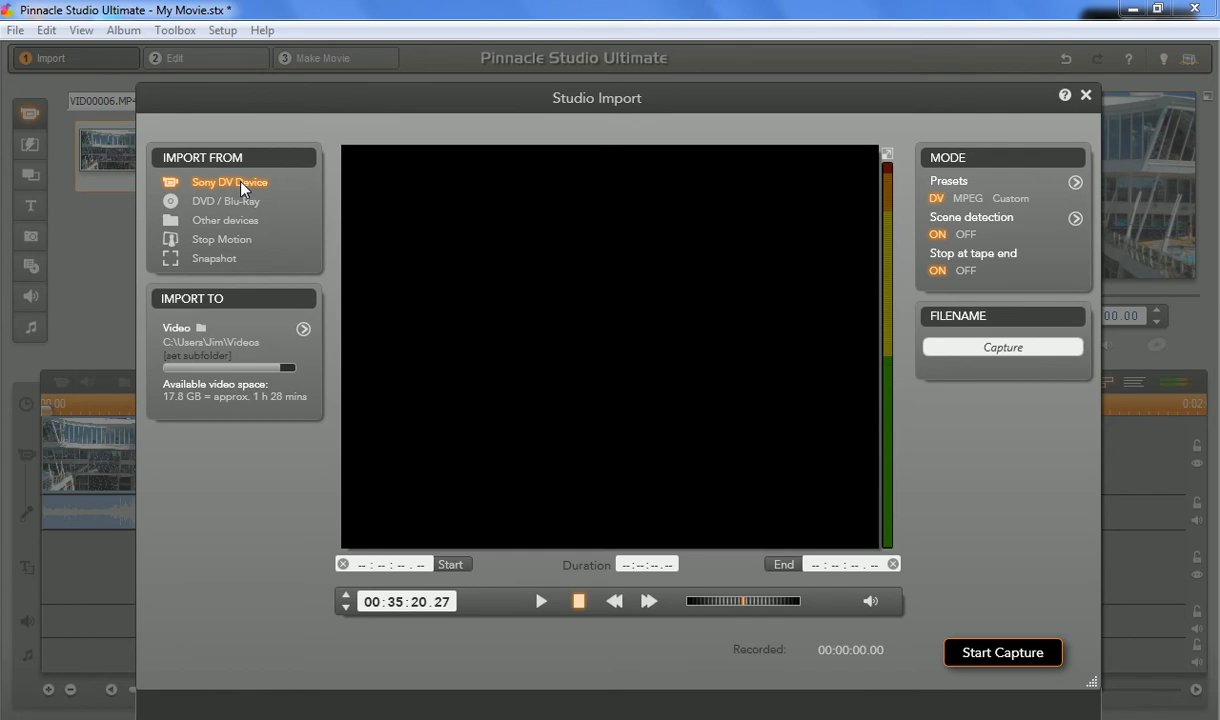
{"action": "mouse_move", "coordinate": [565, 563]}
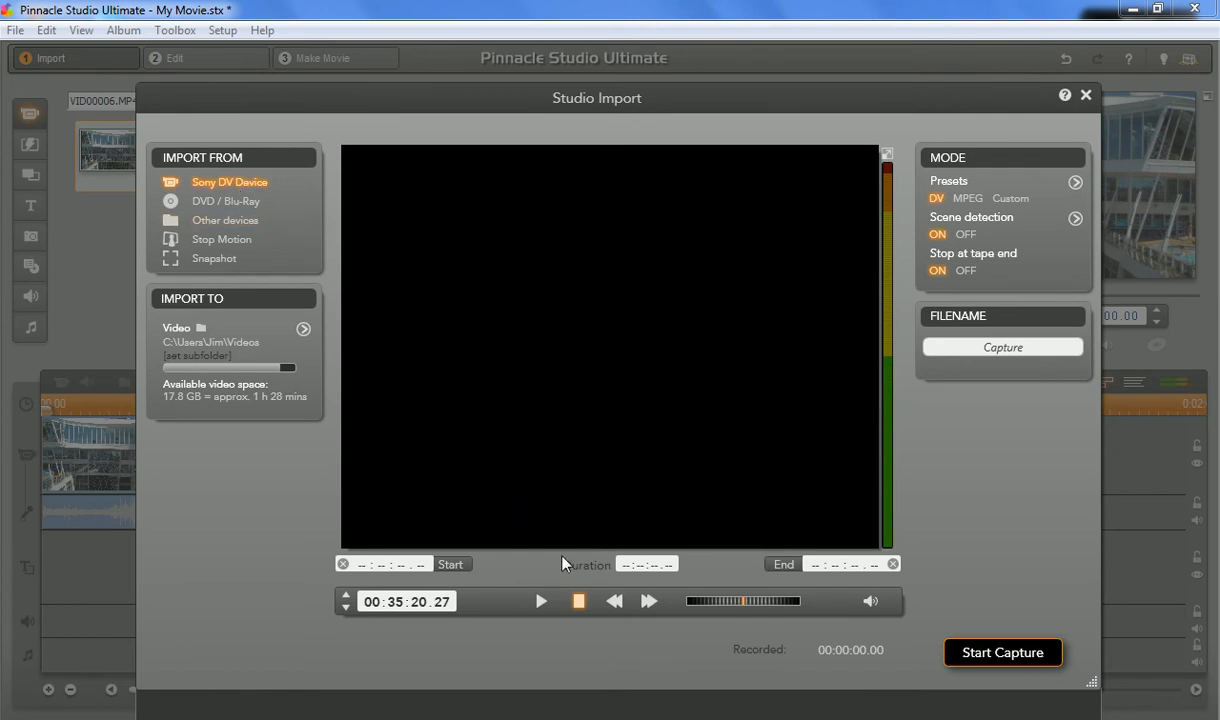
{"action": "mouse_move", "coordinate": [540, 601]}
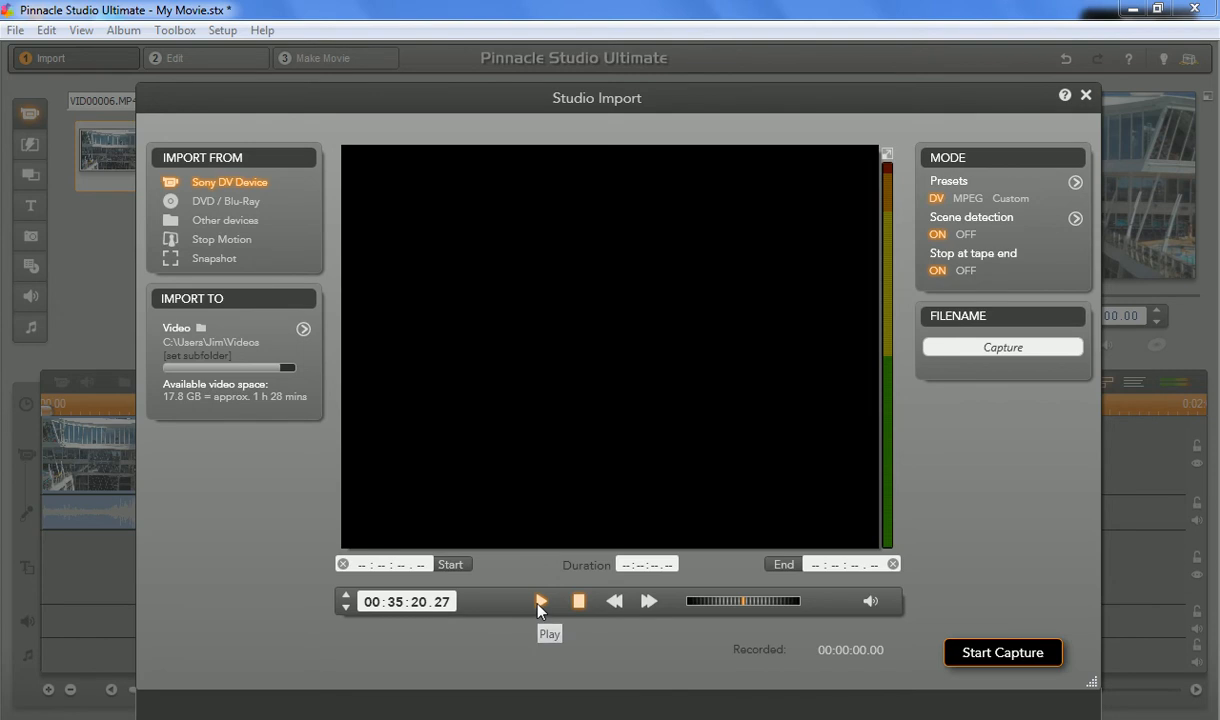
- Play the Sony DV tape's sailboat footage, pausing at 00:35:38.16
{"action": "left_click", "coordinate": [540, 601]}
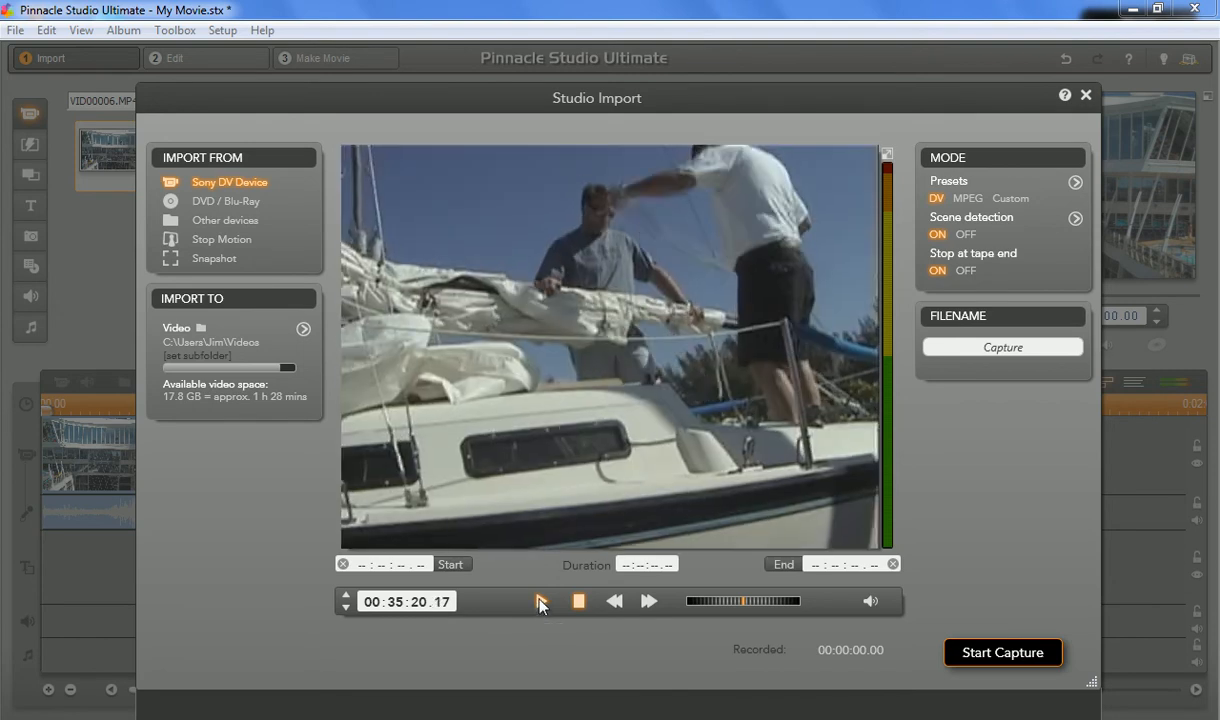
{"action": "left_click", "coordinate": [541, 600]}
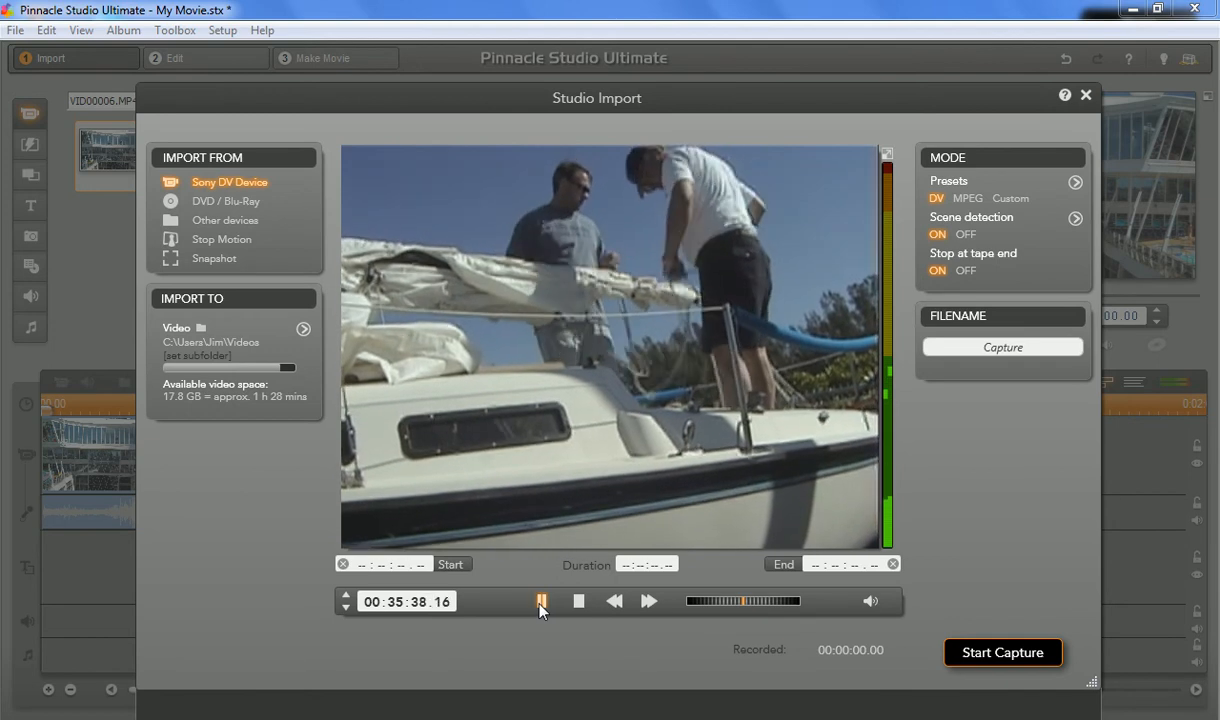
{"action": "left_click", "coordinate": [540, 601]}
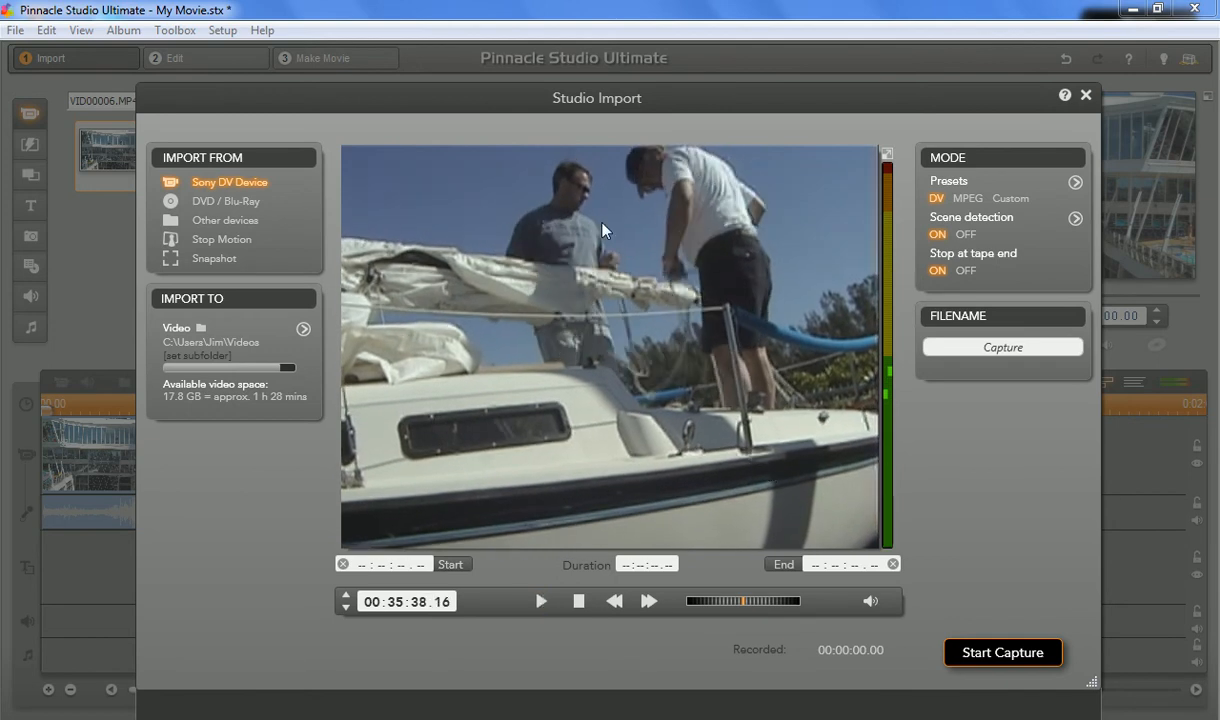
{"action": "mouse_move", "coordinate": [267, 197]}
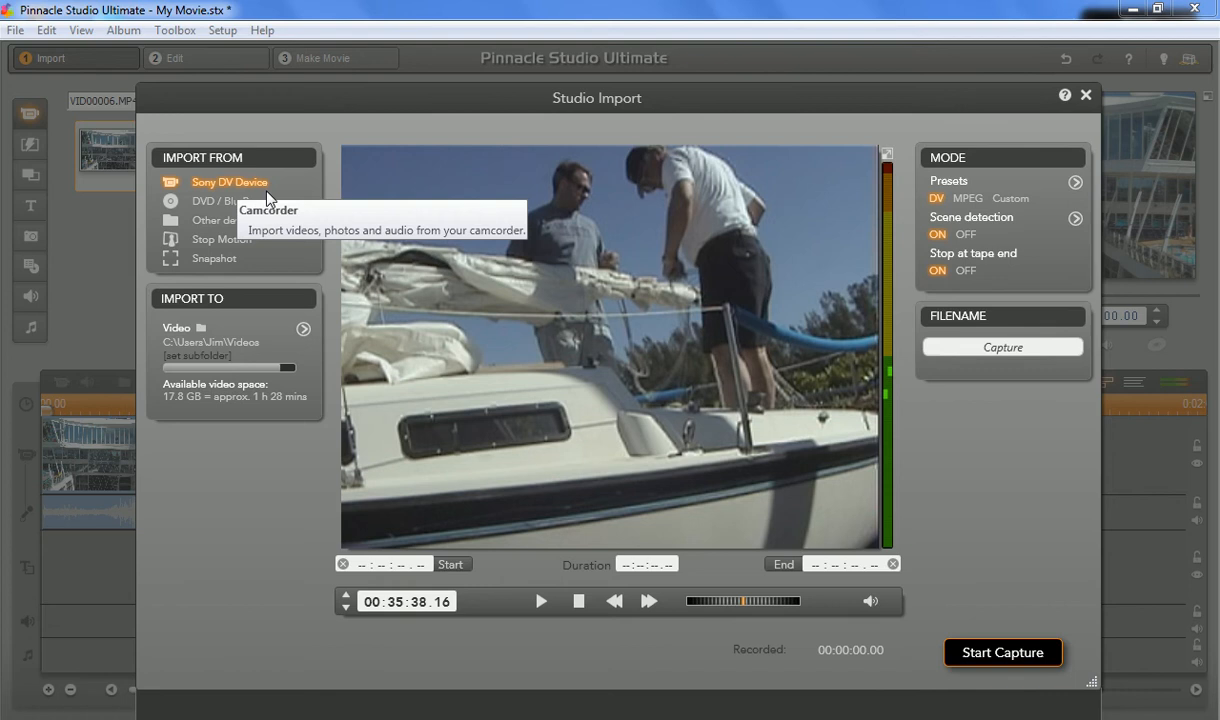
{"action": "mouse_move", "coordinate": [224, 201]}
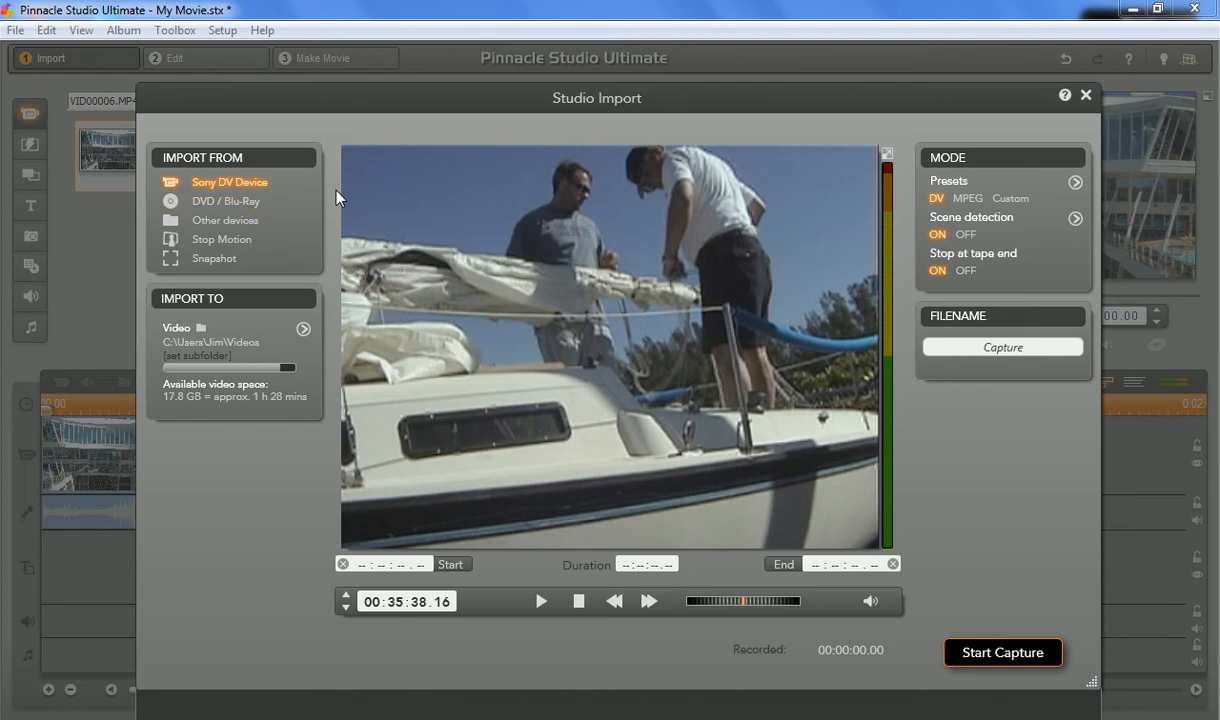
{"action": "mouse_move", "coordinate": [332, 197]}
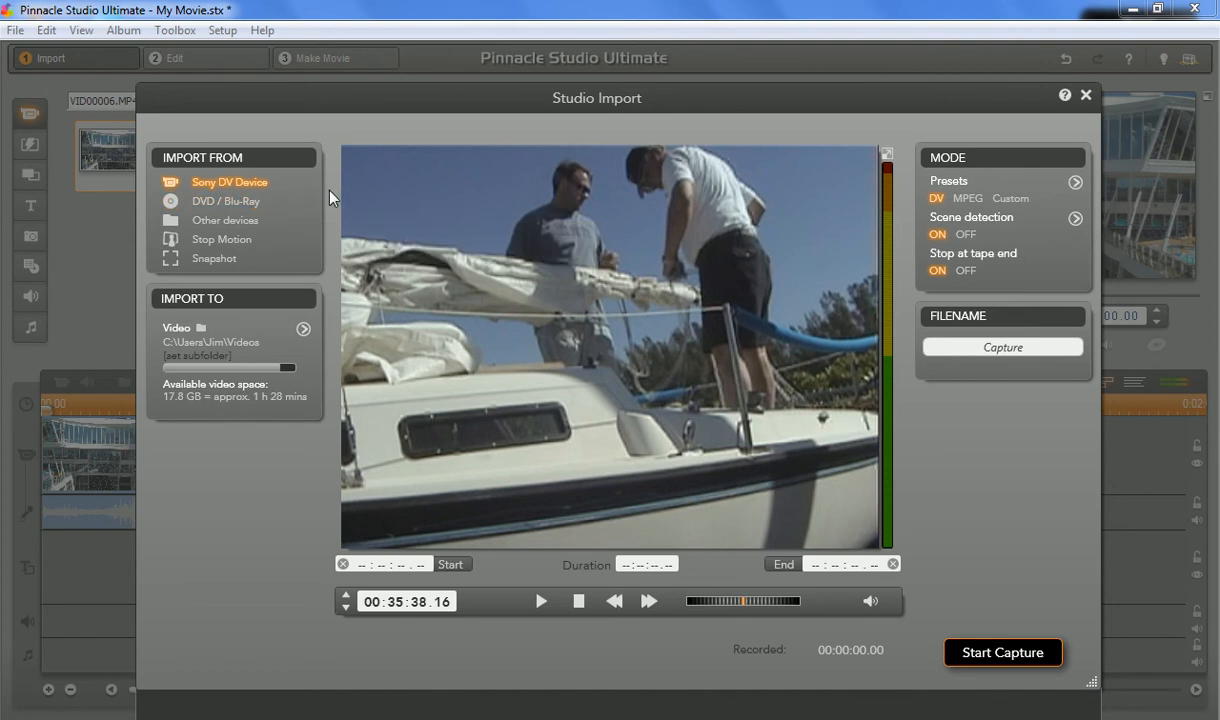
{"action": "left_click", "coordinate": [225, 220]}
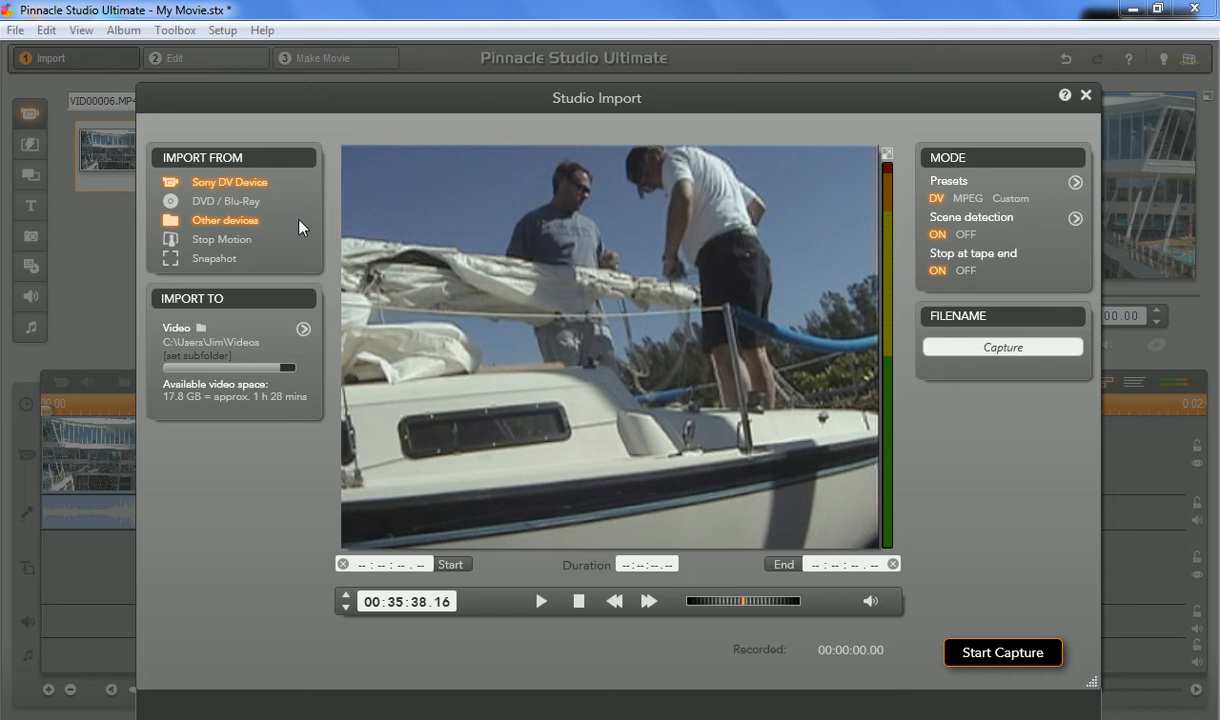
{"action": "mouse_move", "coordinate": [238, 228]}
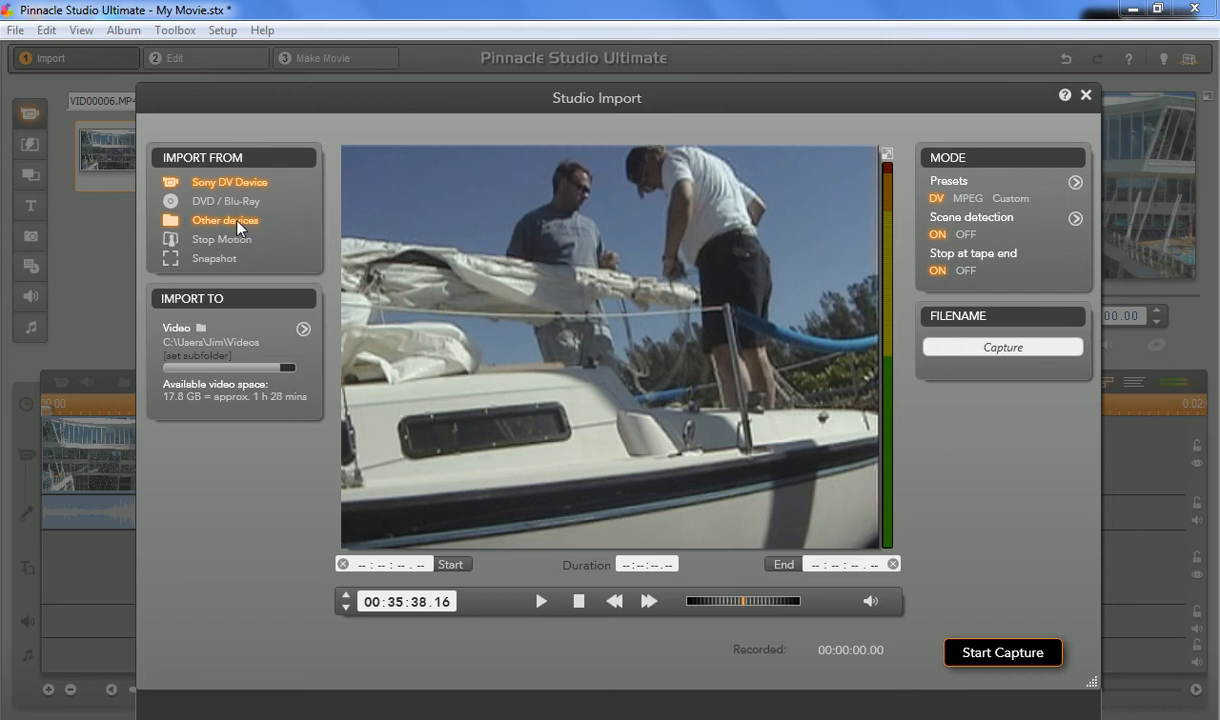
{"action": "mouse_move", "coordinate": [256, 245]}
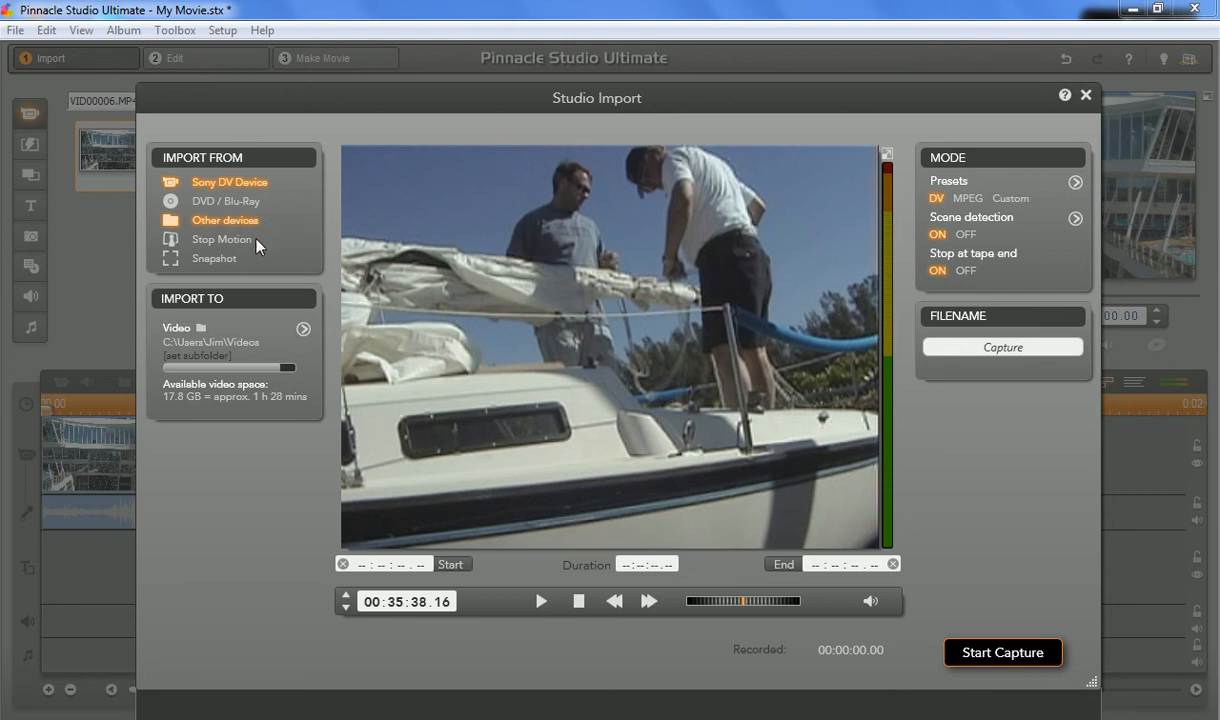
{"action": "mouse_move", "coordinate": [221, 239]}
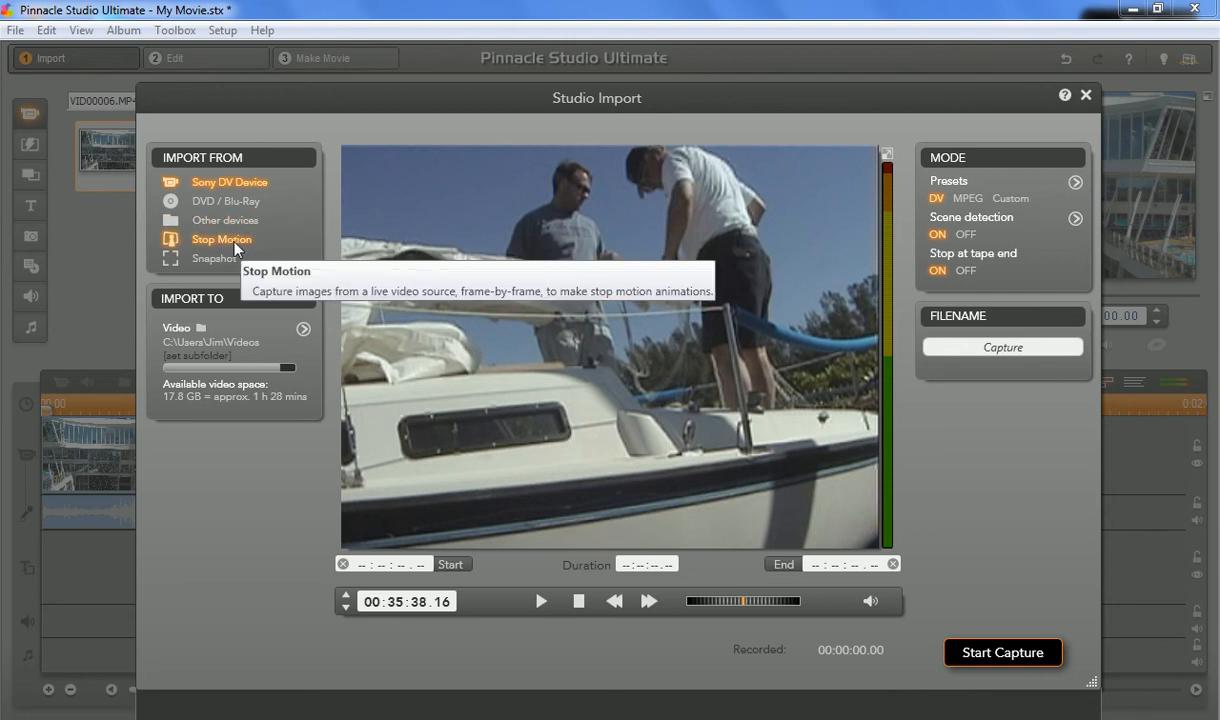
{"action": "mouse_move", "coordinate": [250, 287]}
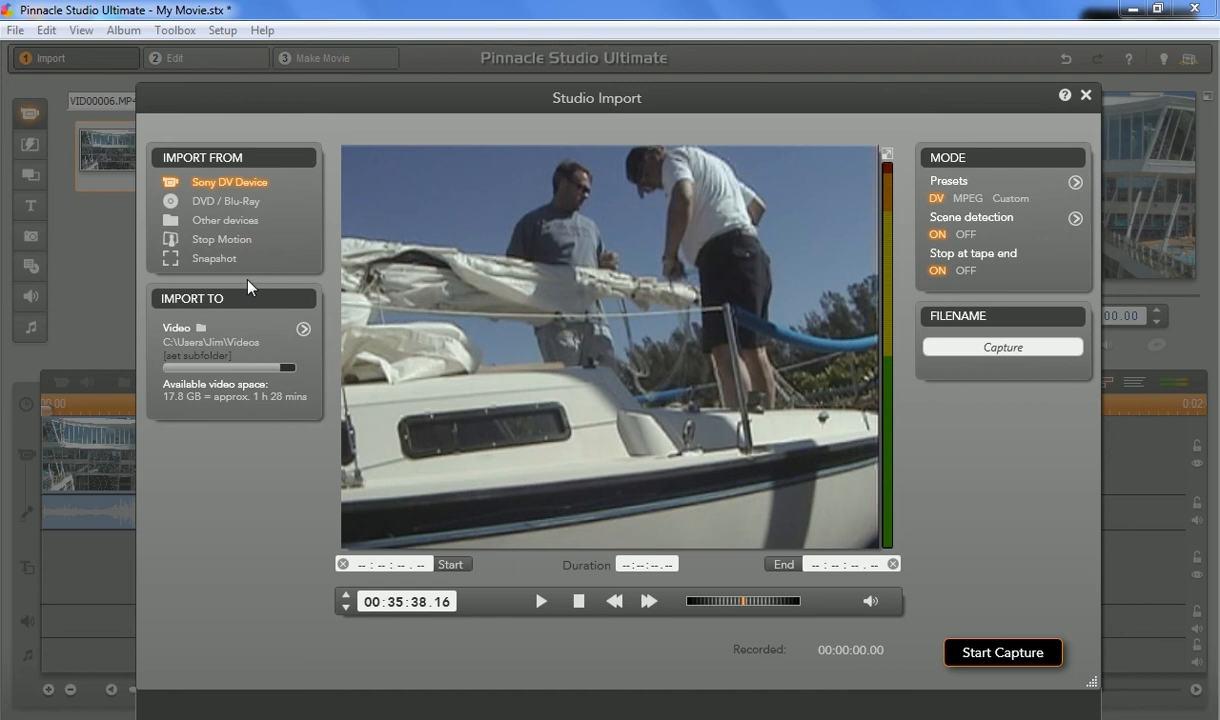
{"action": "mouse_move", "coordinate": [221, 239]}
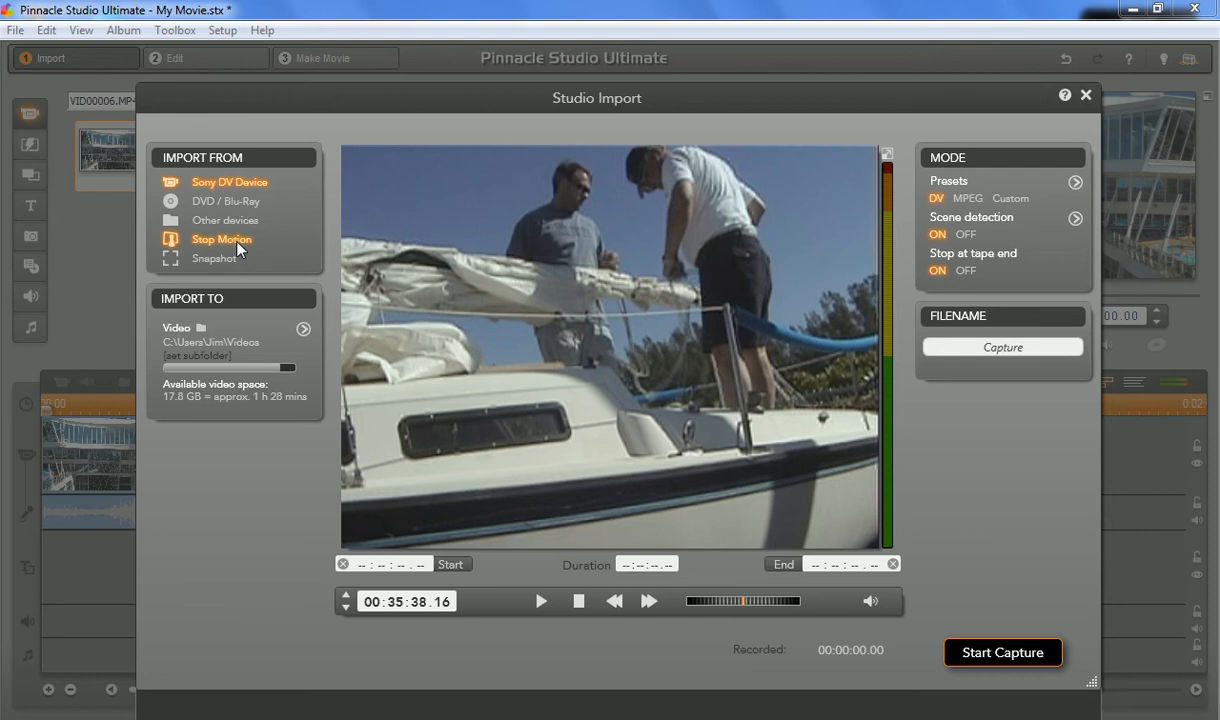
{"action": "mouse_move", "coordinate": [238, 256]}
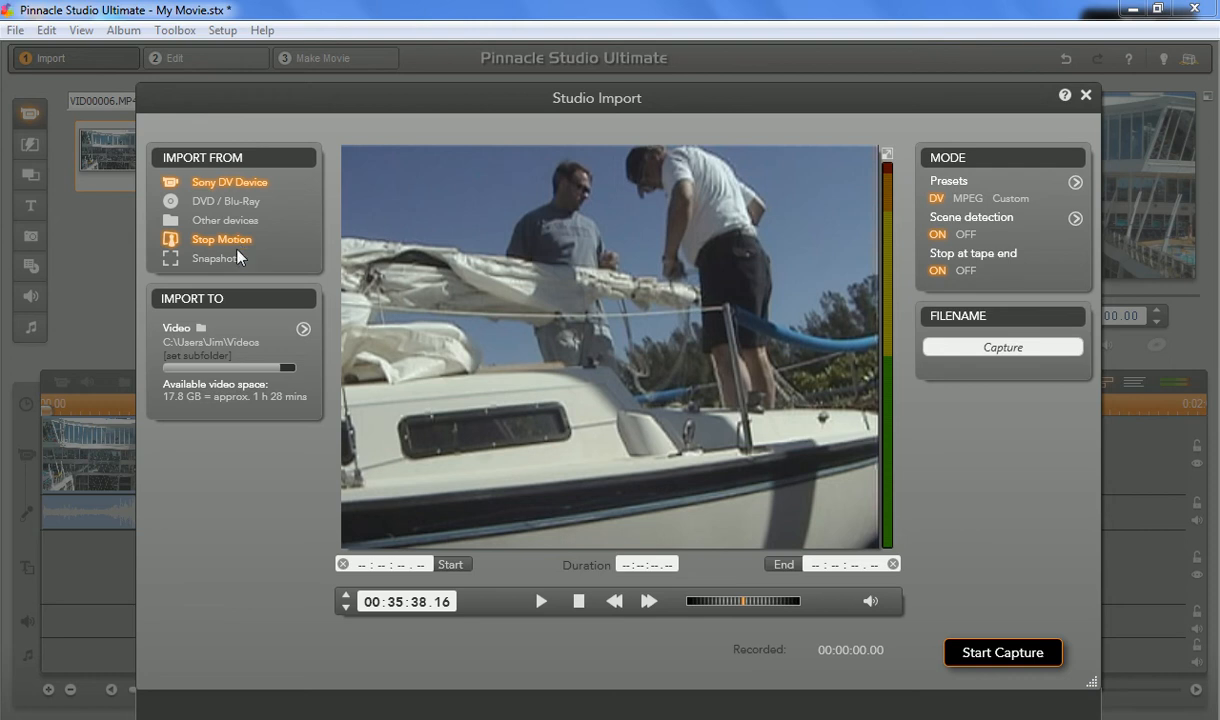
{"action": "mouse_move", "coordinate": [215, 258]}
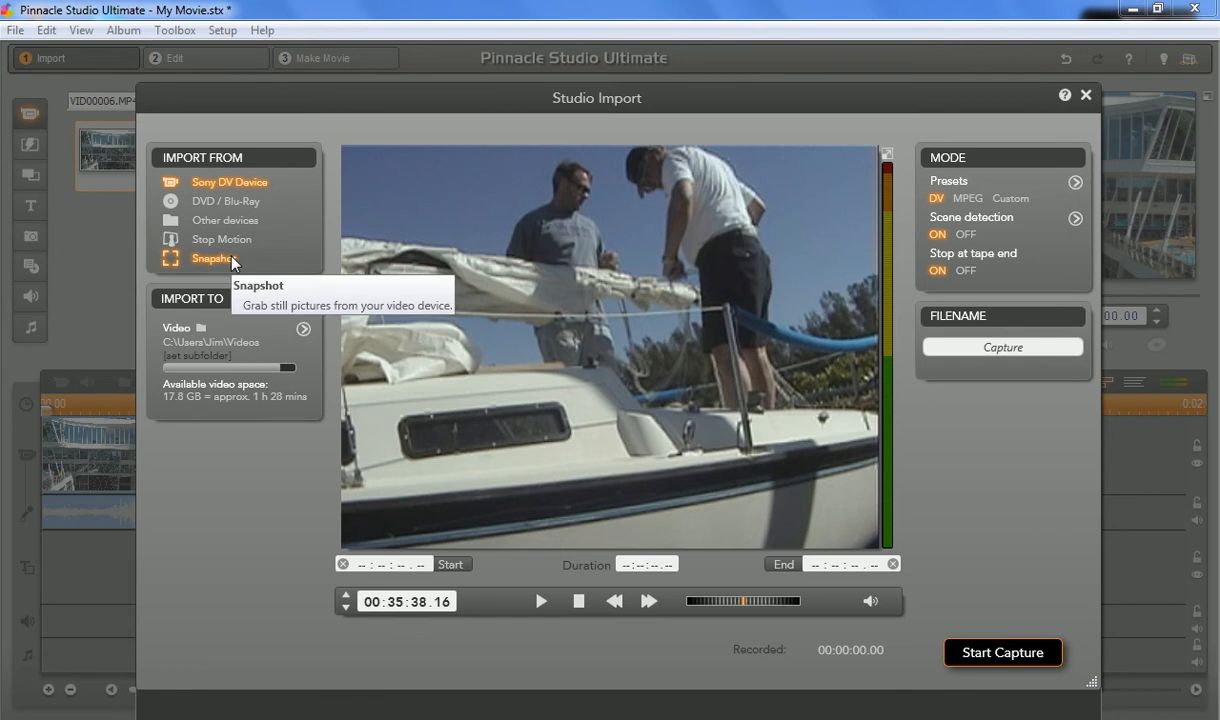
{"action": "mouse_move", "coordinate": [231, 263]}
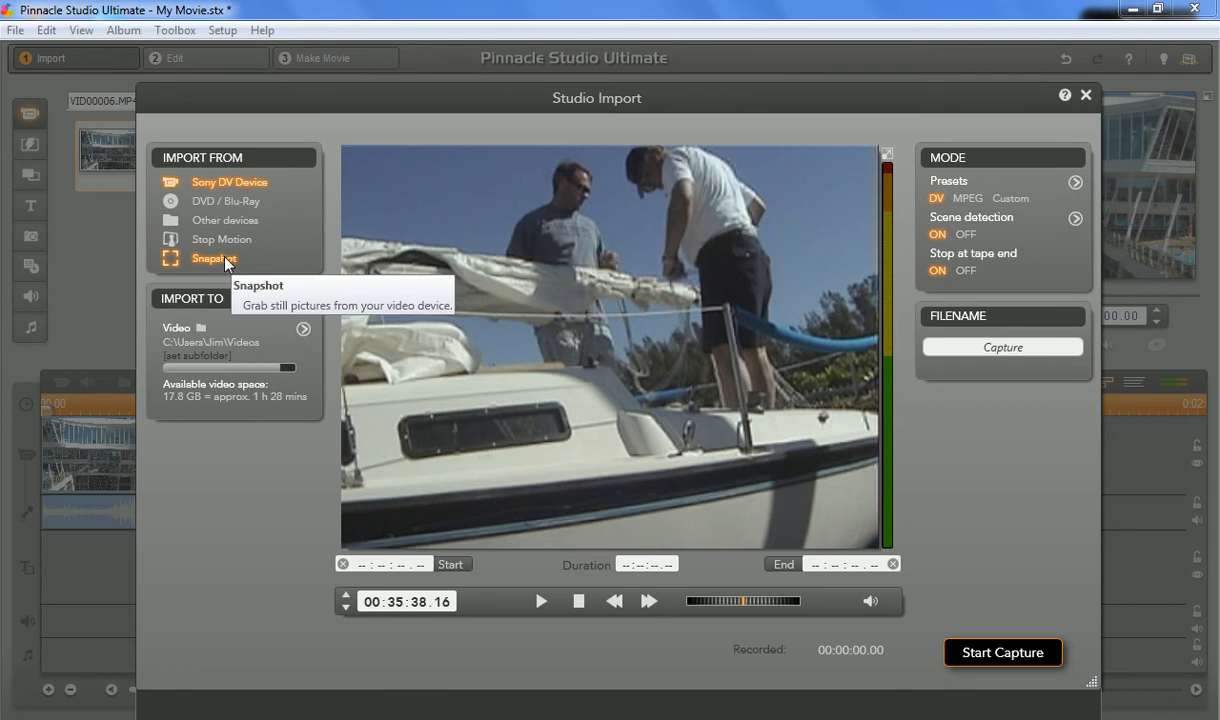
{"action": "mouse_move", "coordinate": [248, 326]}
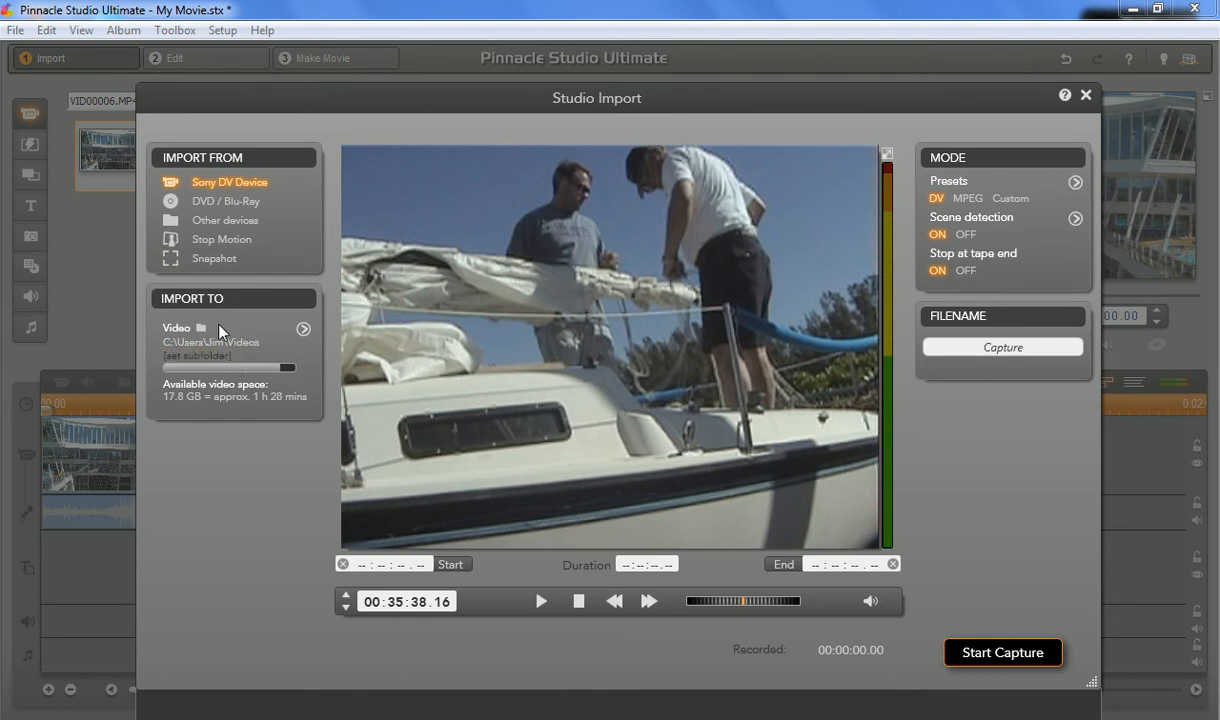
{"action": "mouse_move", "coordinate": [249, 393]}
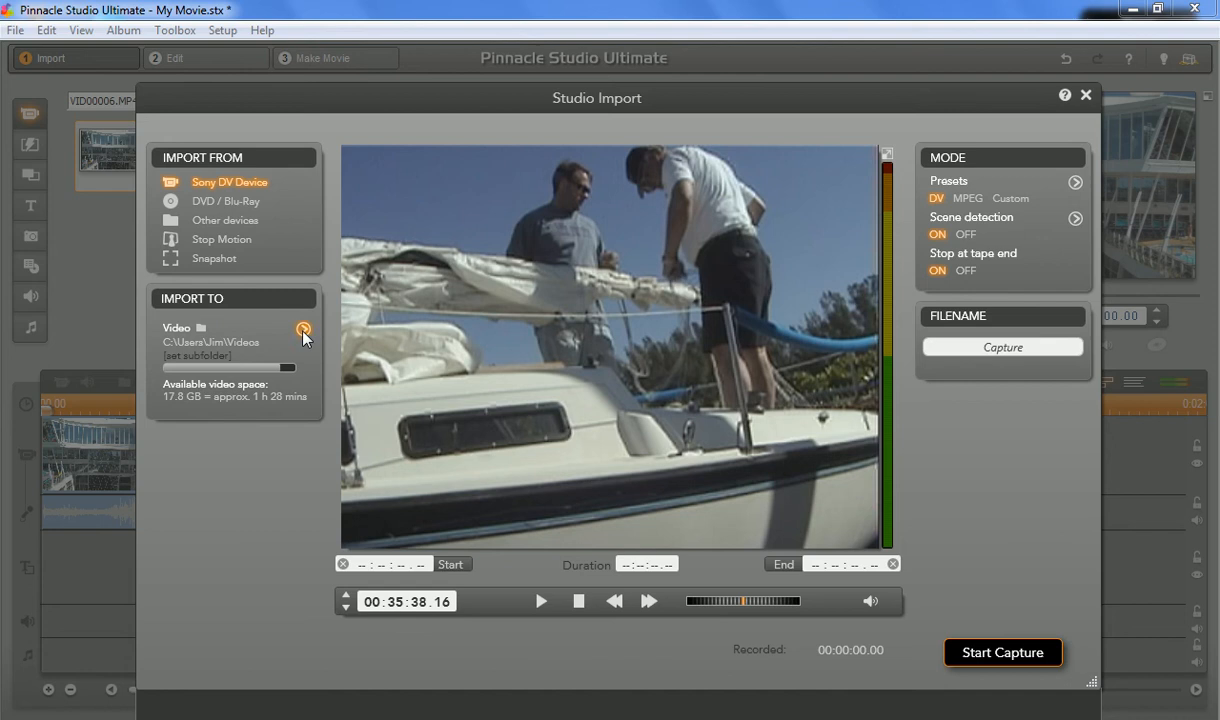
{"action": "mouse_move", "coordinate": [210, 342]}
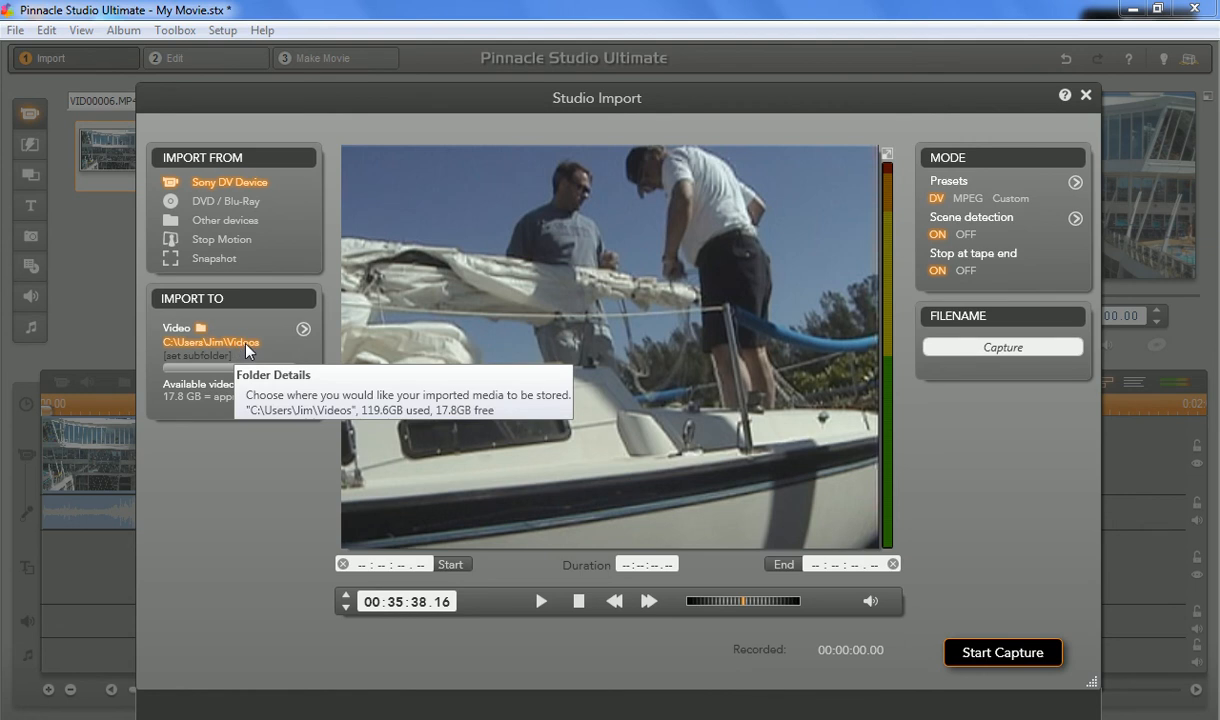
{"action": "mouse_move", "coordinate": [253, 320]}
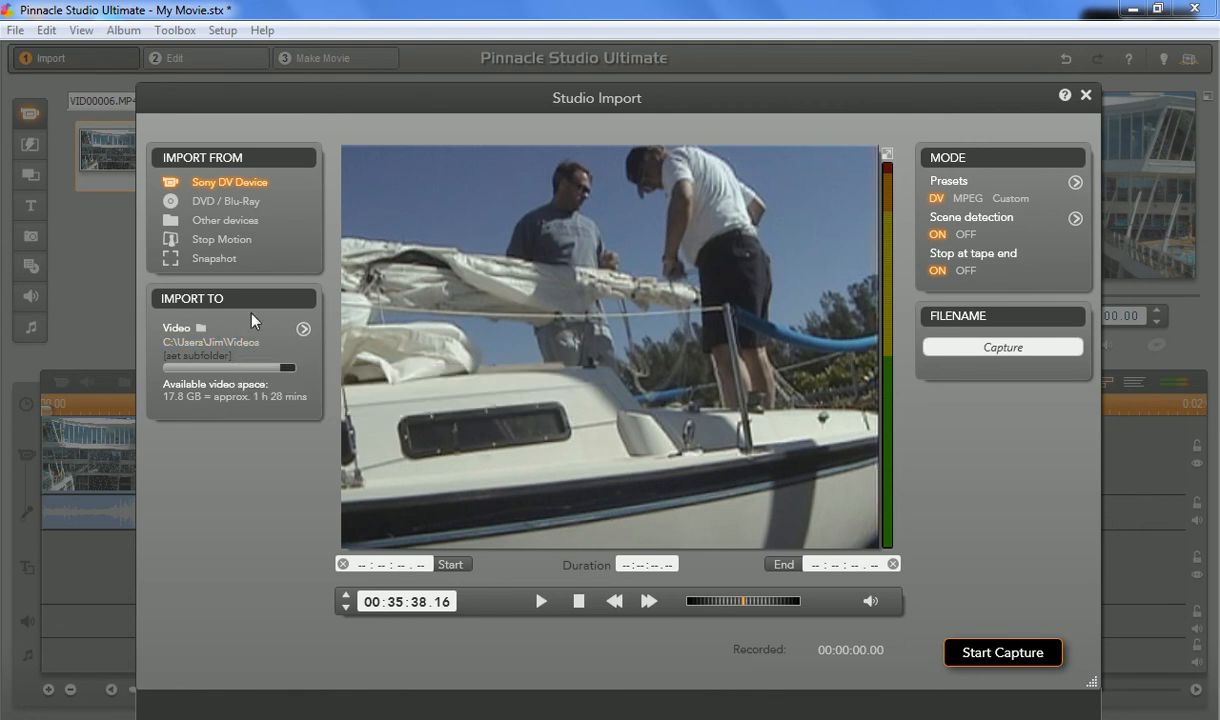
{"action": "mouse_move", "coordinate": [260, 328]}
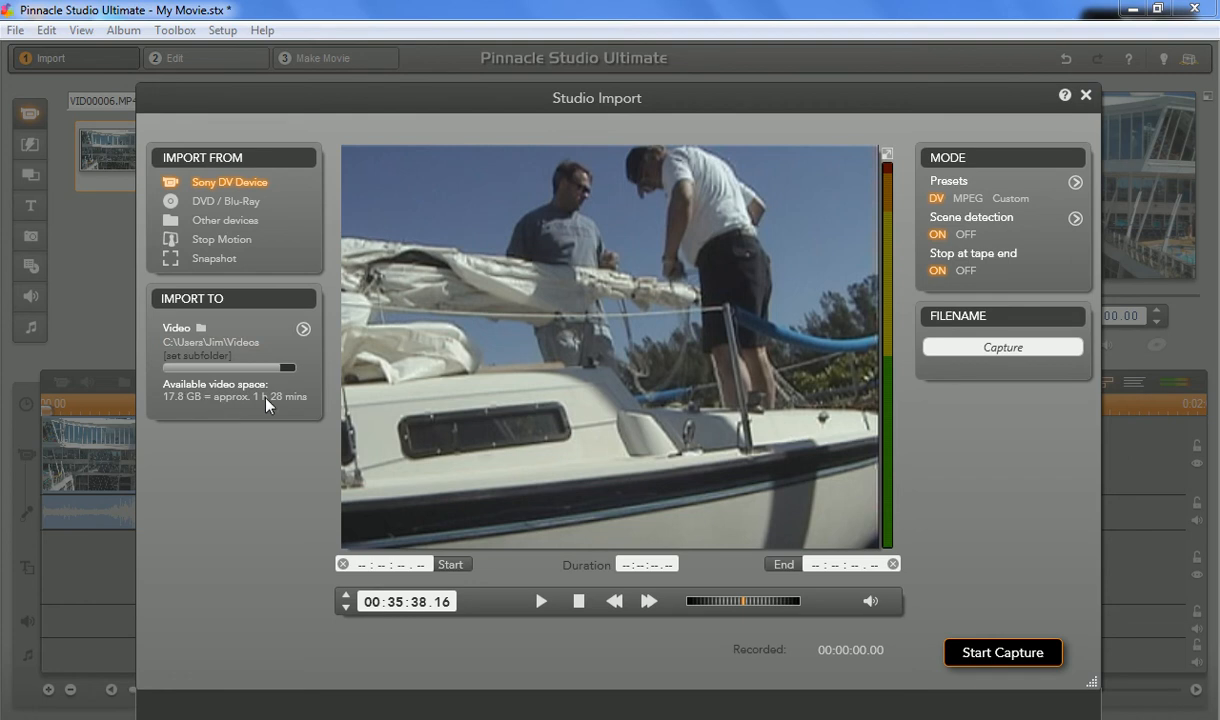
{"action": "mouse_move", "coordinate": [258, 410]}
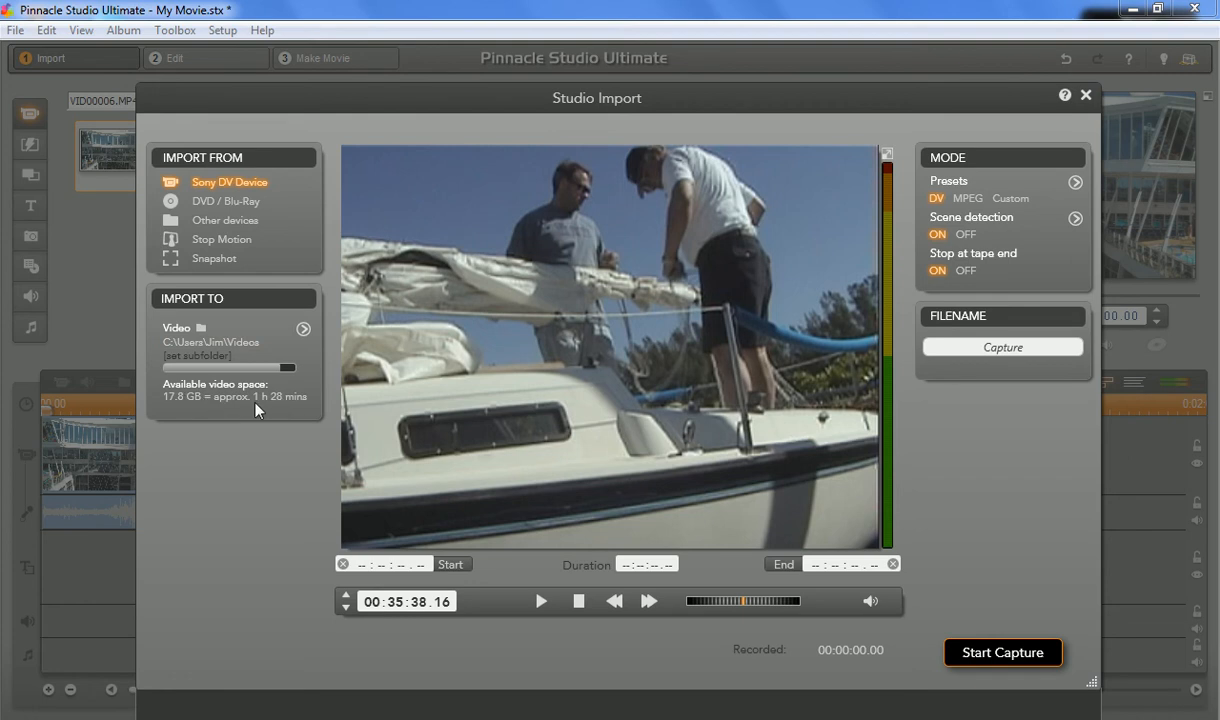
{"action": "mouse_move", "coordinate": [172, 410]}
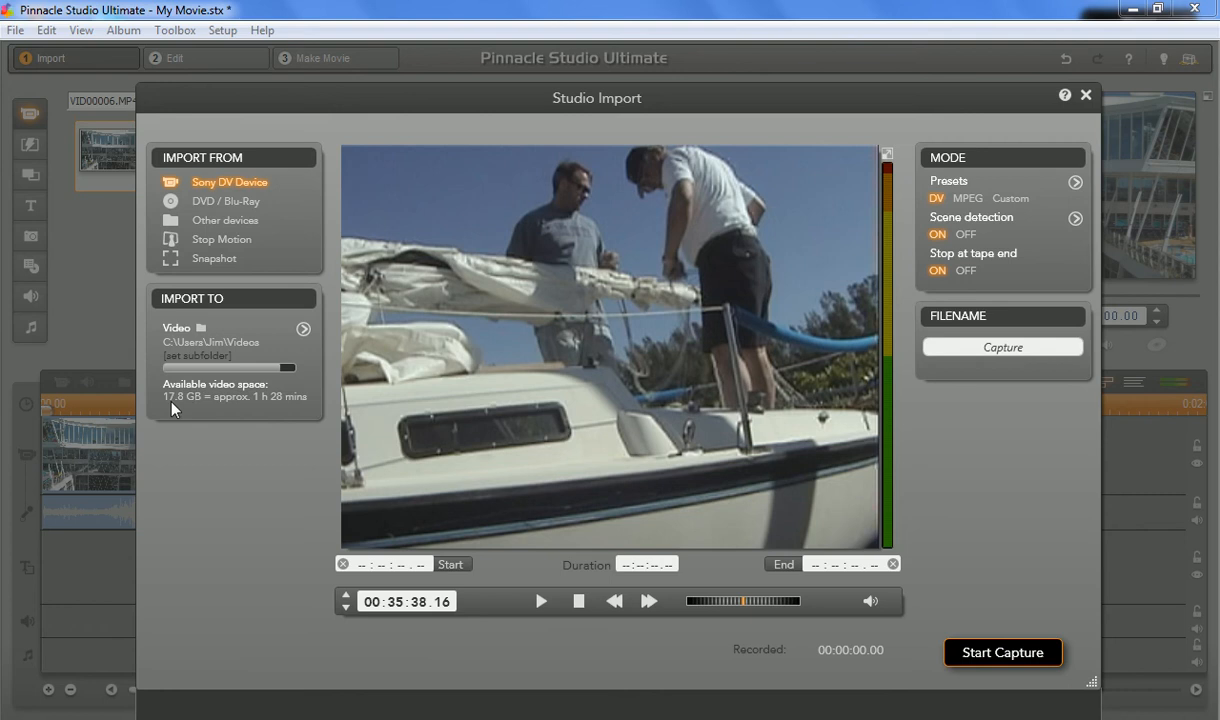
{"action": "mouse_move", "coordinate": [184, 410]}
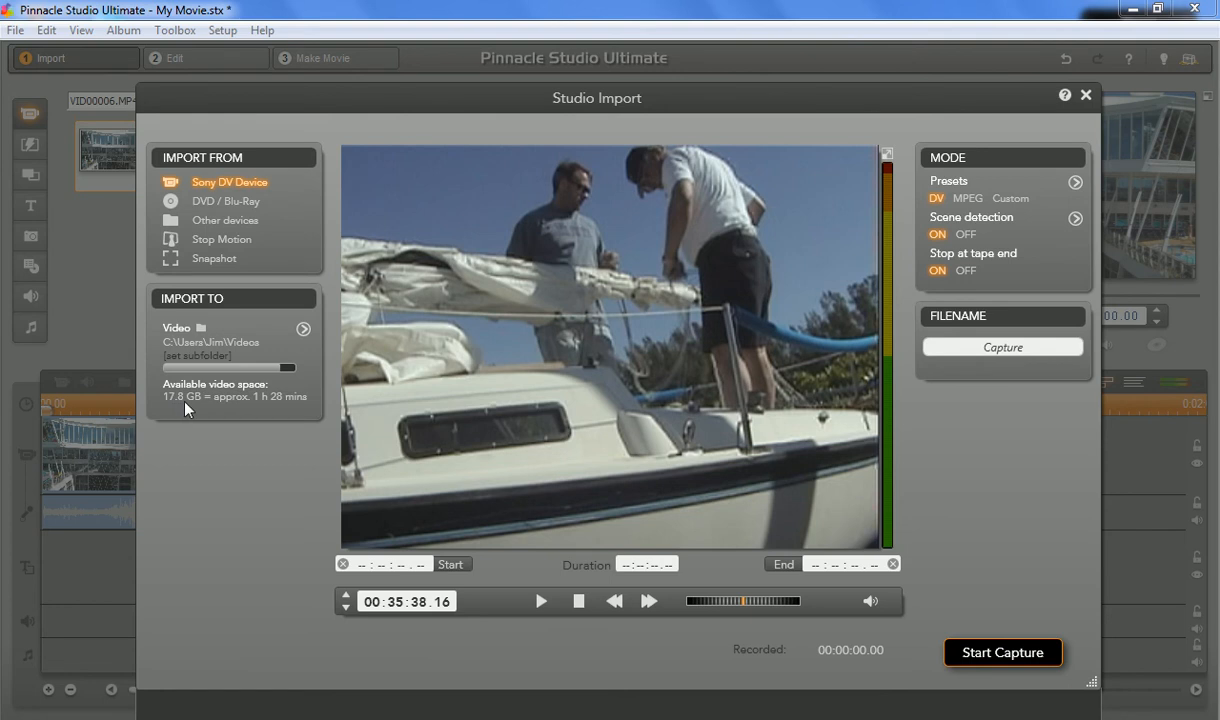
{"action": "mouse_move", "coordinate": [270, 413]}
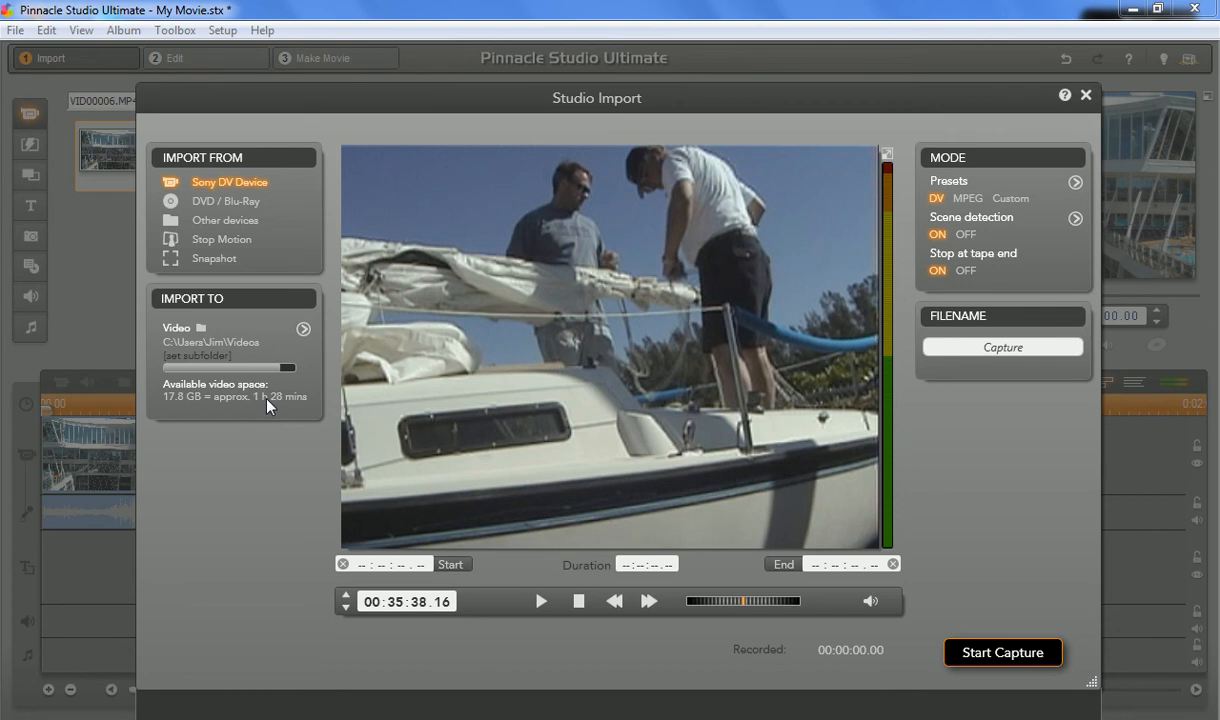
{"action": "mouse_move", "coordinate": [933, 182]}
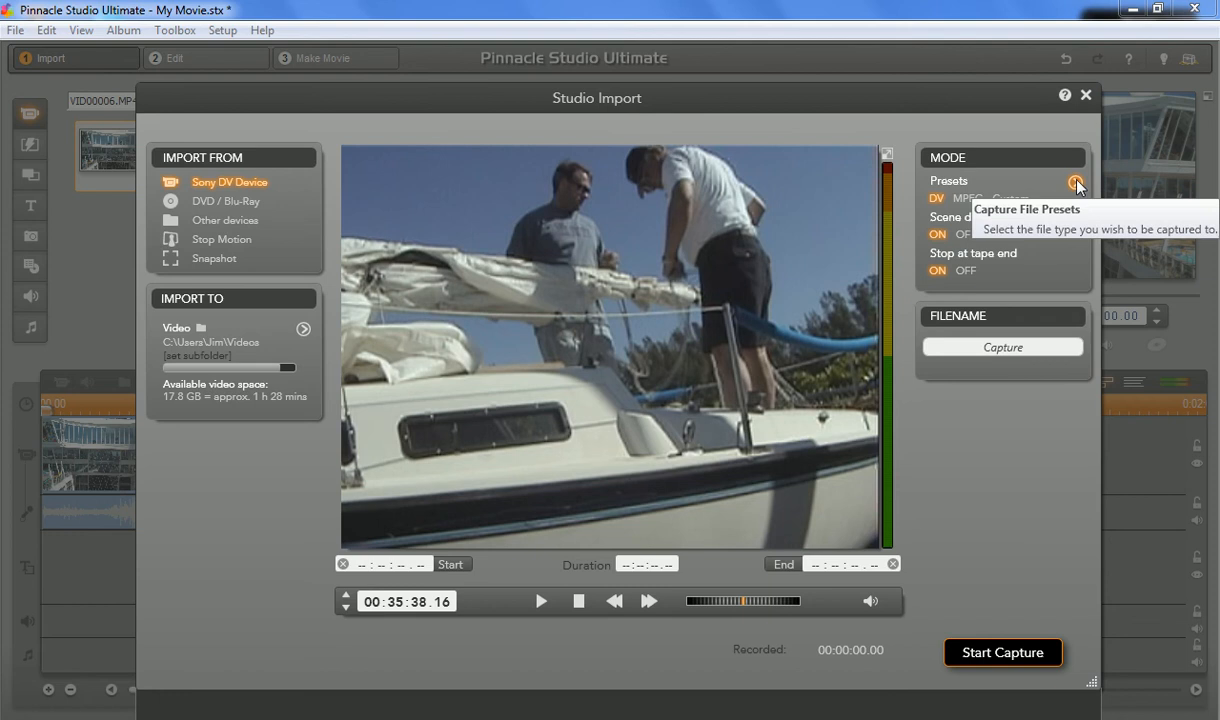
{"action": "left_click", "coordinate": [1077, 185]}
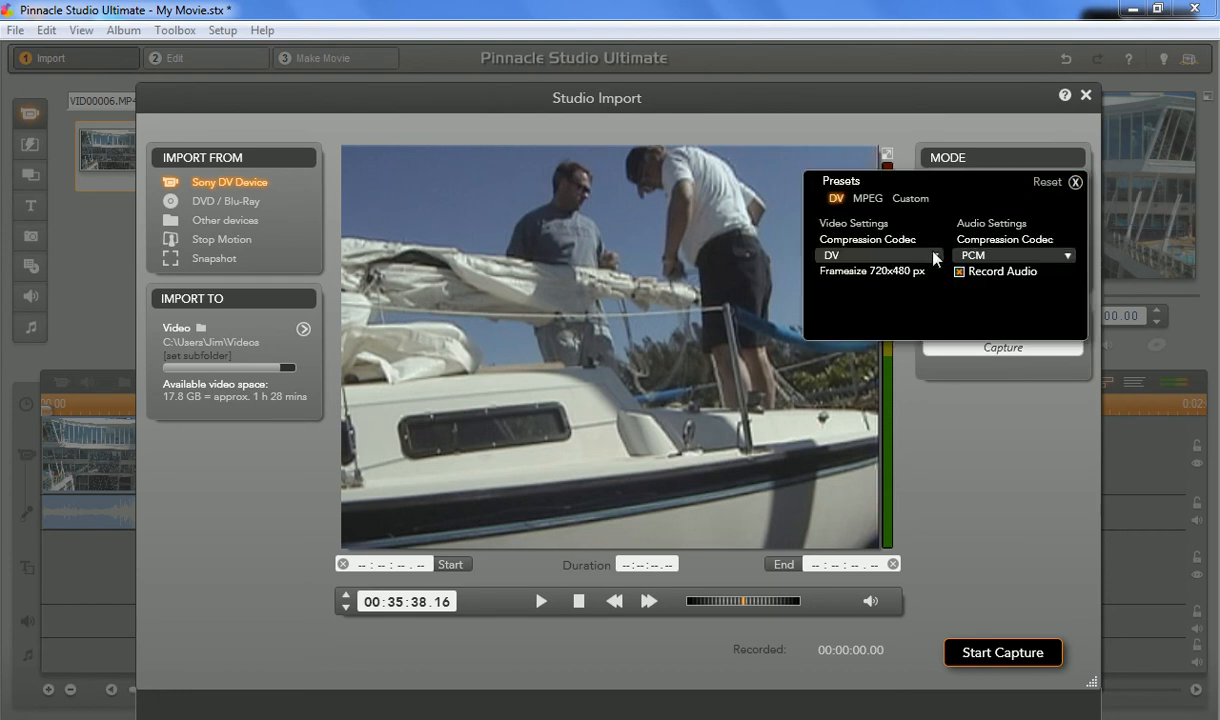
{"action": "left_click", "coordinate": [878, 255]}
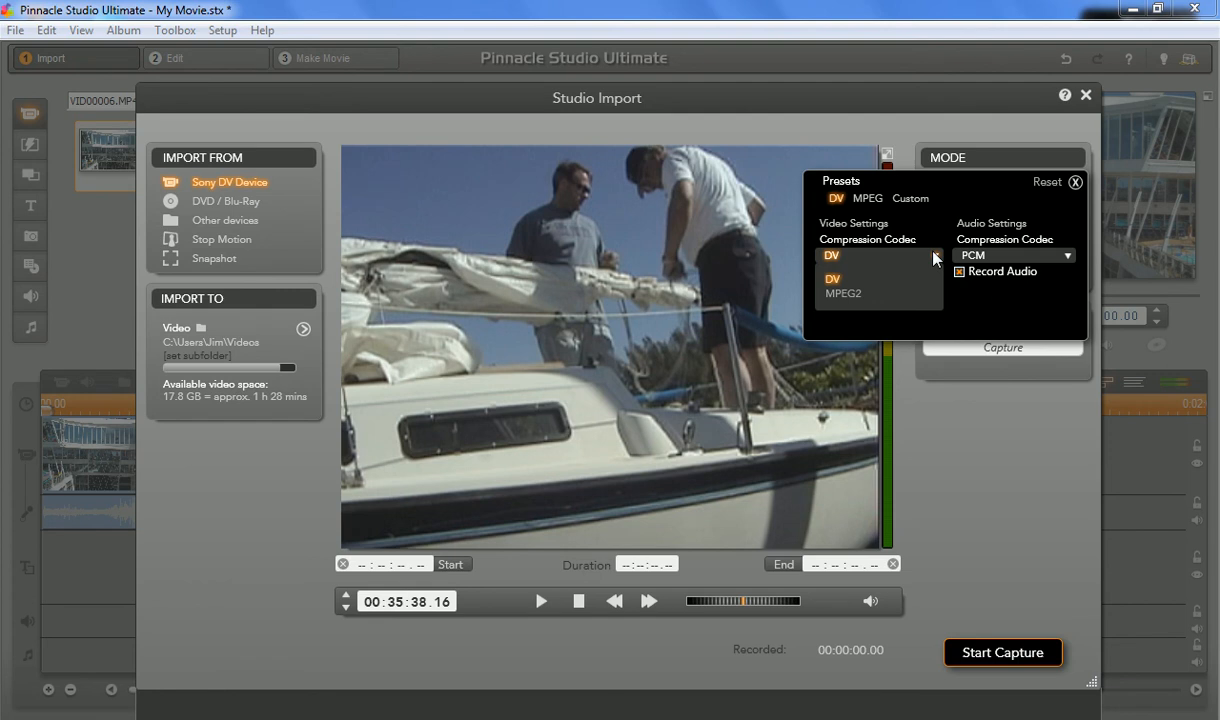
{"action": "left_click", "coordinate": [830, 255]}
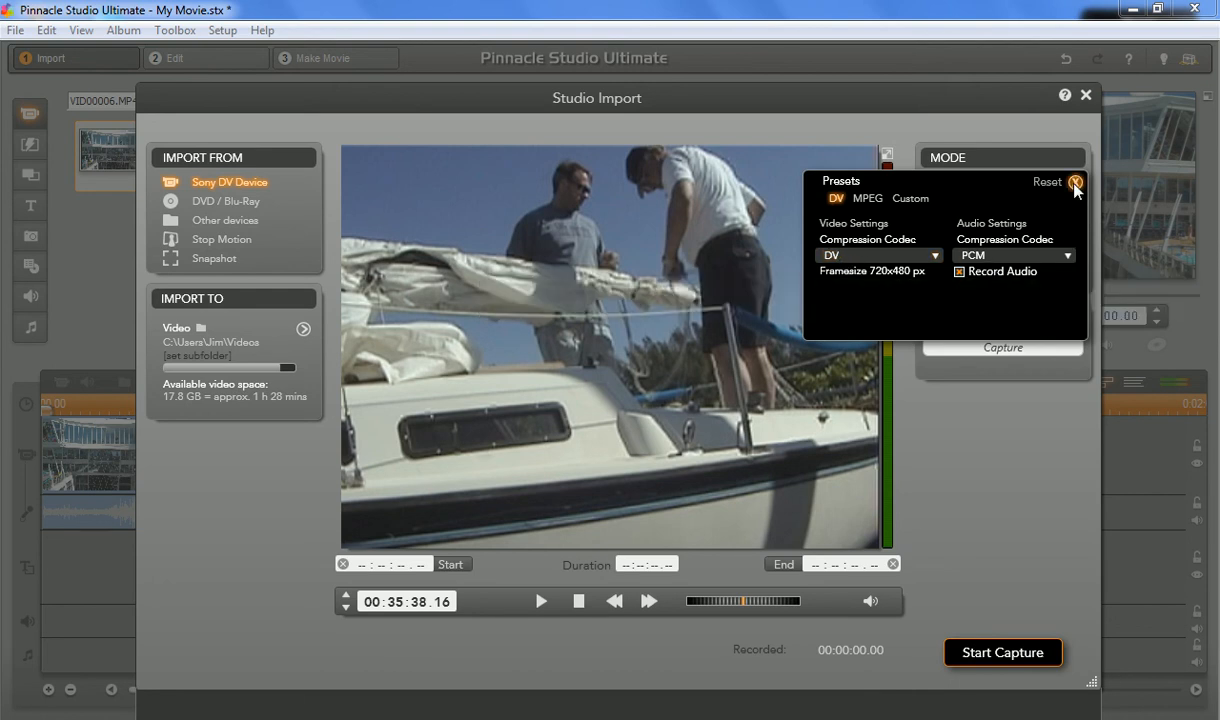
{"action": "mouse_move", "coordinate": [1076, 183]}
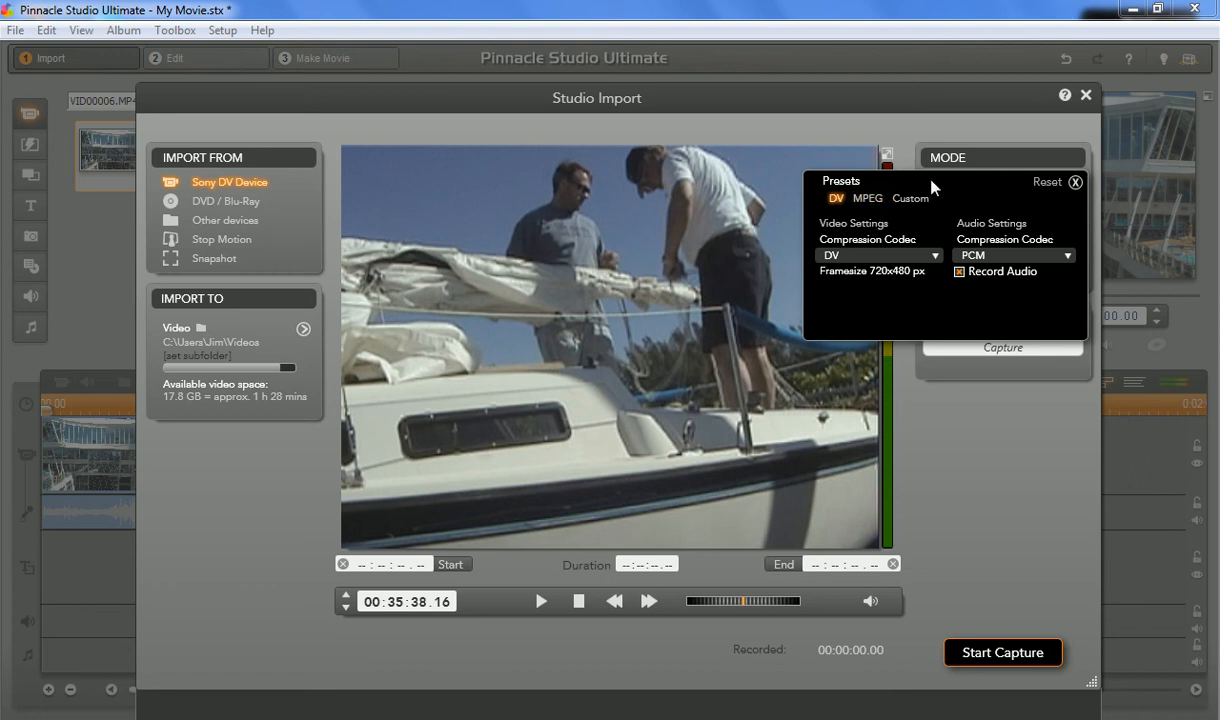
{"action": "left_click", "coordinate": [911, 198]}
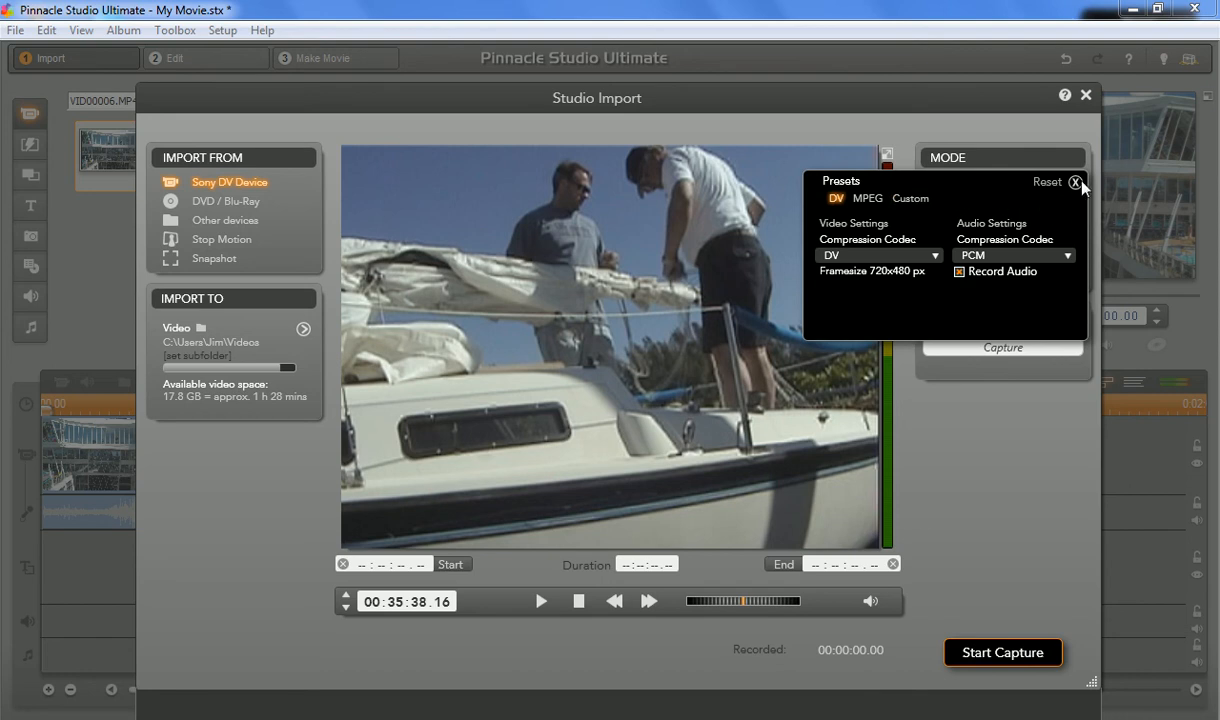
{"action": "mouse_move", "coordinate": [1076, 183]}
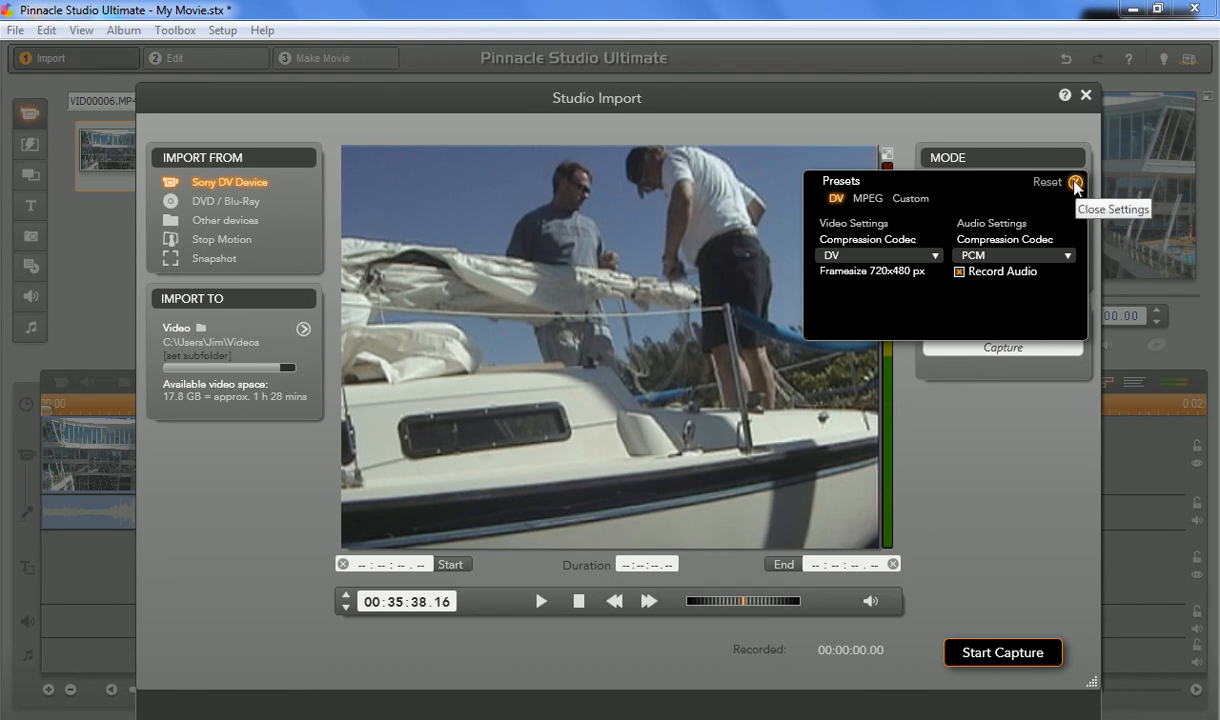
{"action": "left_click", "coordinate": [1076, 182]}
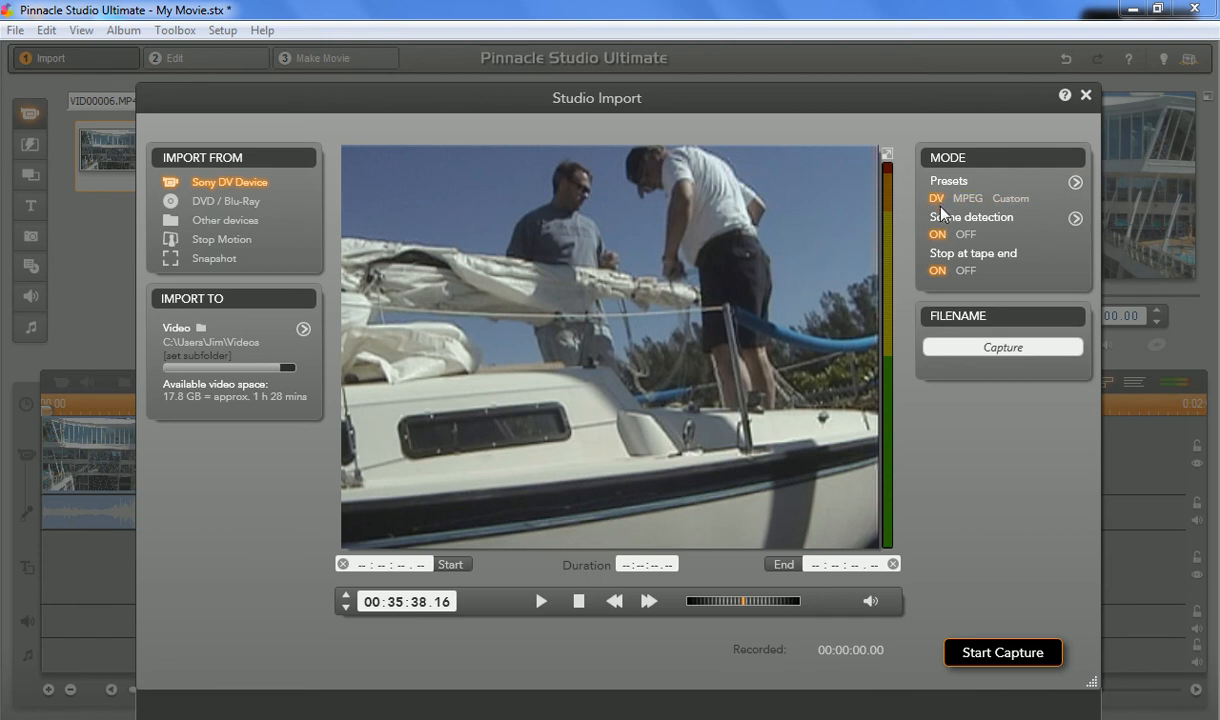
{"action": "mouse_move", "coordinate": [1000, 217]}
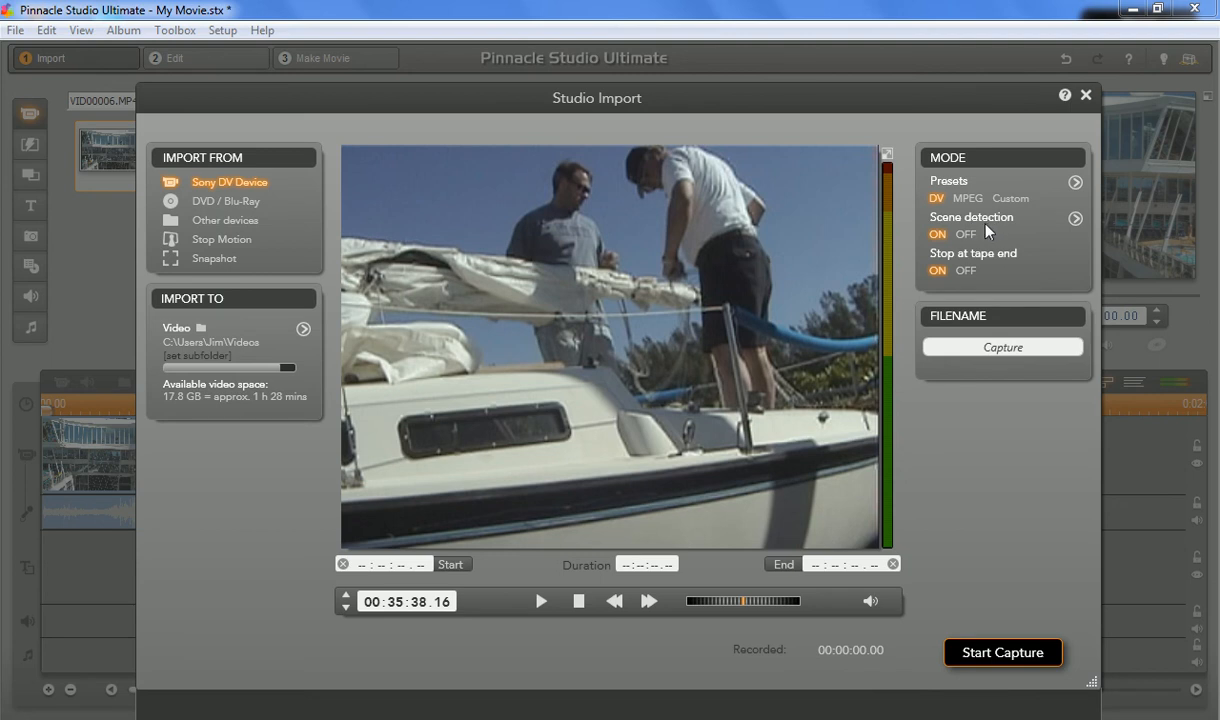
{"action": "mouse_move", "coordinate": [994, 226]}
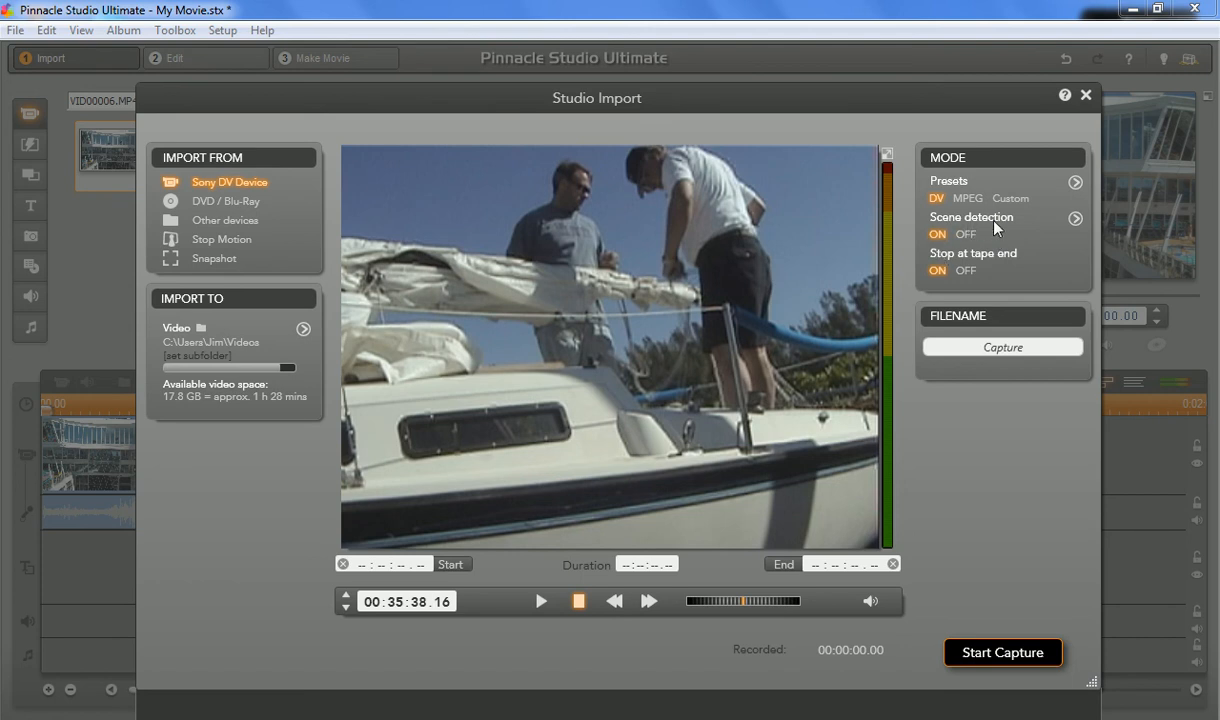
{"action": "mouse_move", "coordinate": [993, 227]}
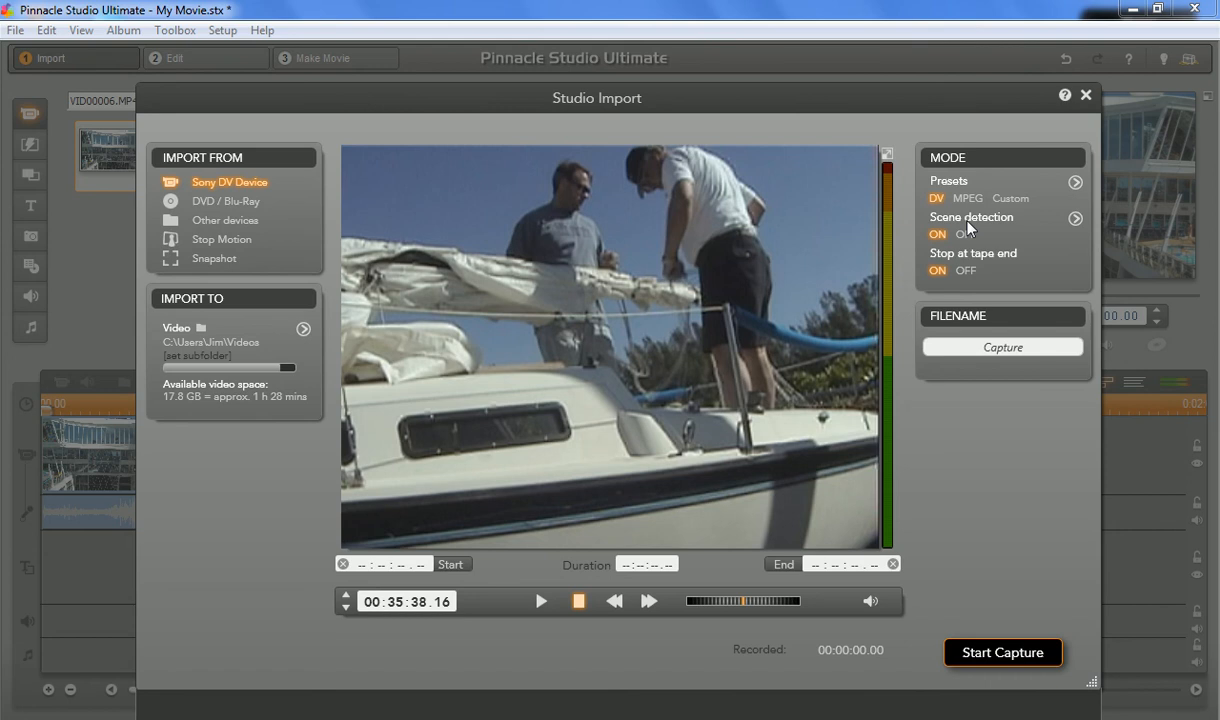
{"action": "left_click", "coordinate": [1076, 217]}
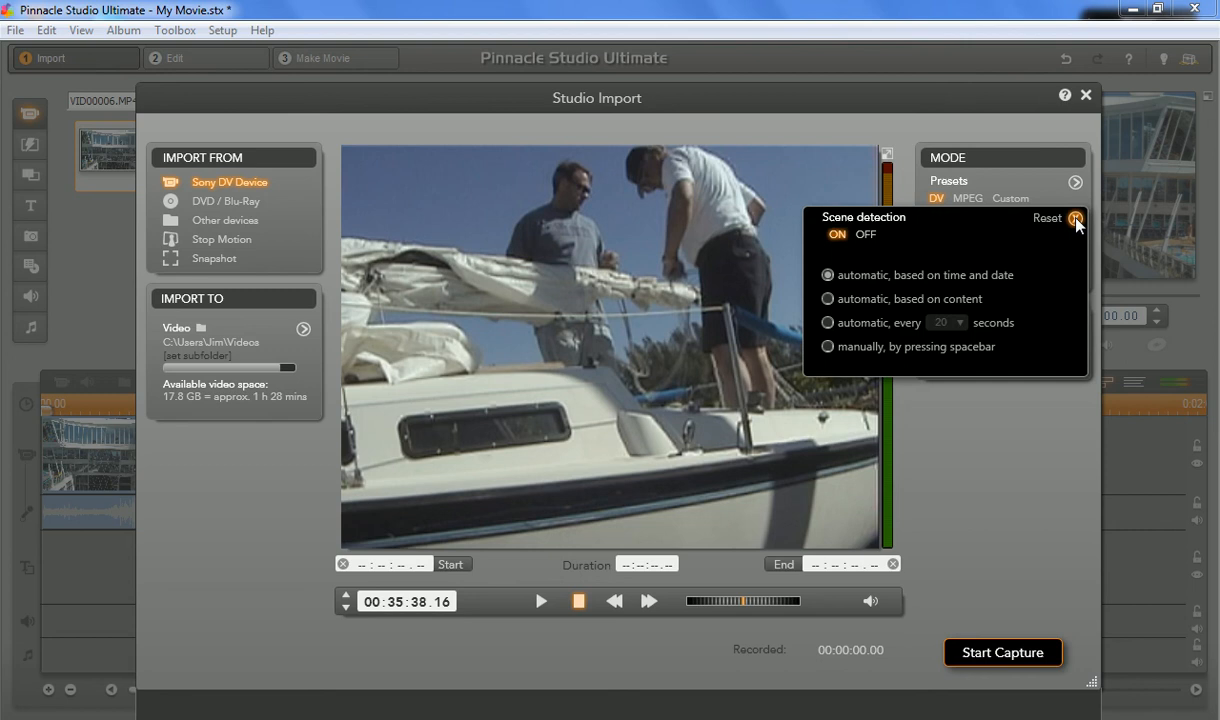
{"action": "mouse_move", "coordinate": [1064, 252]}
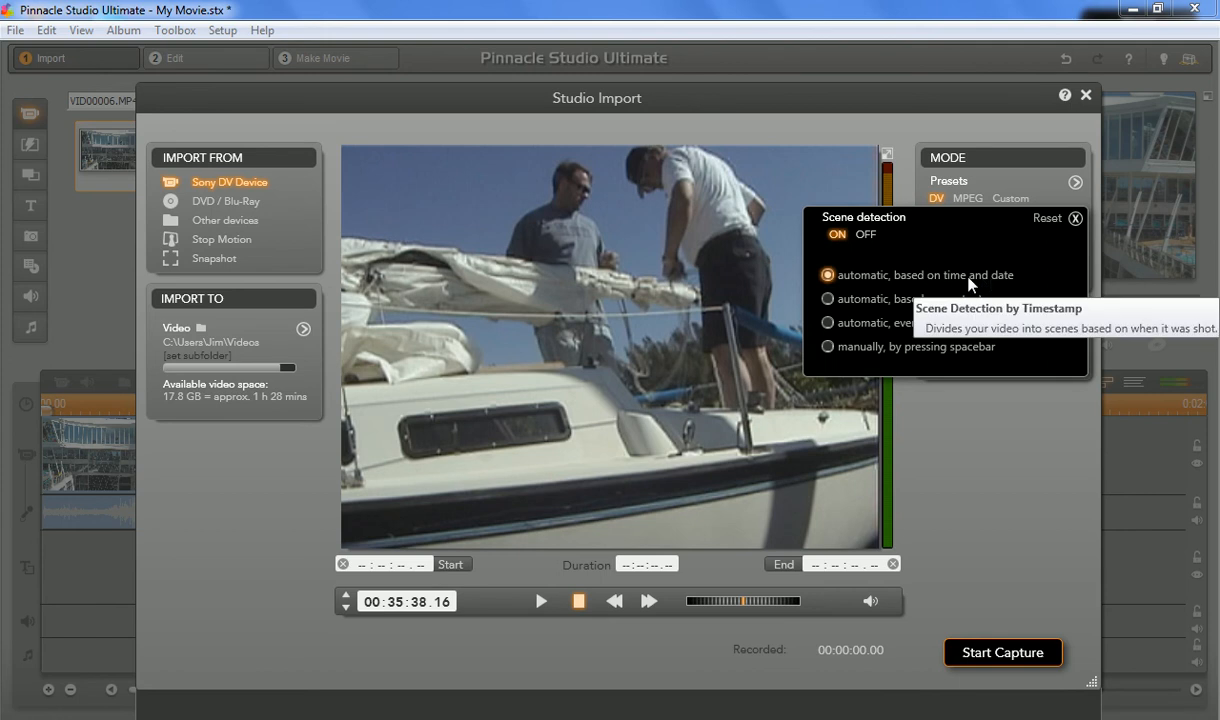
{"action": "mouse_move", "coordinate": [1052, 265]}
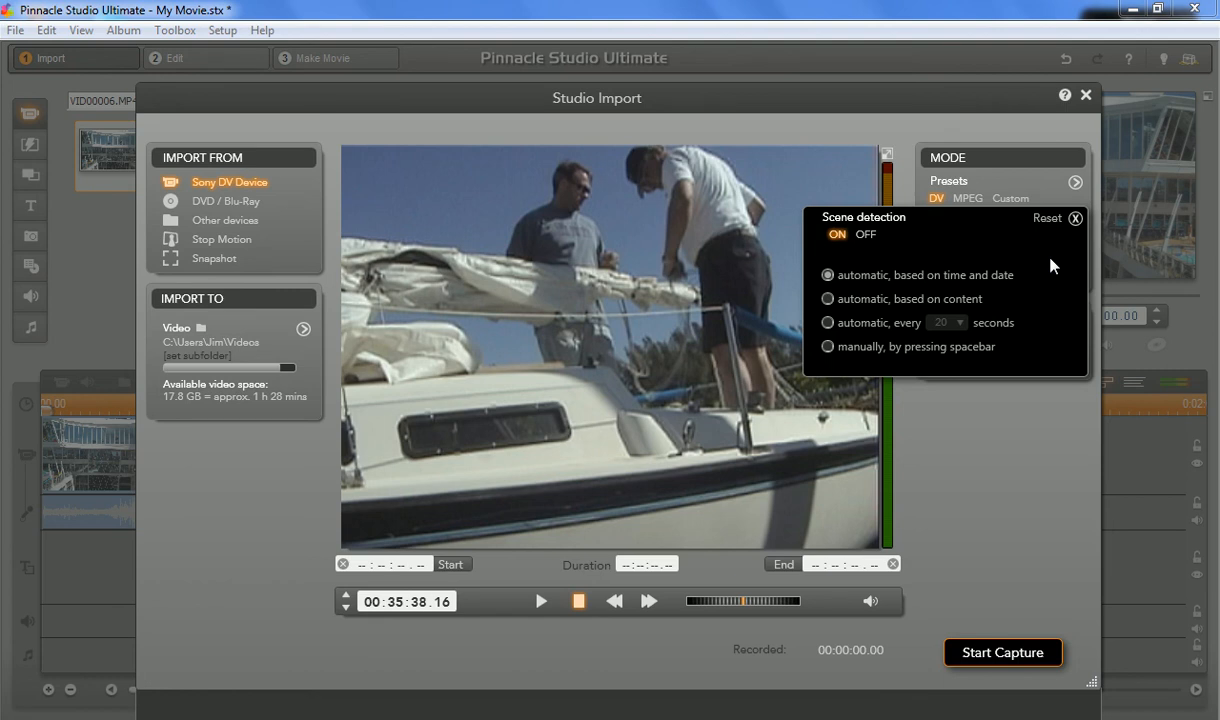
{"action": "mouse_move", "coordinate": [1041, 278]}
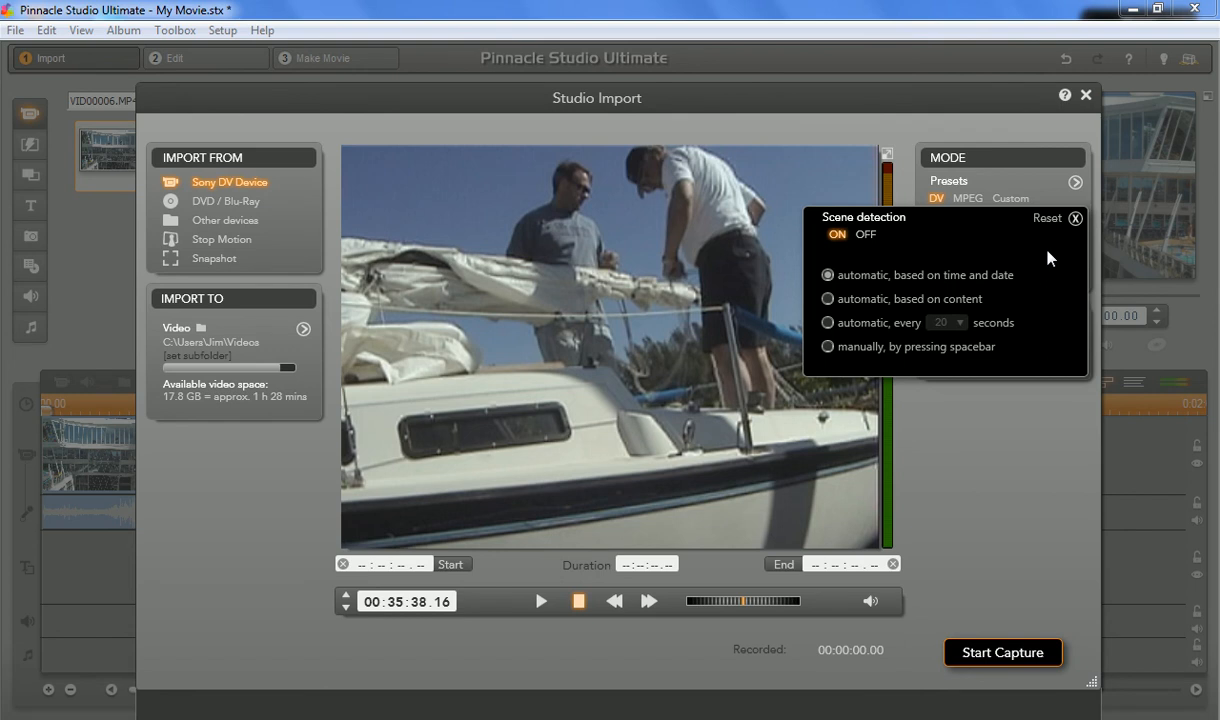
{"action": "mouse_move", "coordinate": [1015, 349]}
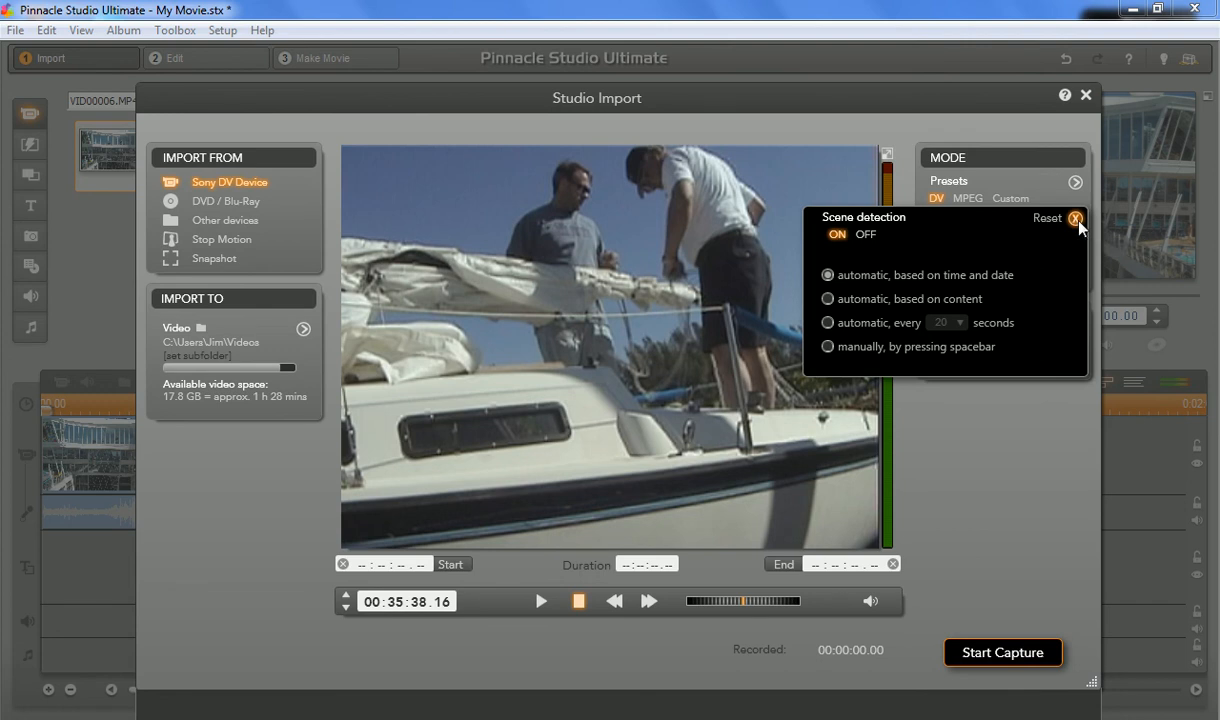
{"action": "left_click", "coordinate": [1076, 218]}
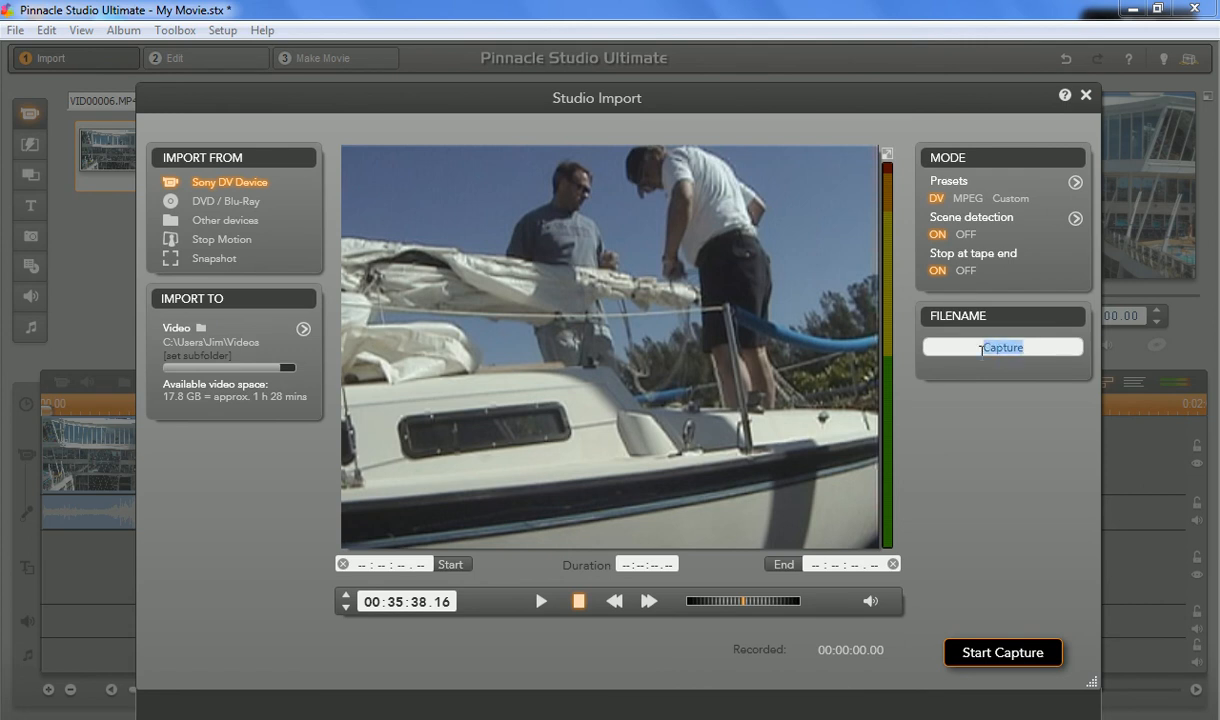
- Enter 'test' as the capture filename
{"action": "type", "text": "test"}
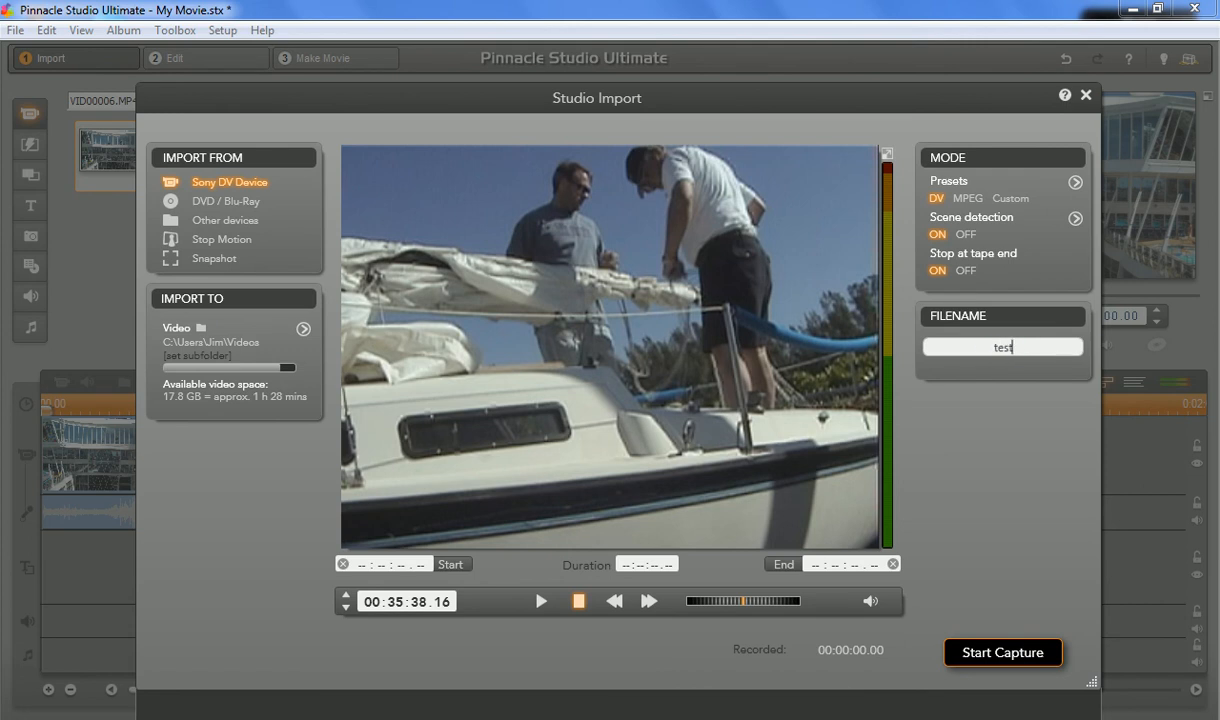
{"action": "mouse_move", "coordinate": [695, 490]}
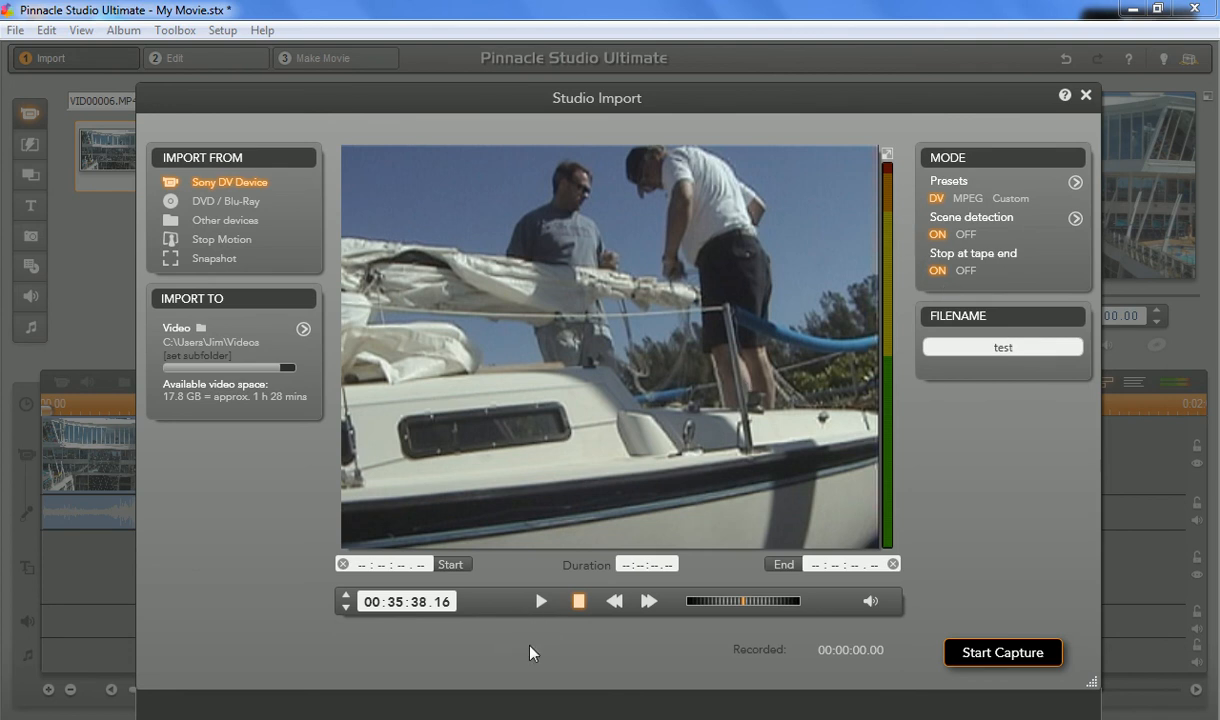
{"action": "mouse_move", "coordinate": [655, 582]}
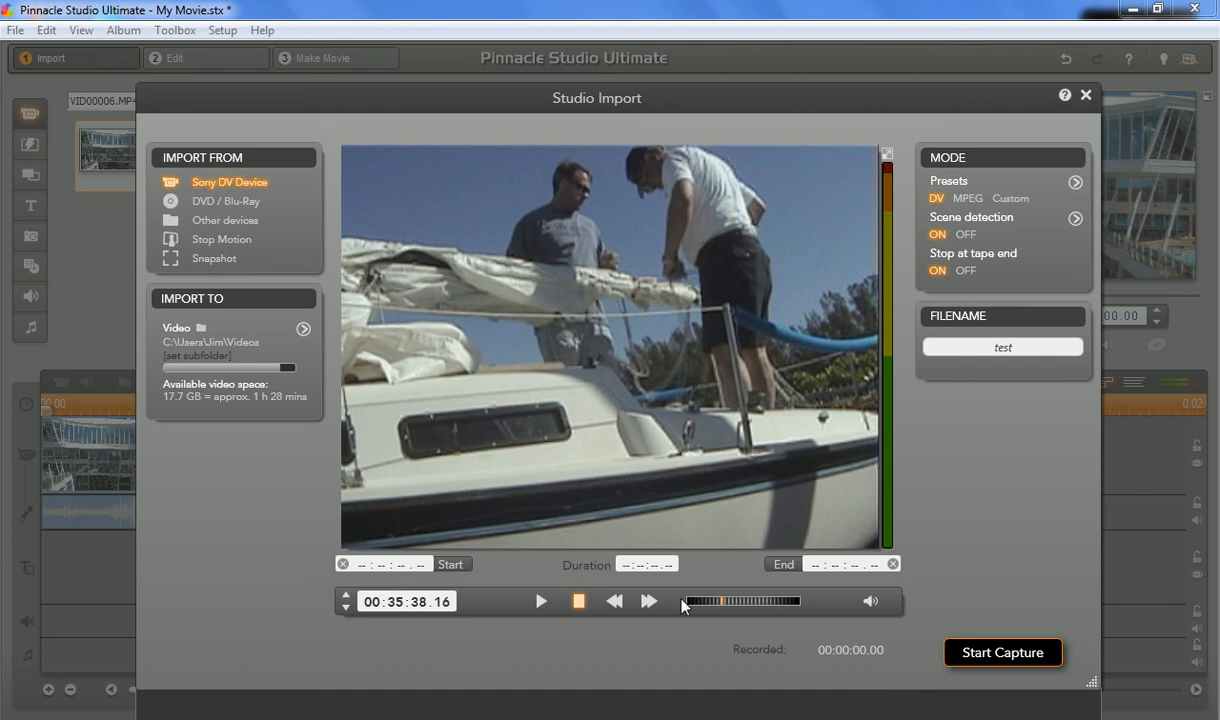
{"action": "mouse_move", "coordinate": [745, 607]}
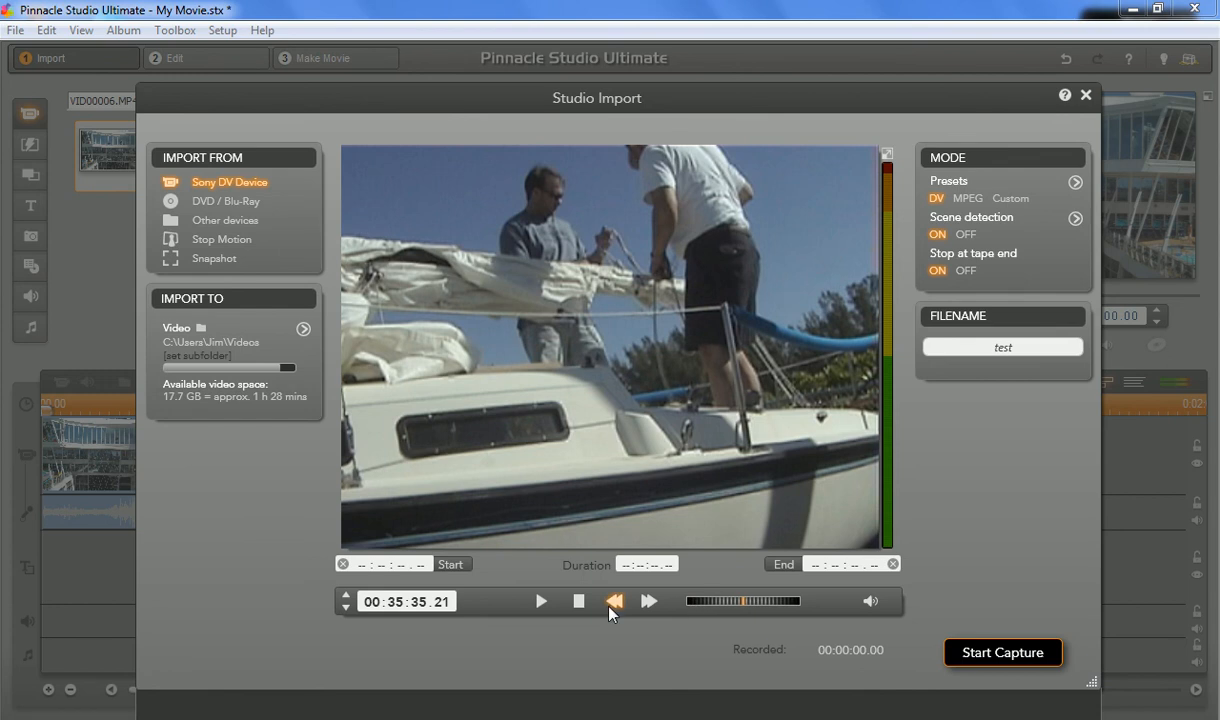
- Play and pause the tape, then mark 00:35:04.05 as the capture start
{"action": "left_click", "coordinate": [614, 601]}
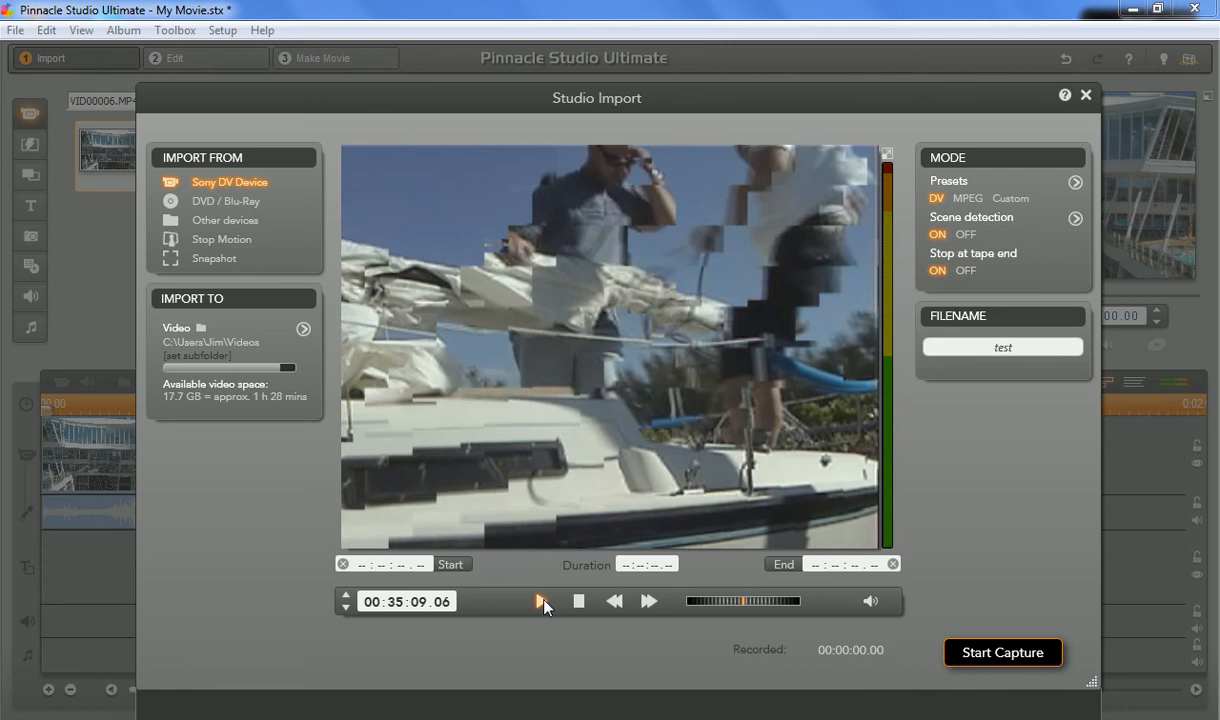
{"action": "left_click", "coordinate": [541, 600]}
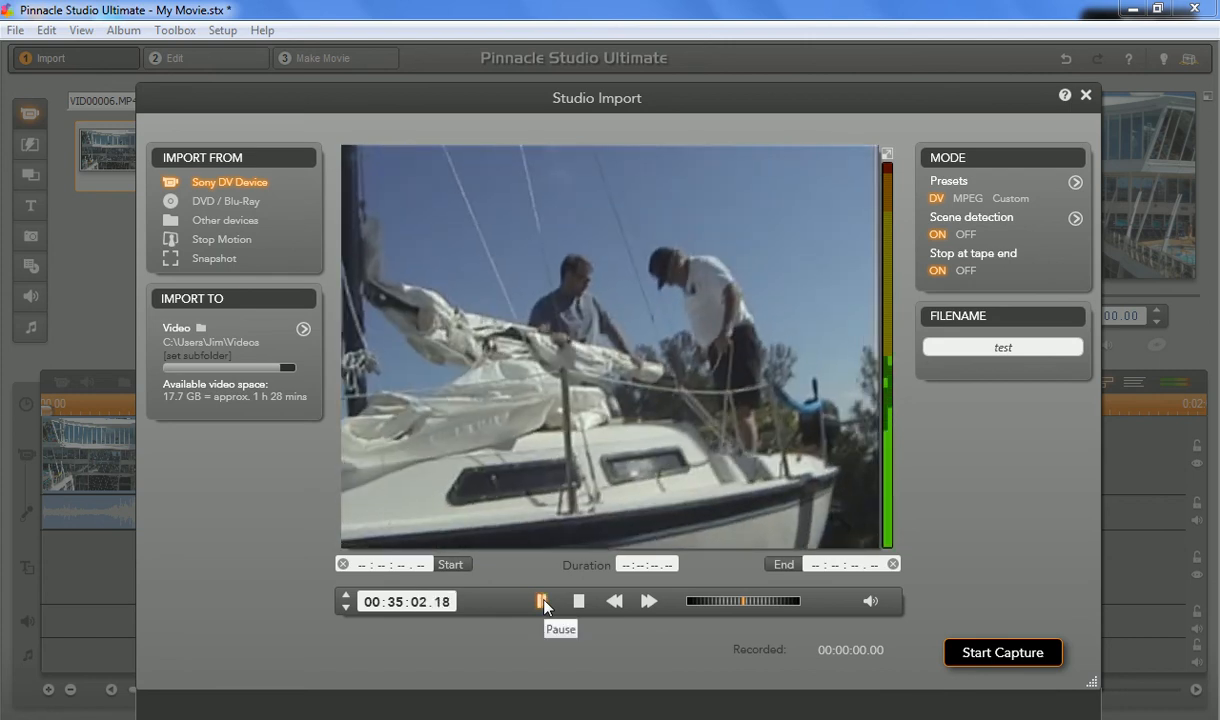
{"action": "left_click", "coordinate": [542, 601]}
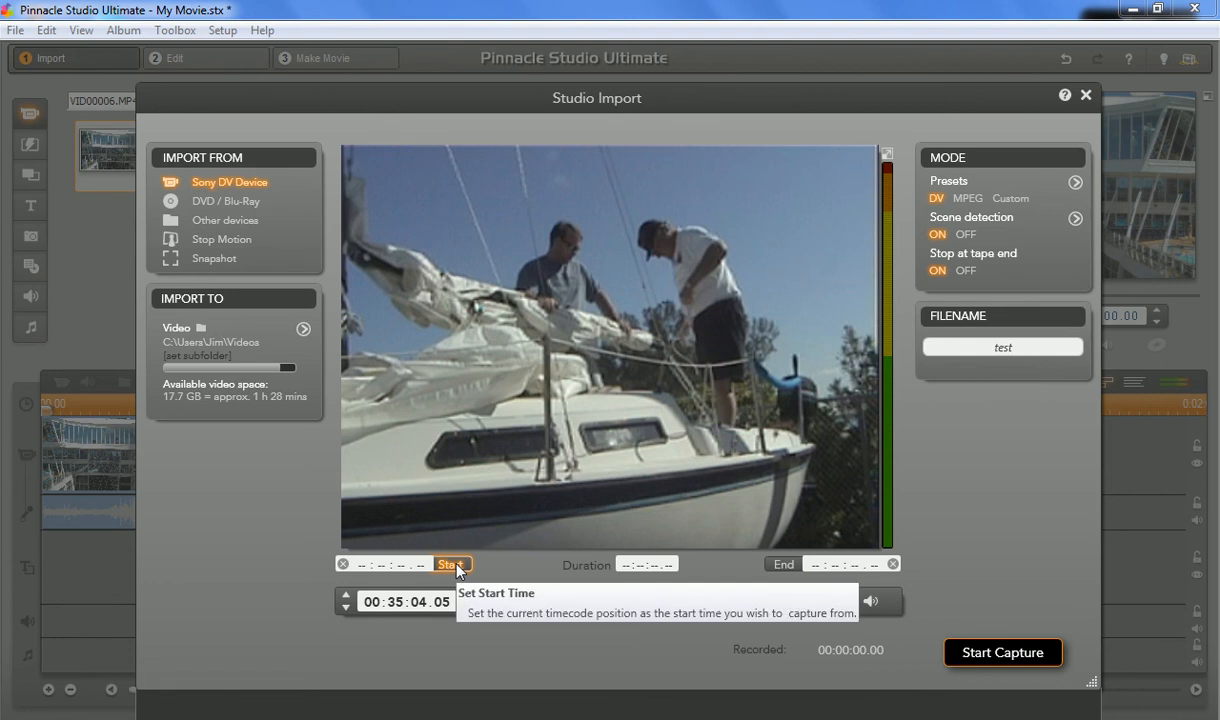
{"action": "left_click", "coordinate": [451, 564]}
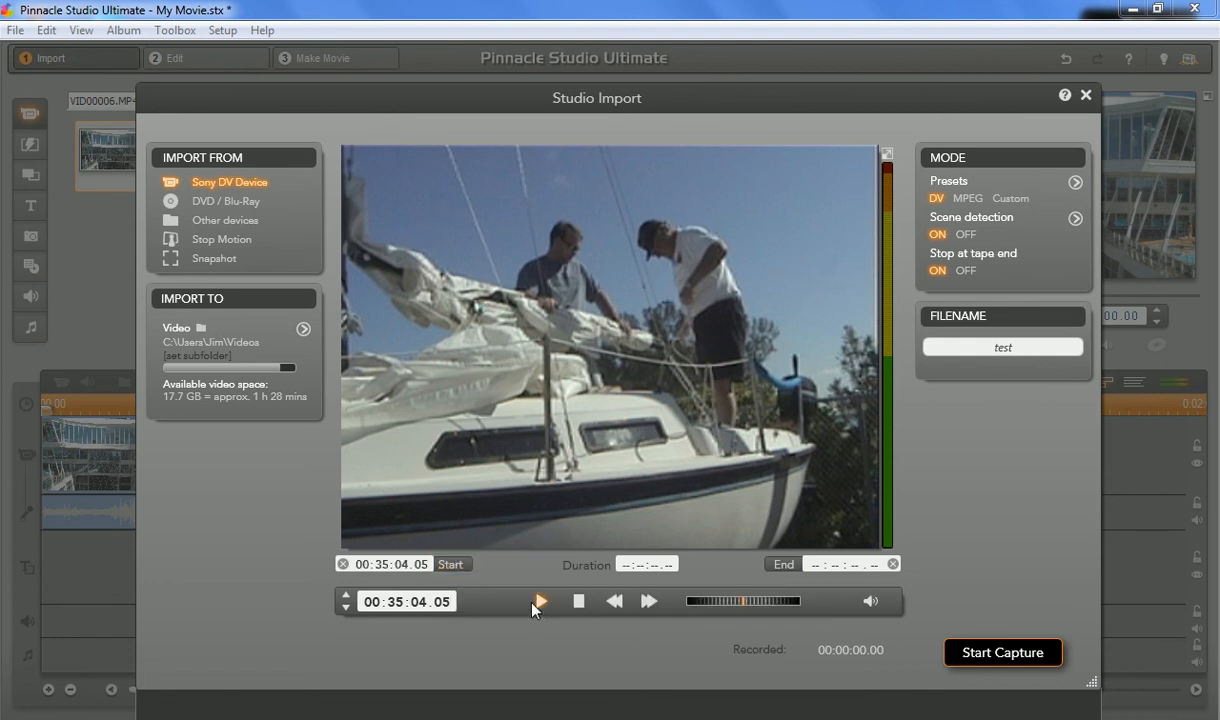
{"action": "mouse_move", "coordinate": [540, 601]}
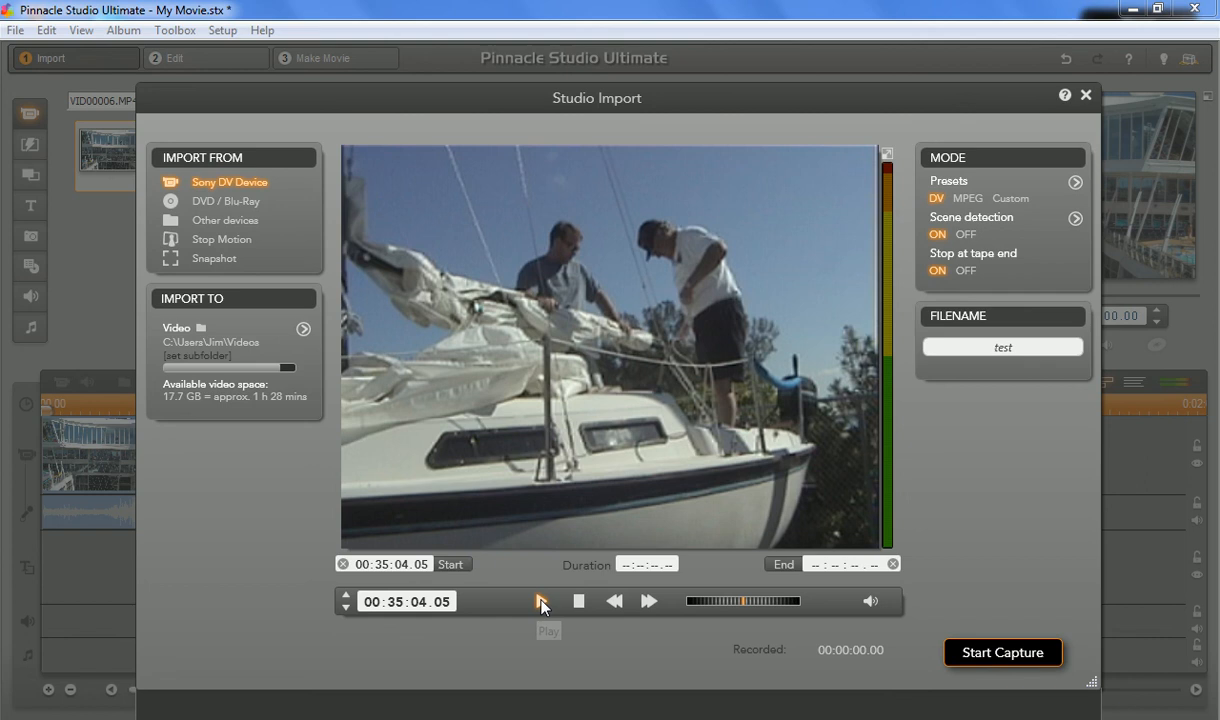
{"action": "mouse_move", "coordinate": [541, 601]}
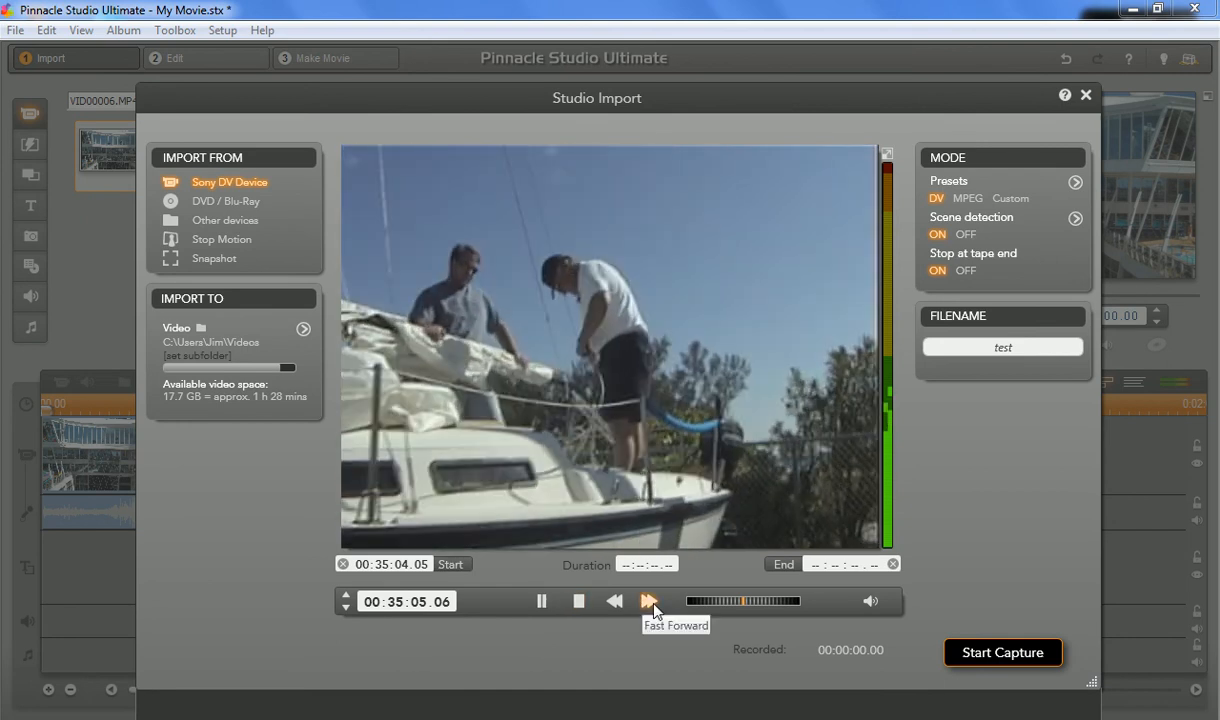
- Fast forward and play to 00:35:37.05, then mark it as the capture end
{"action": "left_click", "coordinate": [650, 601]}
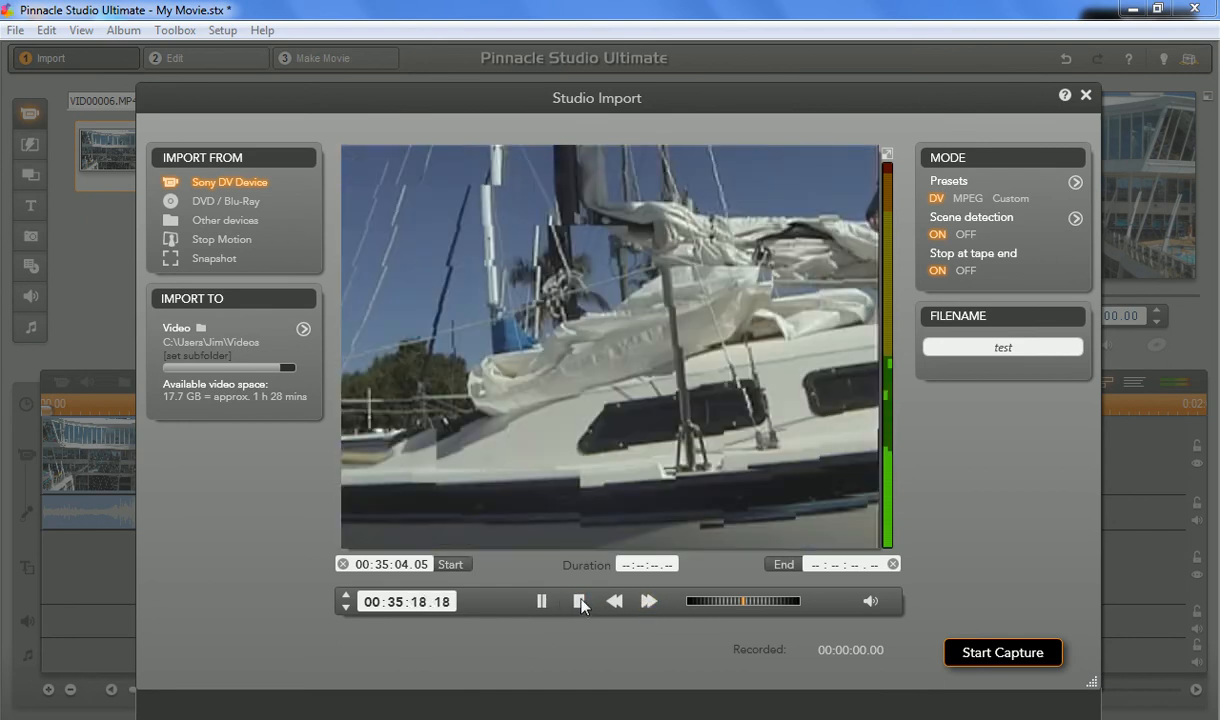
{"action": "left_click", "coordinate": [541, 601]}
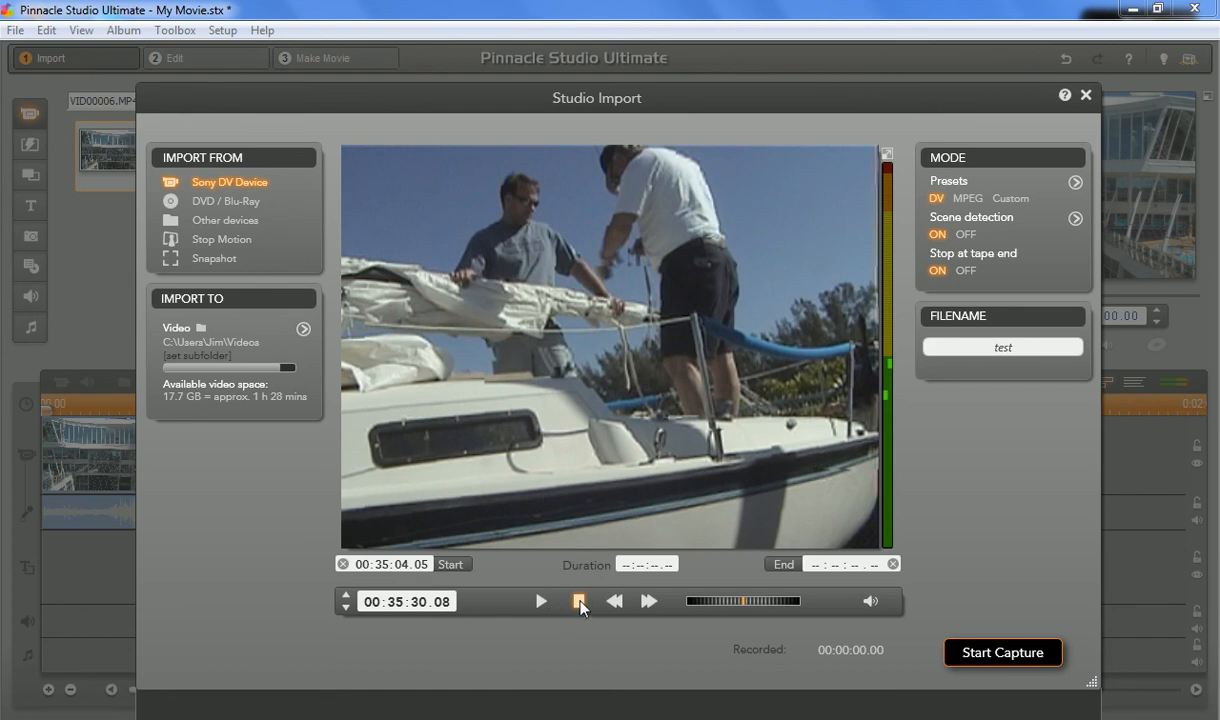
{"action": "mouse_move", "coordinate": [580, 601]}
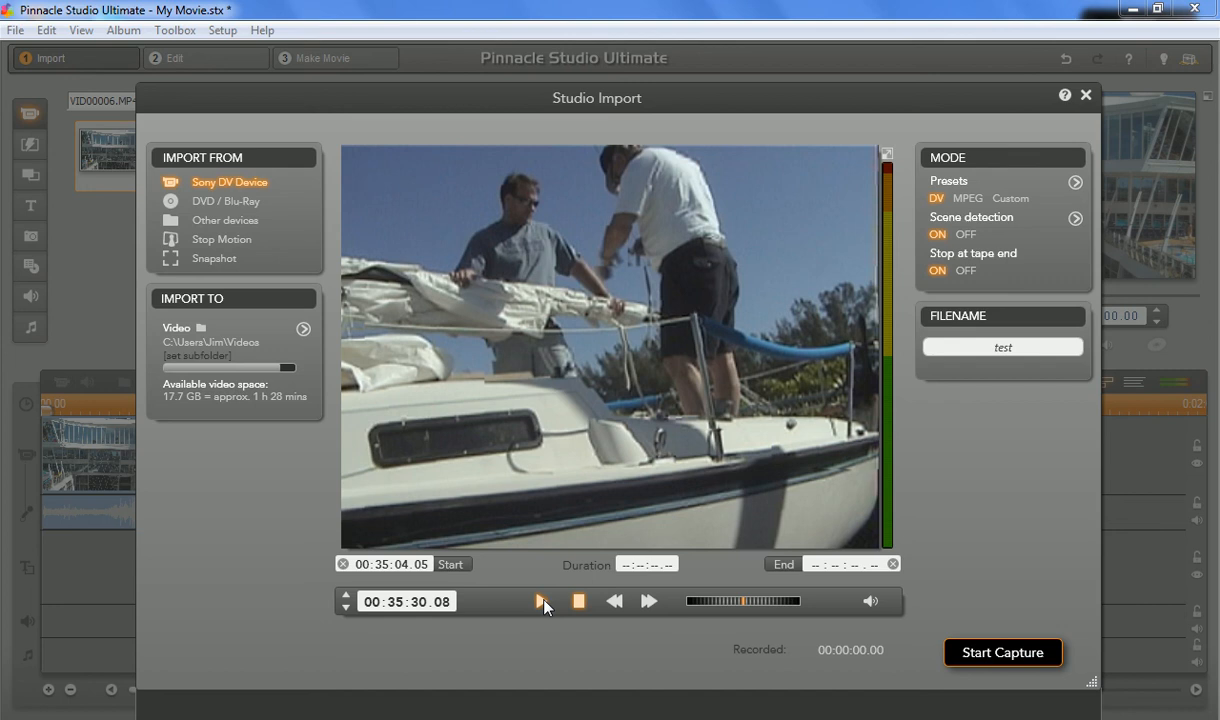
{"action": "mouse_move", "coordinate": [540, 601]}
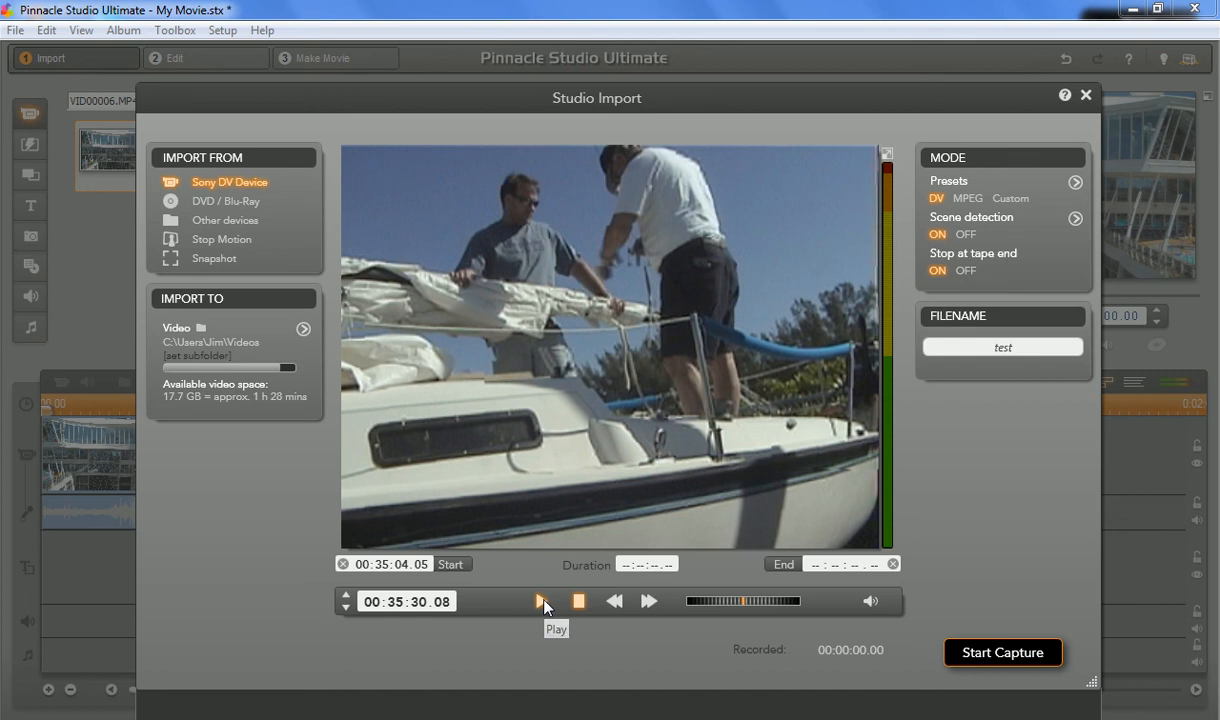
{"action": "left_click", "coordinate": [542, 601]}
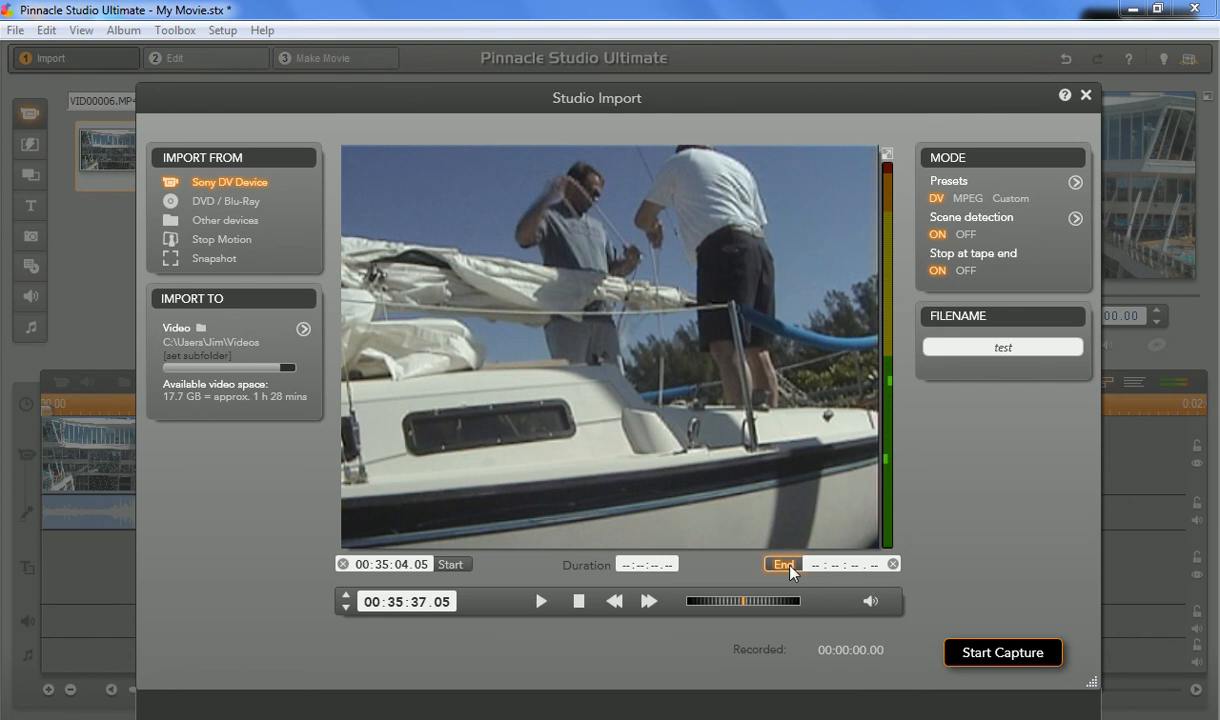
{"action": "left_click", "coordinate": [781, 564]}
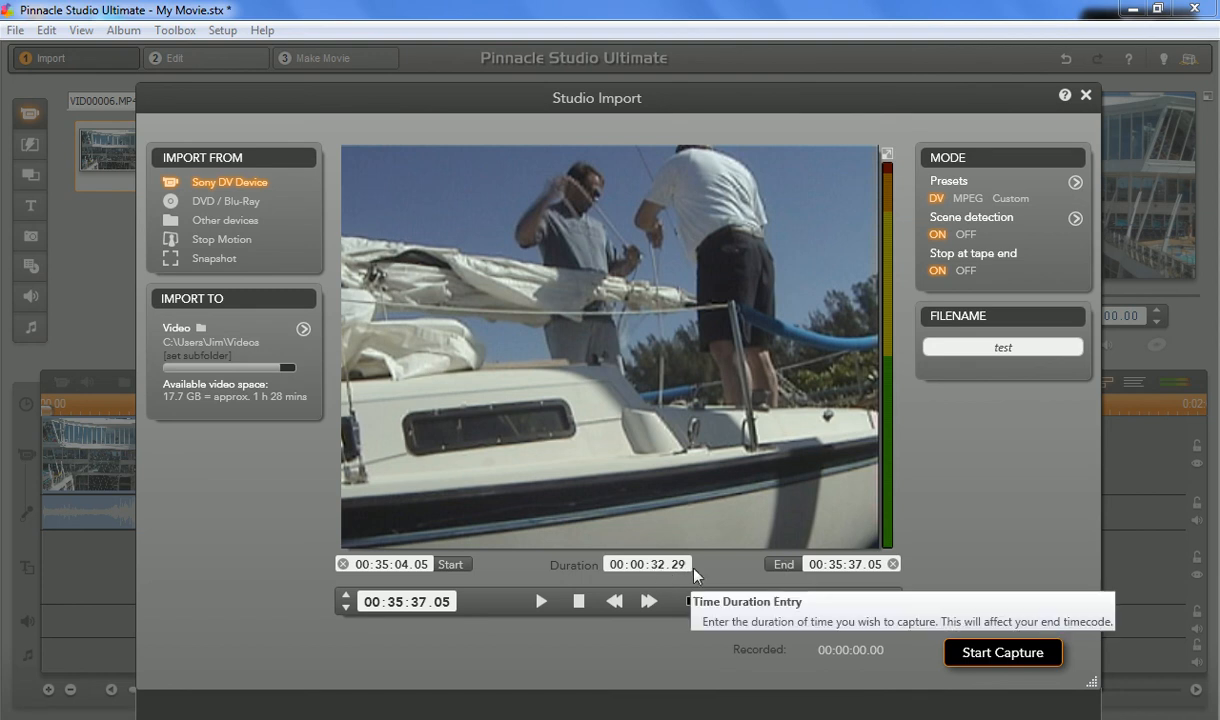
{"action": "mouse_move", "coordinate": [787, 549]}
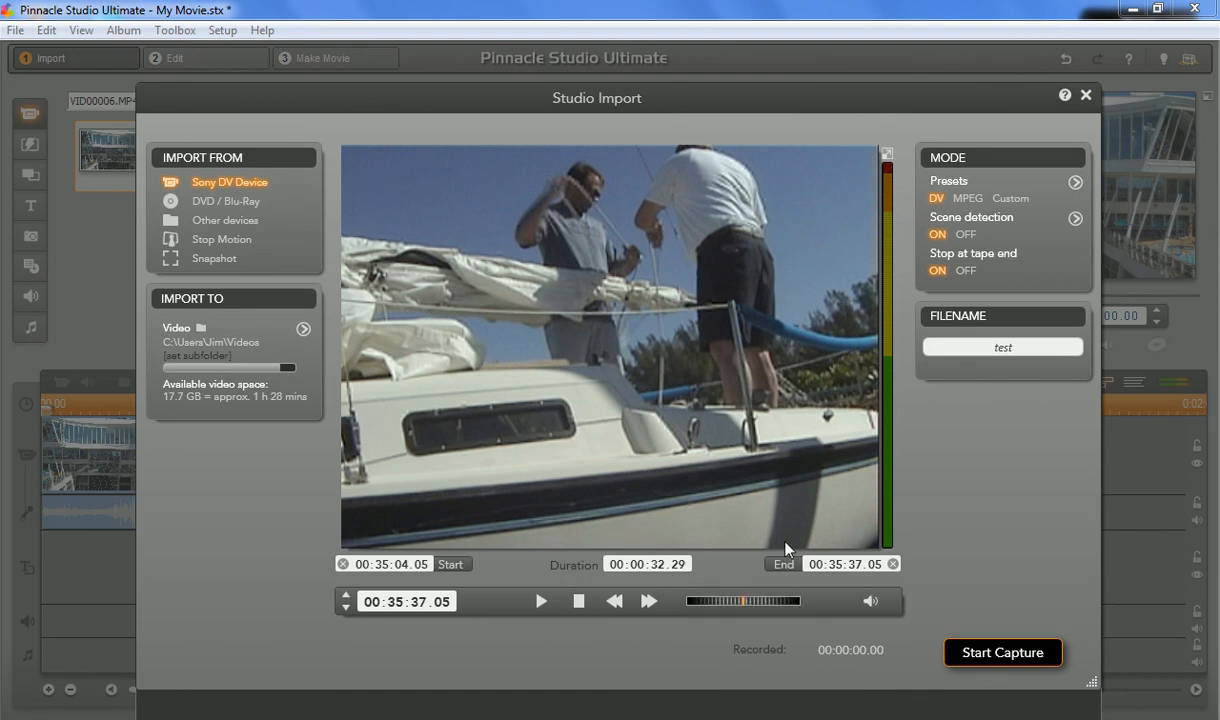
{"action": "mouse_move", "coordinate": [872, 633]}
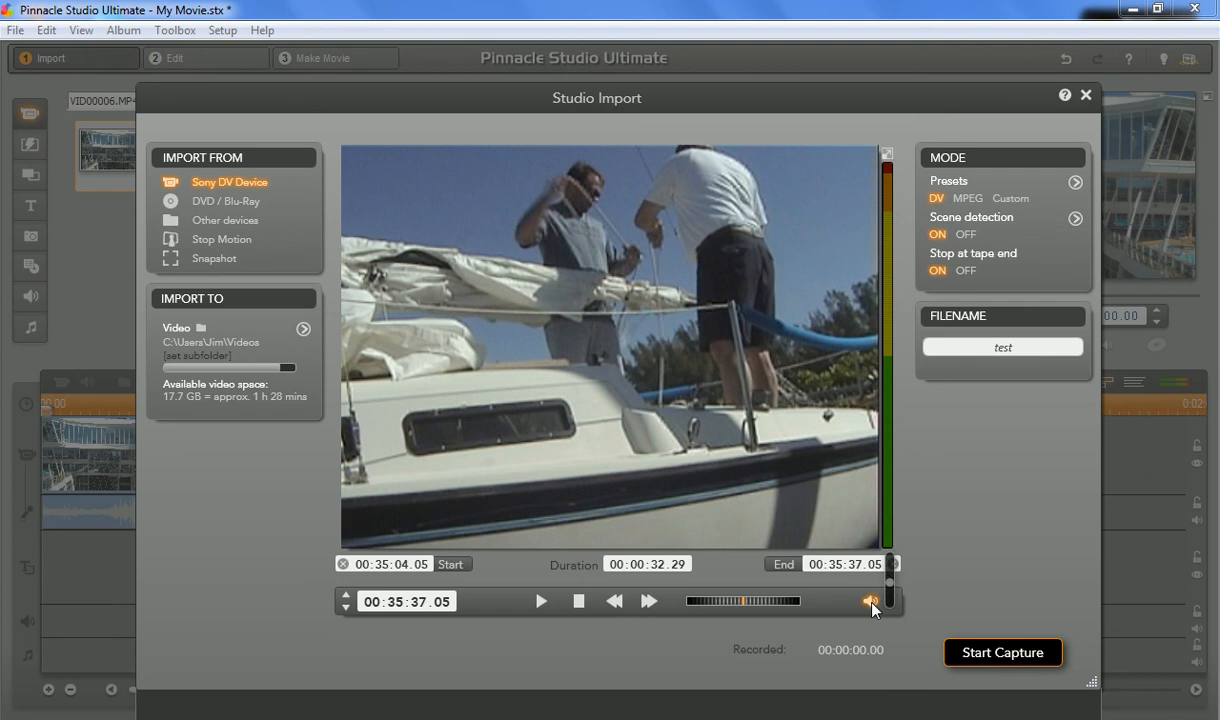
{"action": "left_click", "coordinate": [869, 601]}
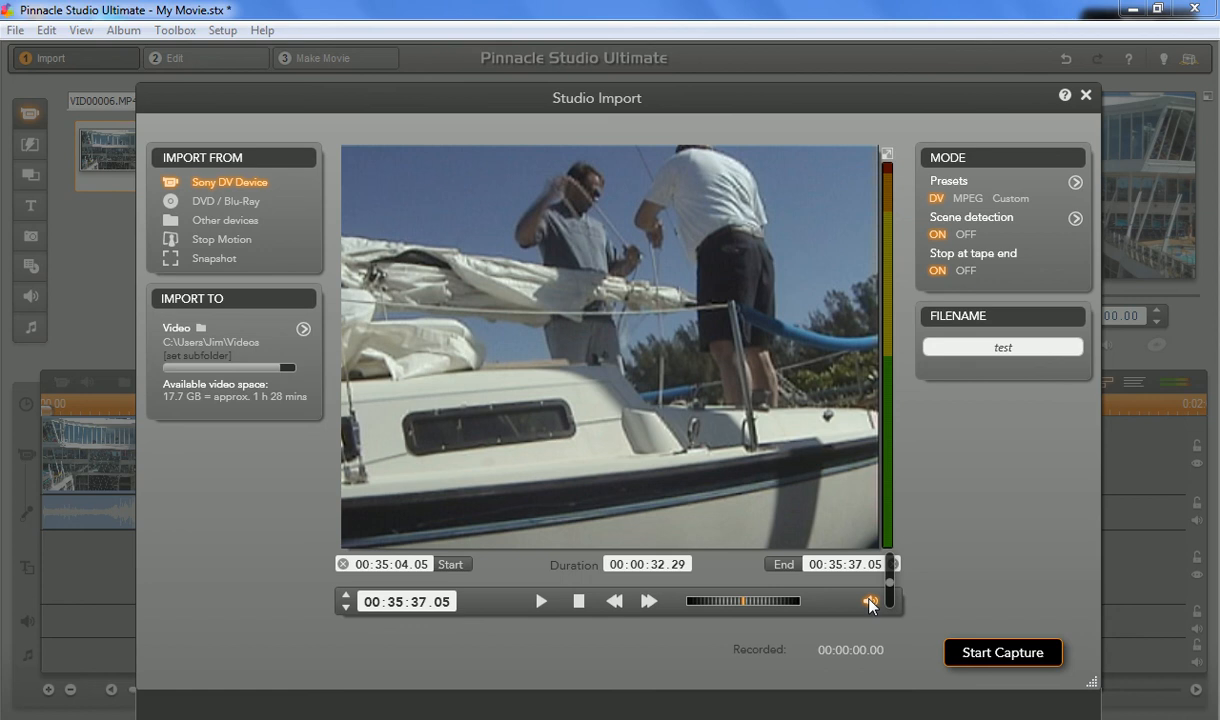
{"action": "mouse_move", "coordinate": [869, 601]}
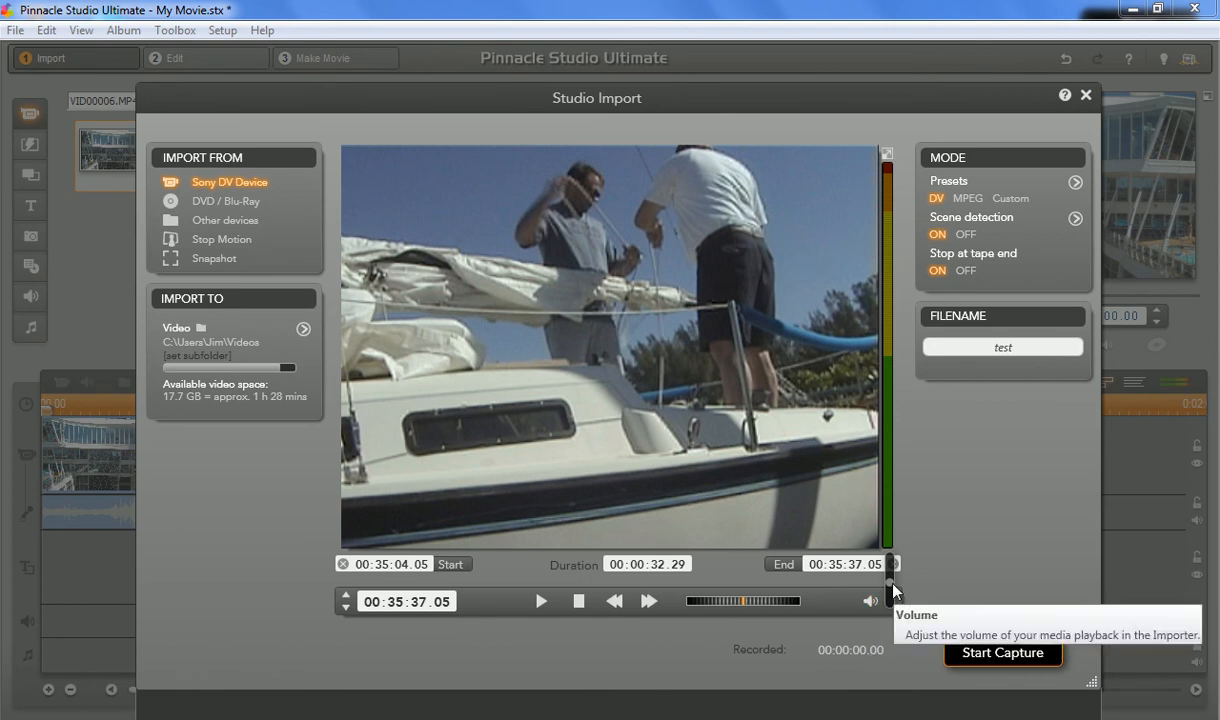
{"action": "mouse_move", "coordinate": [893, 562]}
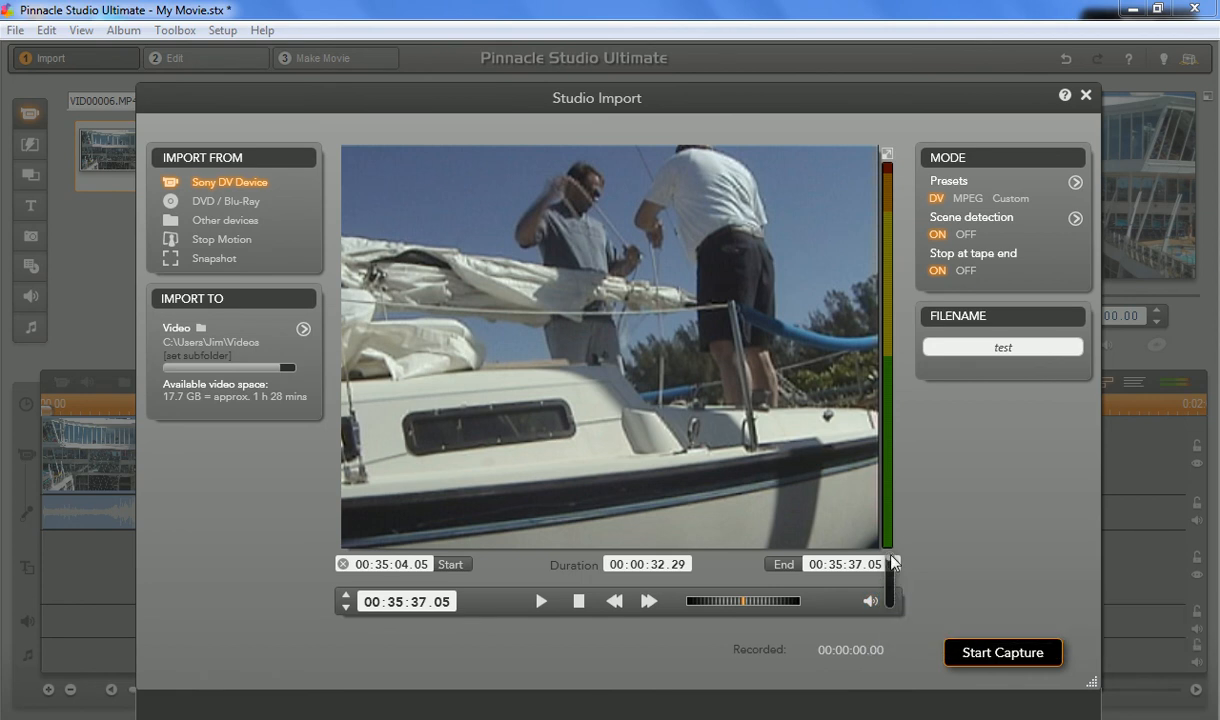
{"action": "mouse_move", "coordinate": [889, 592]}
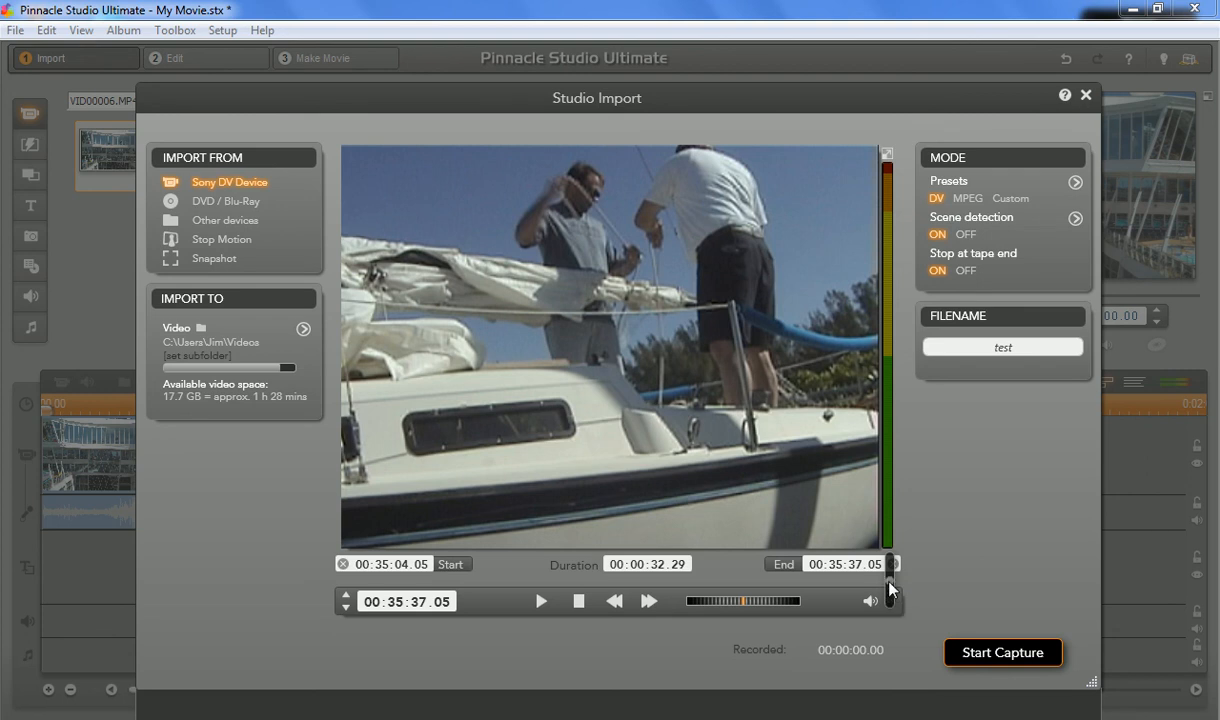
{"action": "mouse_move", "coordinate": [948, 468]}
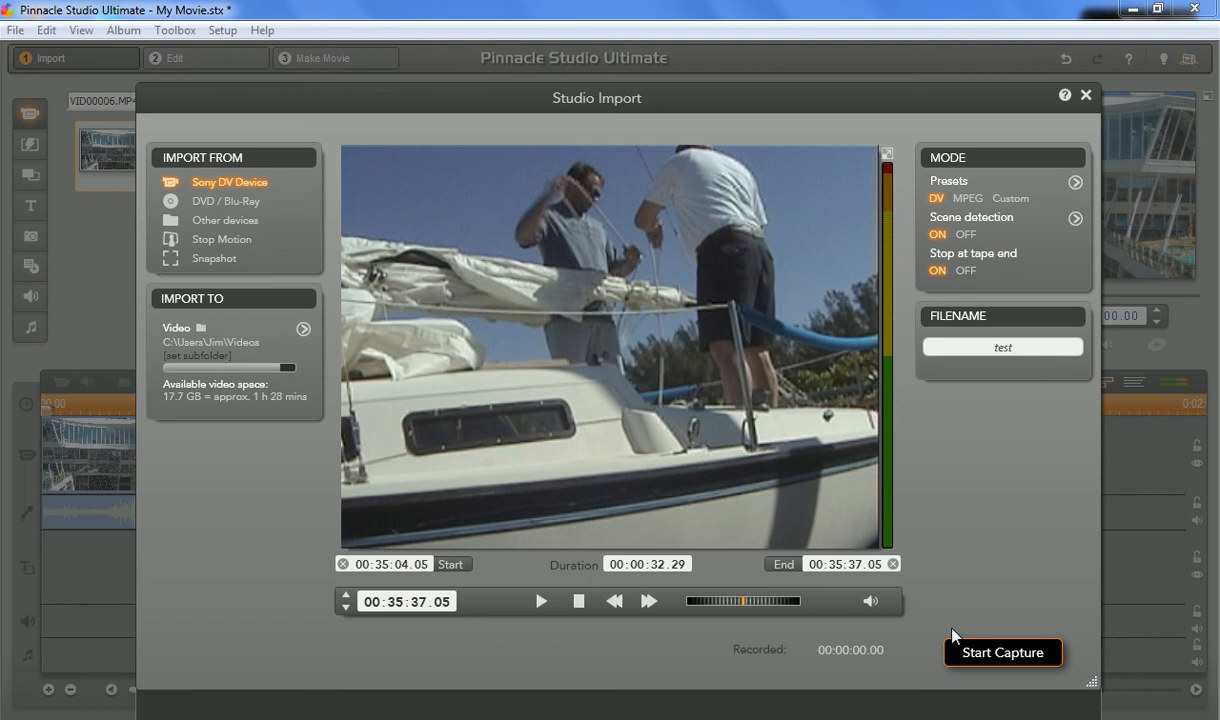
{"action": "left_click", "coordinate": [1002, 652]}
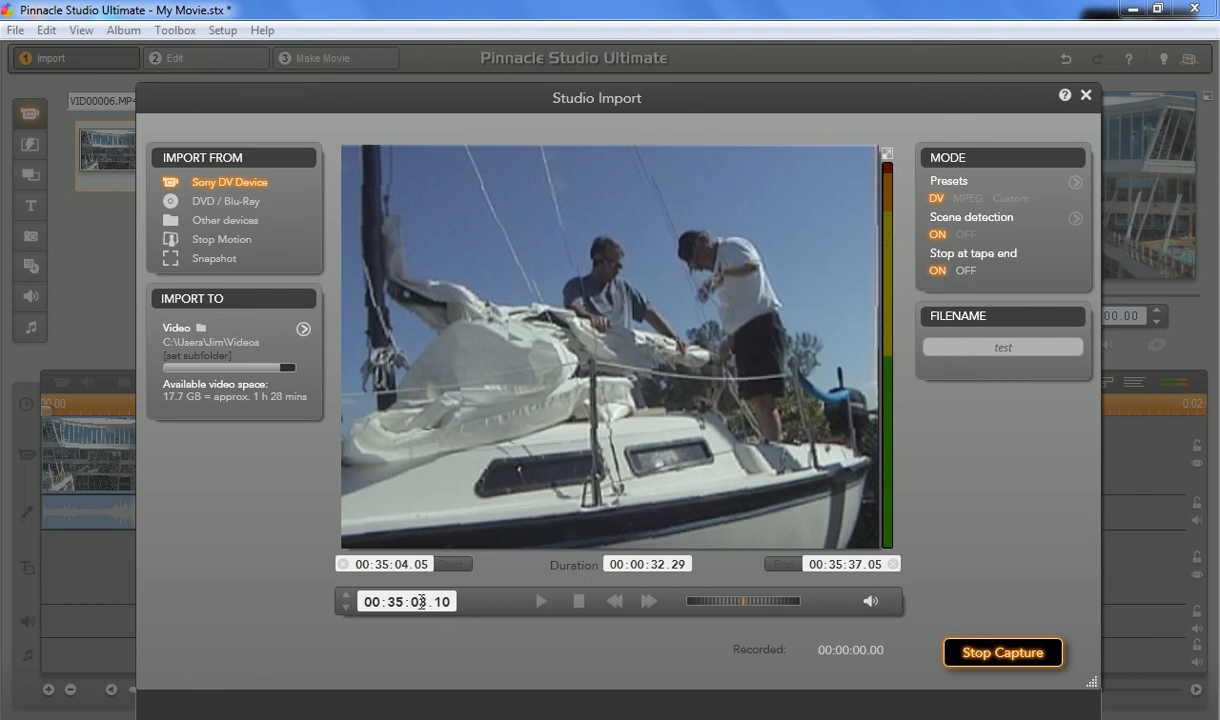
- Record the marked tape section to 'test', stopping after 00:00:33.01
{"action": "left_click", "coordinate": [540, 601]}
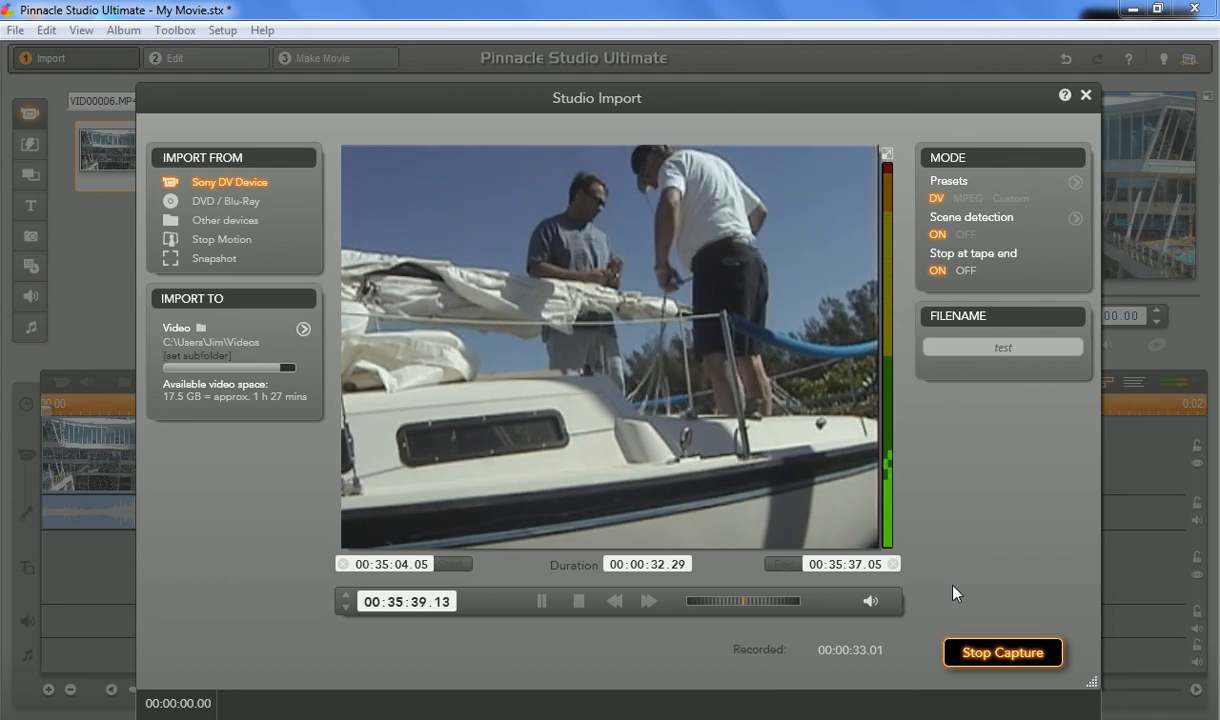
{"action": "left_click", "coordinate": [1002, 652]}
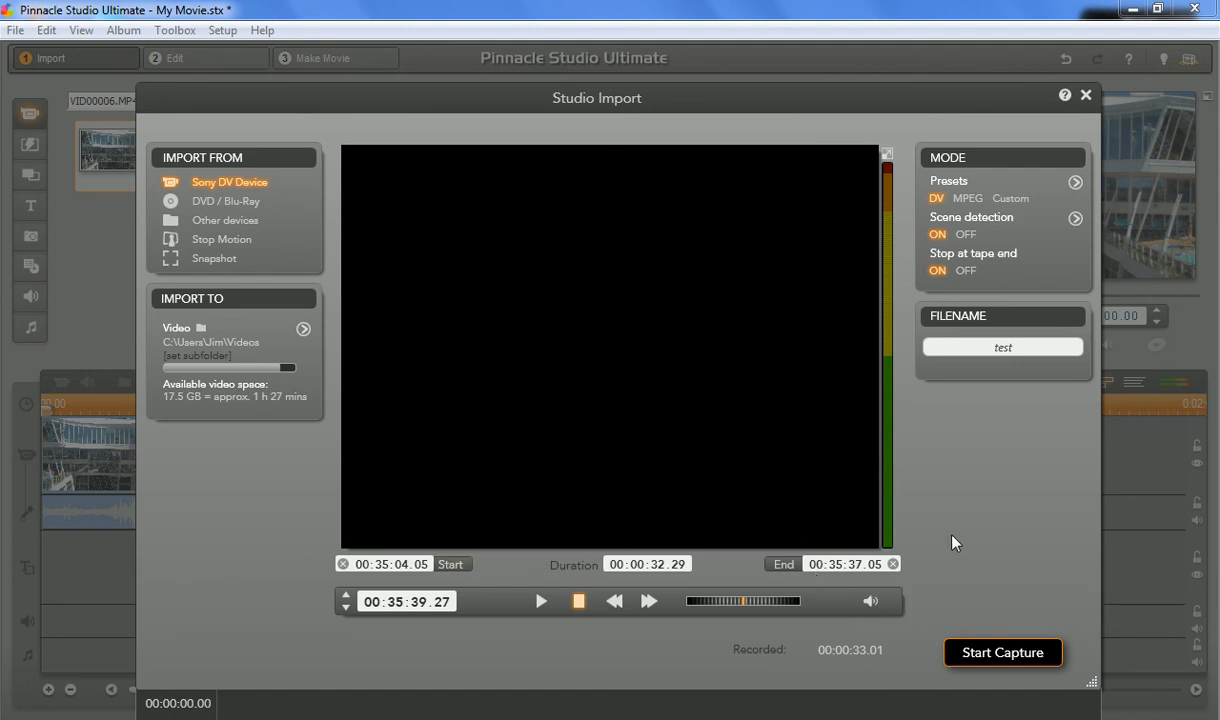
{"action": "mouse_move", "coordinate": [930, 586]}
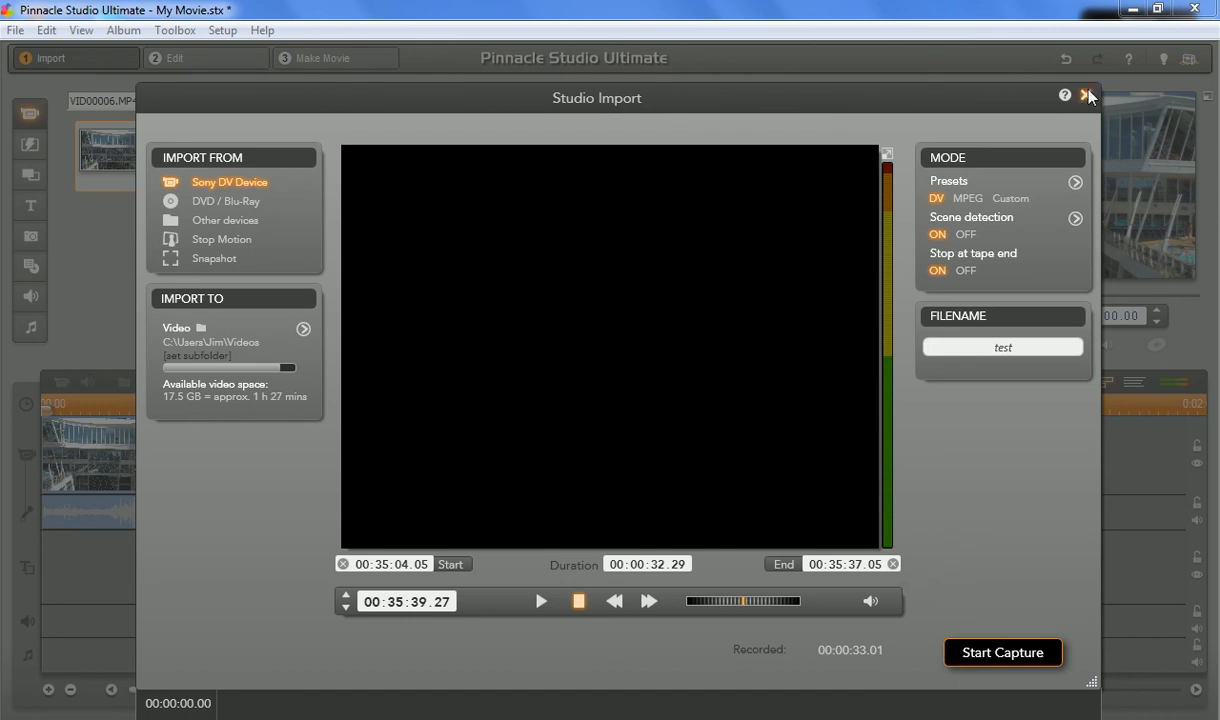
- Close the Studio Import window and dismiss the Windows AutoPlay prompt
{"action": "left_click", "coordinate": [1087, 95]}
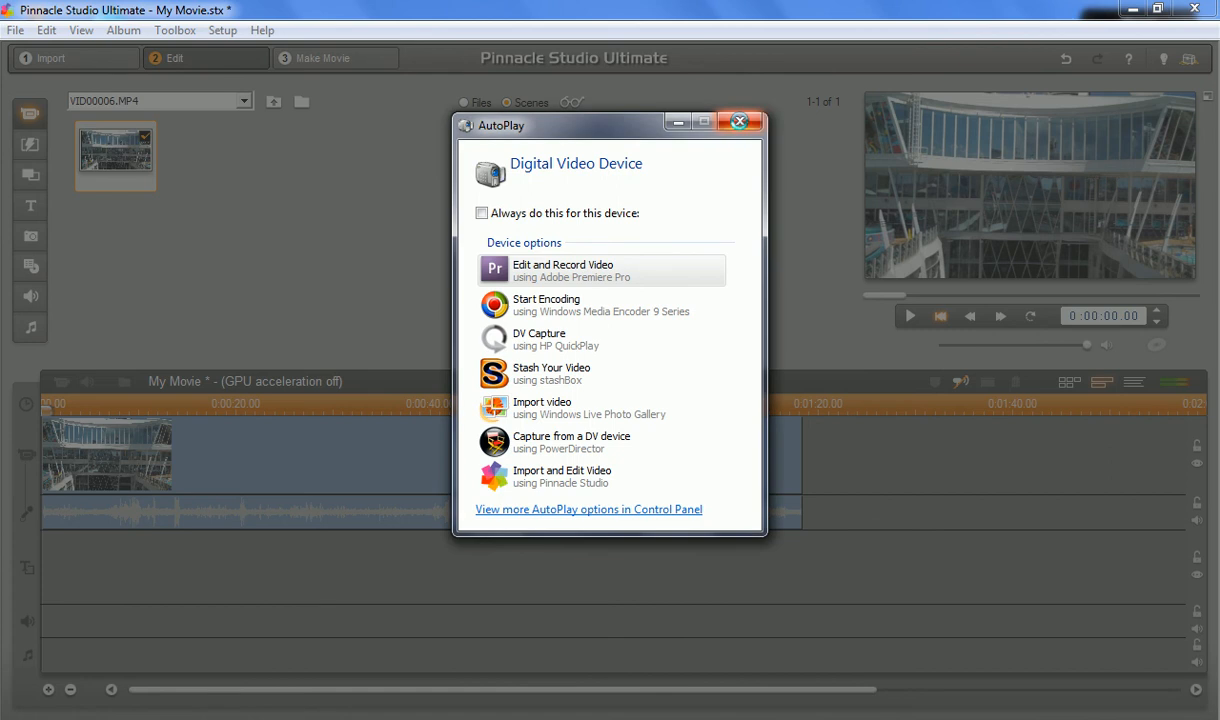
{"action": "left_click", "coordinate": [739, 121]}
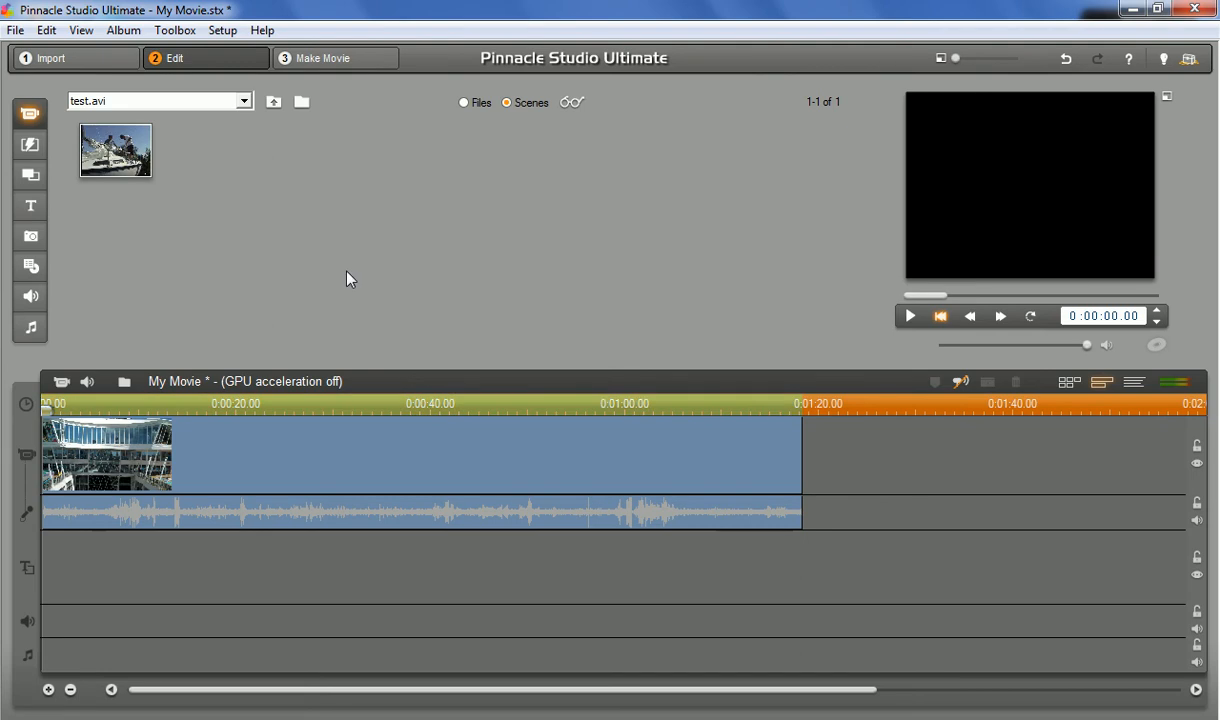
- Load test.avi into the preview, play it, and pause at 00:00:04.19
{"action": "left_click", "coordinate": [114, 150]}
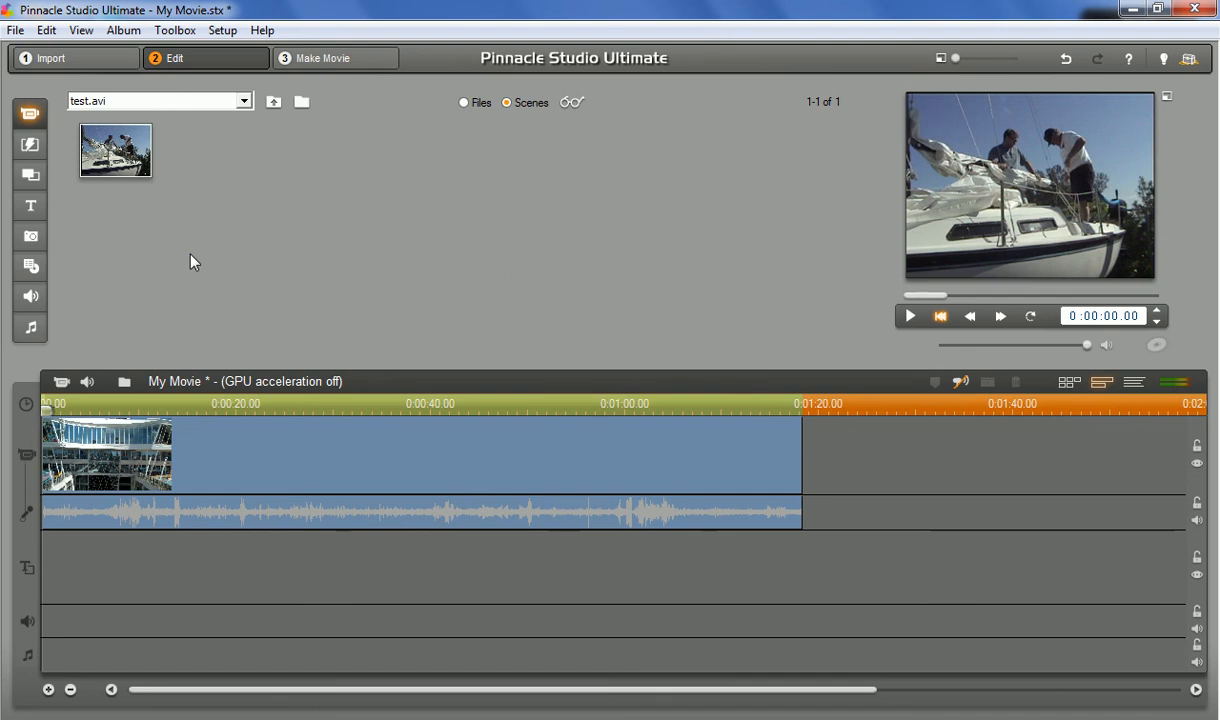
{"action": "mouse_move", "coordinate": [1007, 247]}
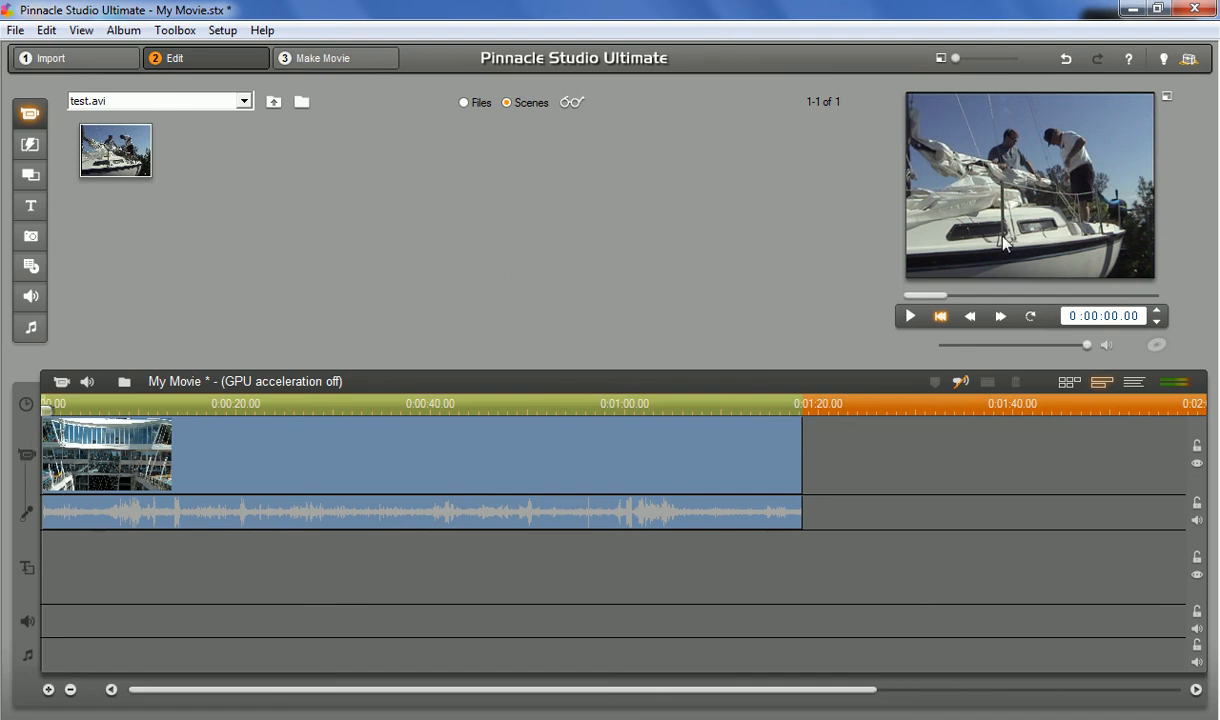
{"action": "left_click", "coordinate": [909, 316]}
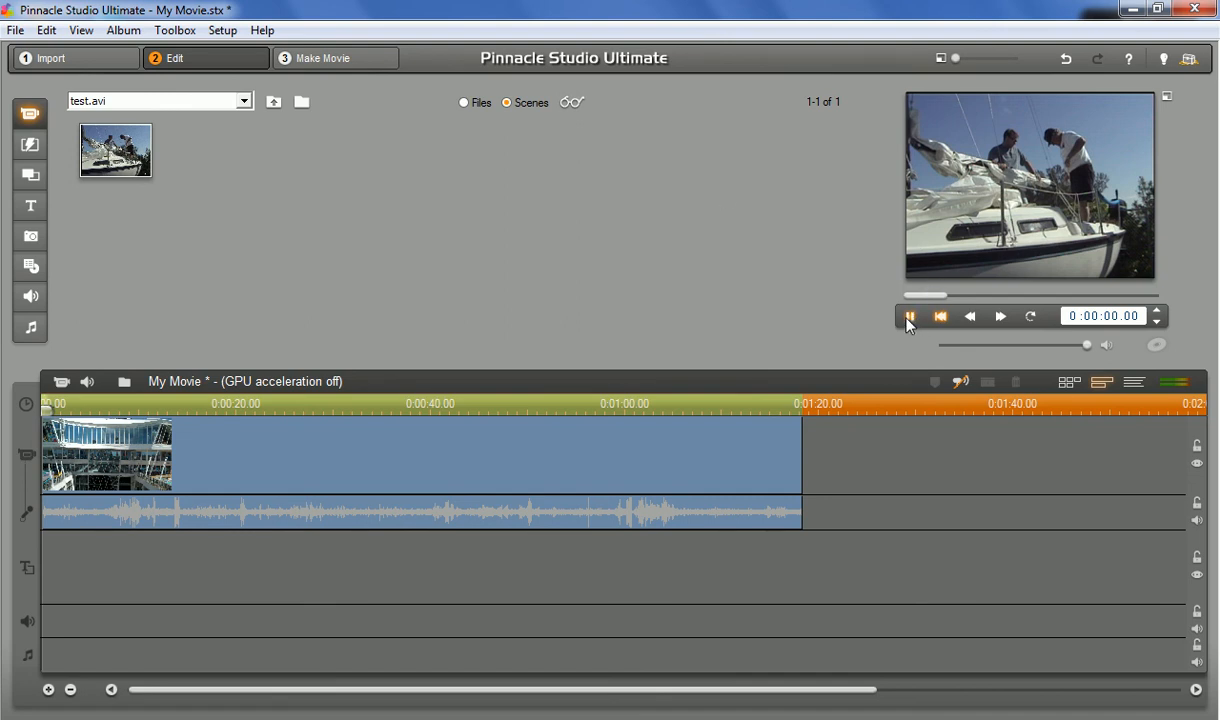
{"action": "left_click", "coordinate": [909, 316]}
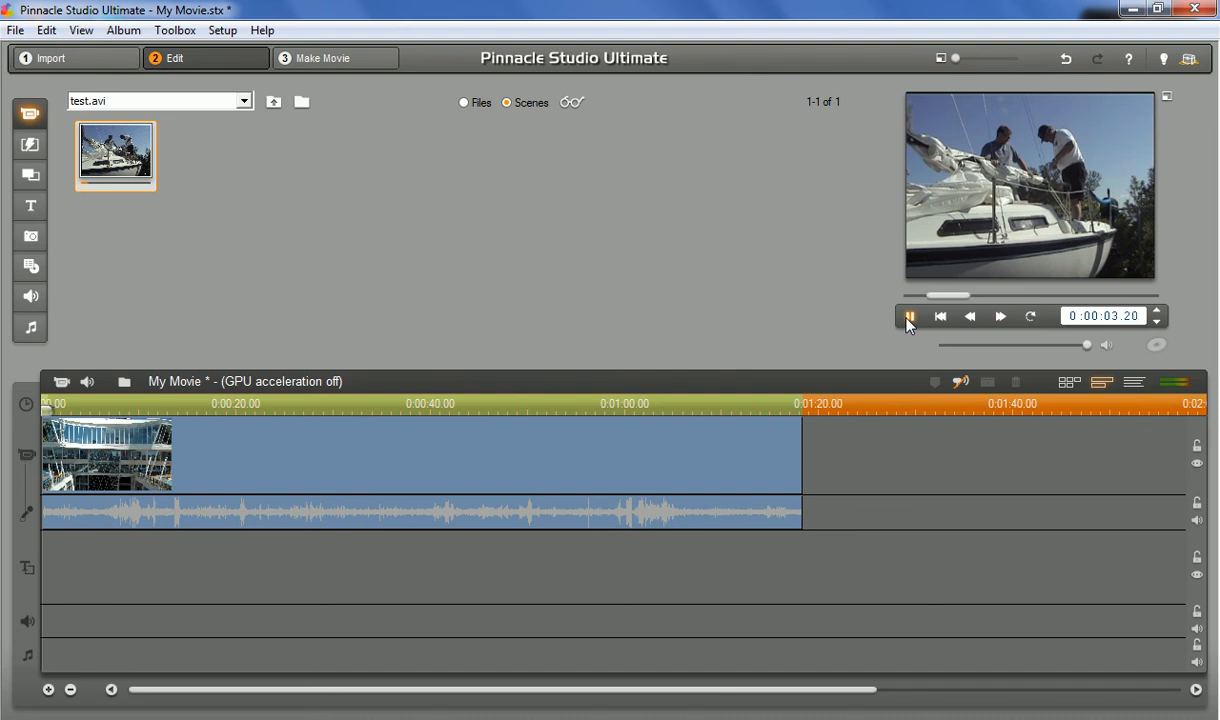
{"action": "left_click", "coordinate": [909, 316]}
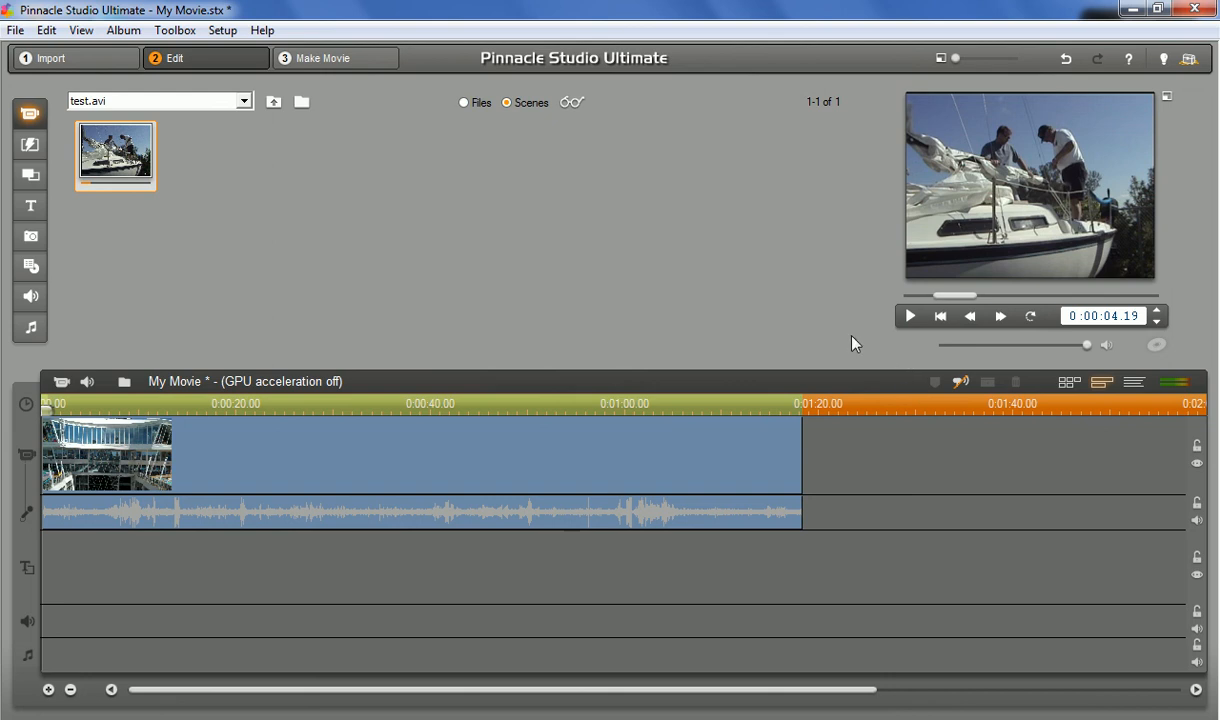
{"action": "mouse_move", "coordinate": [1169, 105]}
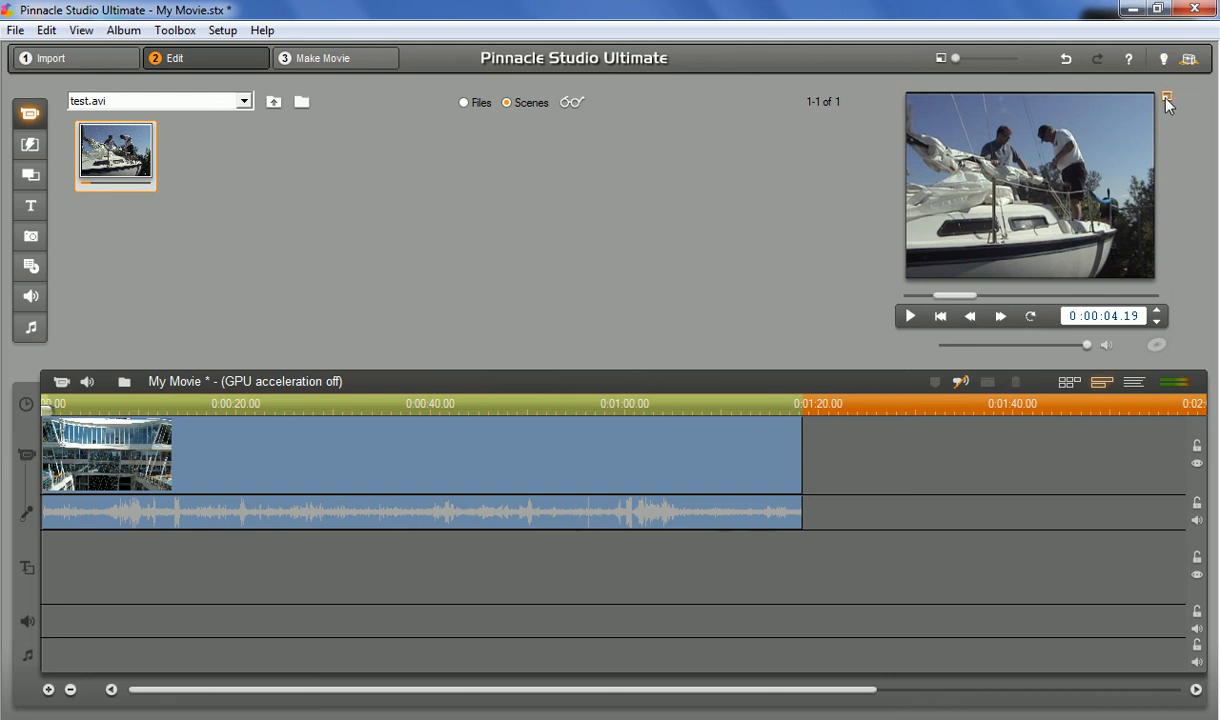